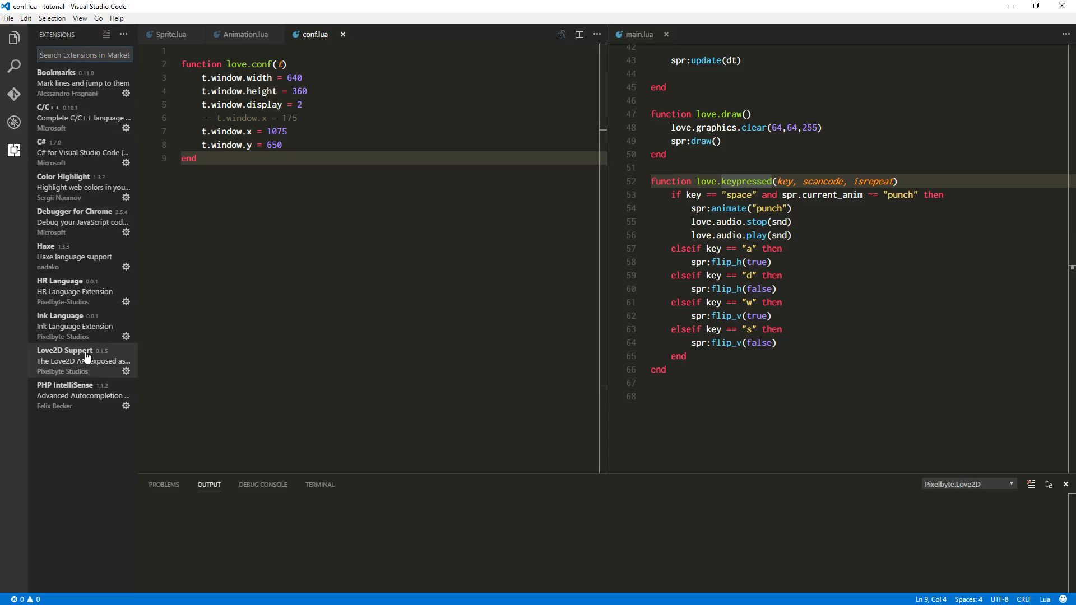
# - Show the Love2D Support extension's details, scrolled to its Keybindings and Available Settings
pyautogui.click(64, 351)
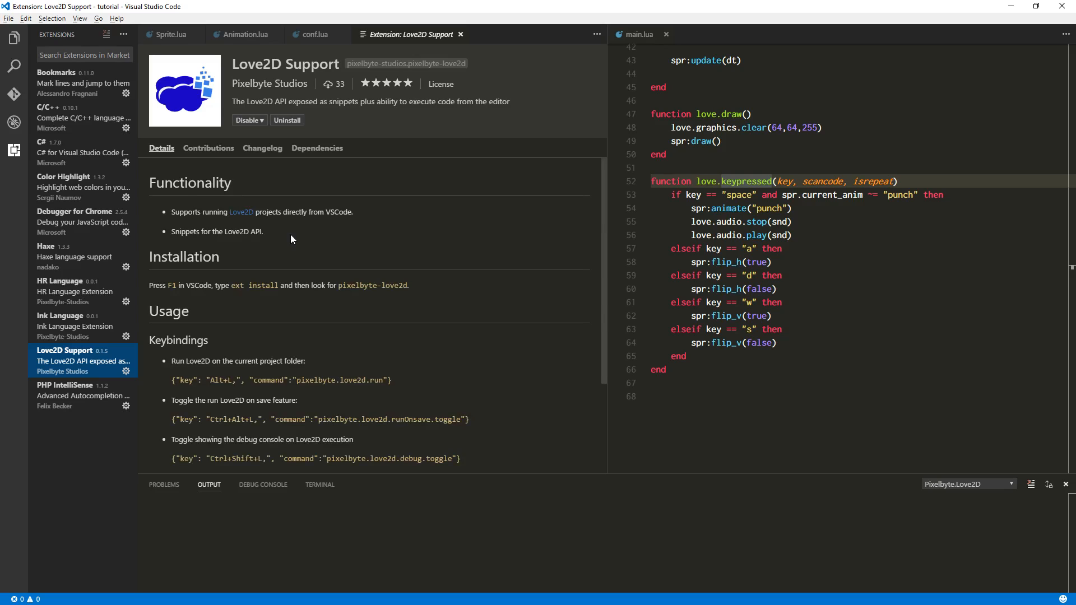
pyautogui.moveTo(44, 132)
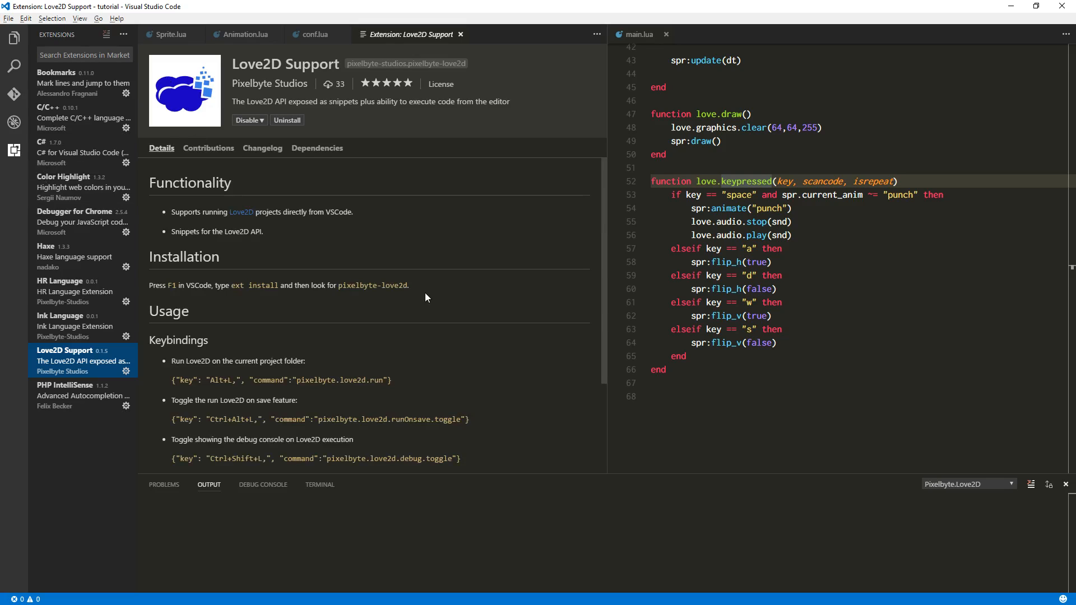
pyautogui.scroll(-3)
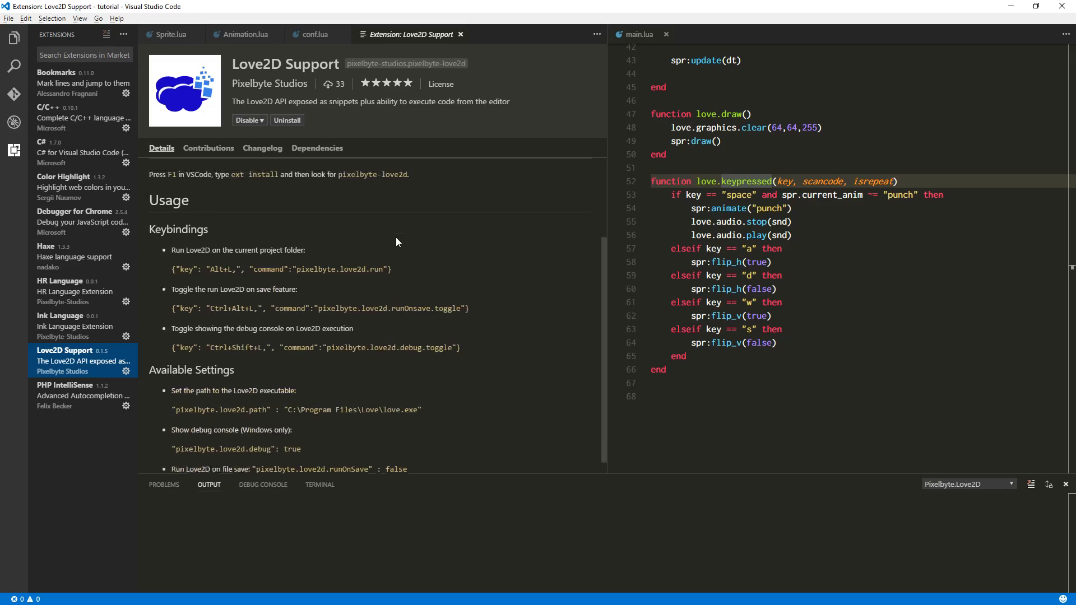
pyautogui.scroll(-3)
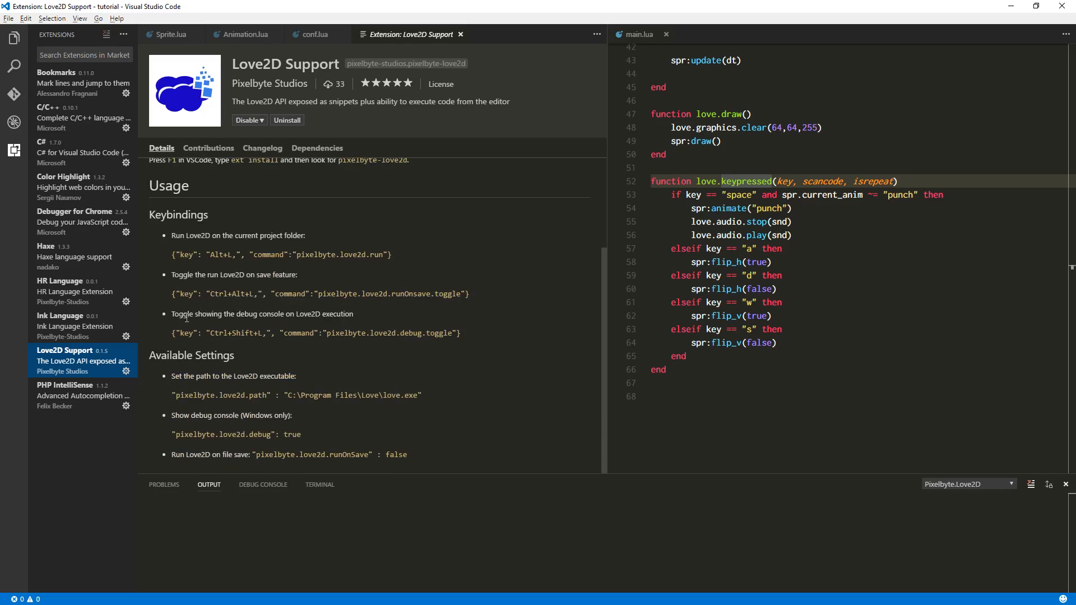
pyautogui.moveTo(280, 318)
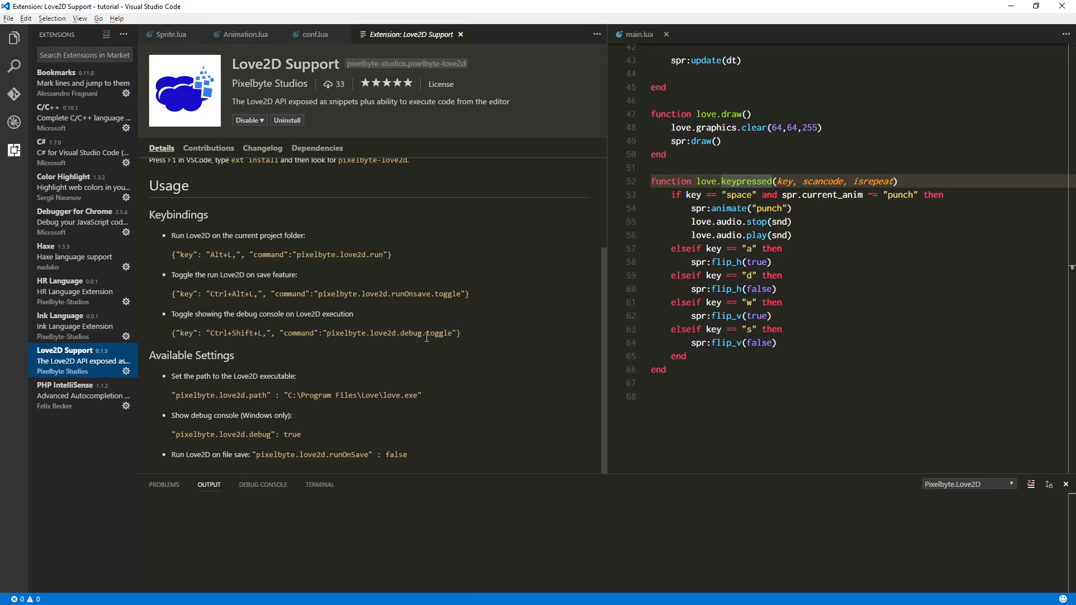
pyautogui.tripleClick(316, 333)
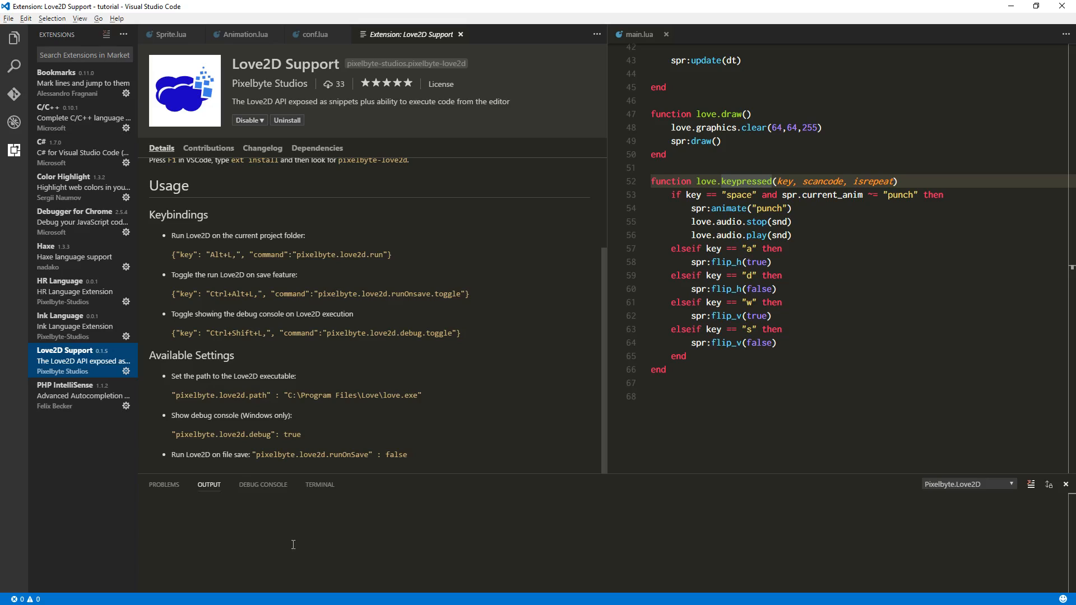
pyautogui.moveTo(318, 373)
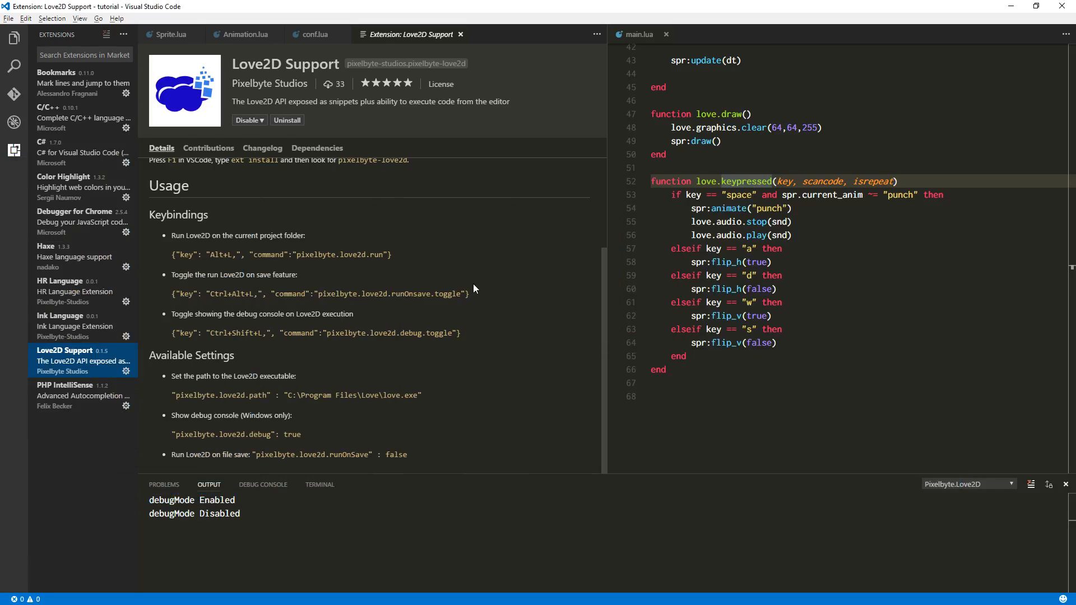
pyautogui.moveTo(348, 352)
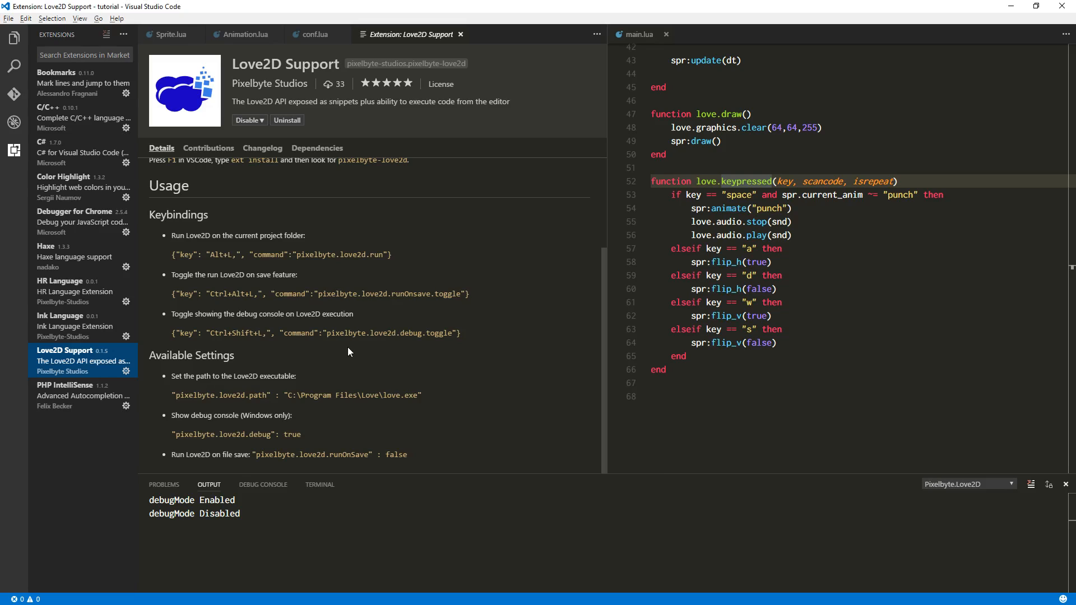
pyautogui.moveTo(362, 227)
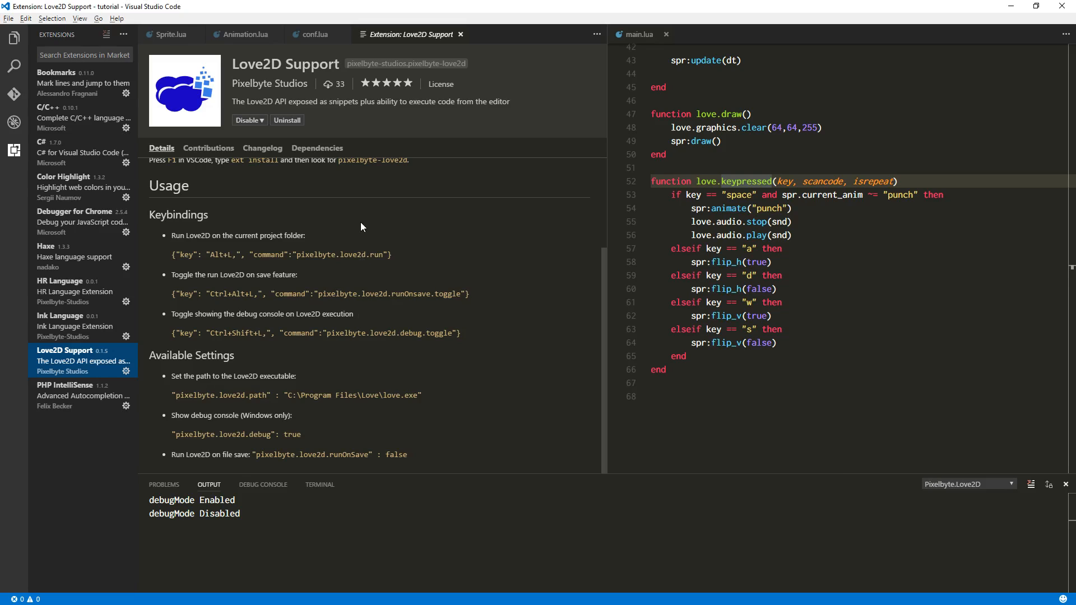
pyautogui.moveTo(420, 293)
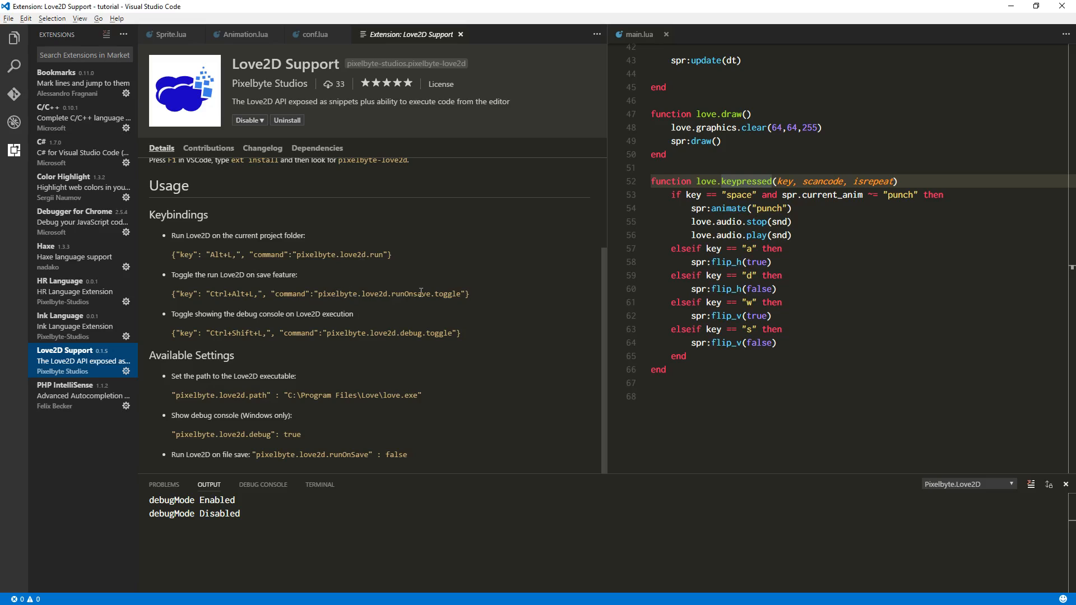
# - Select runOnsave in the run-on-save keybinding while toggling debug mode and run-on-save
pyautogui.doubleClick(410, 294)
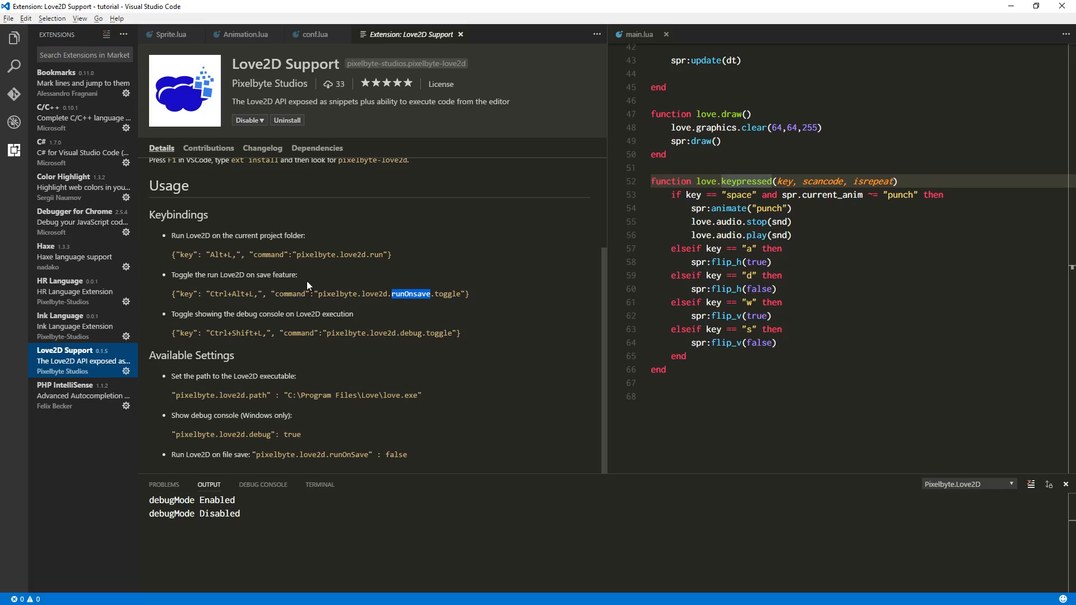
pyautogui.moveTo(308, 287)
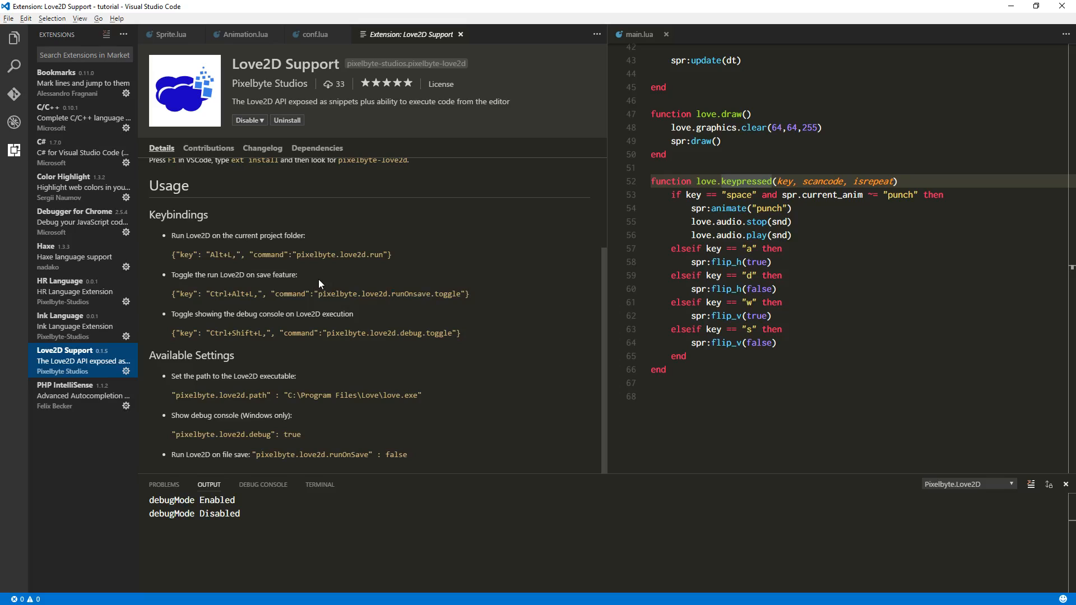
pyautogui.moveTo(328, 291)
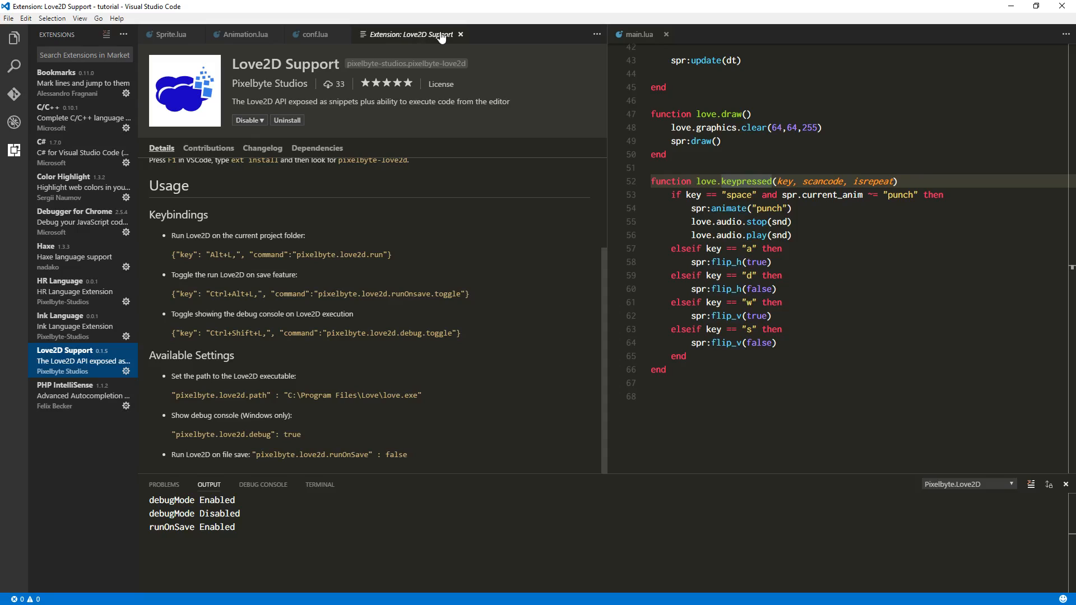
pyautogui.moveTo(423, 40)
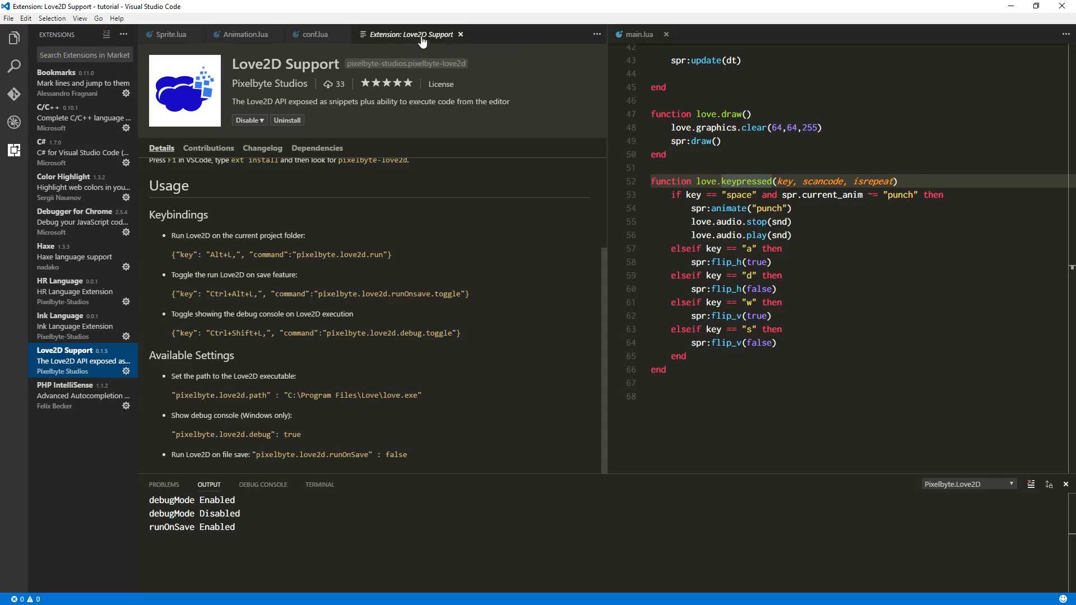
# - Close the extension page and set conf.lua's window position to x 1200, y 700
pyautogui.click(315, 35)
pyautogui.write('t.window.x = 1')
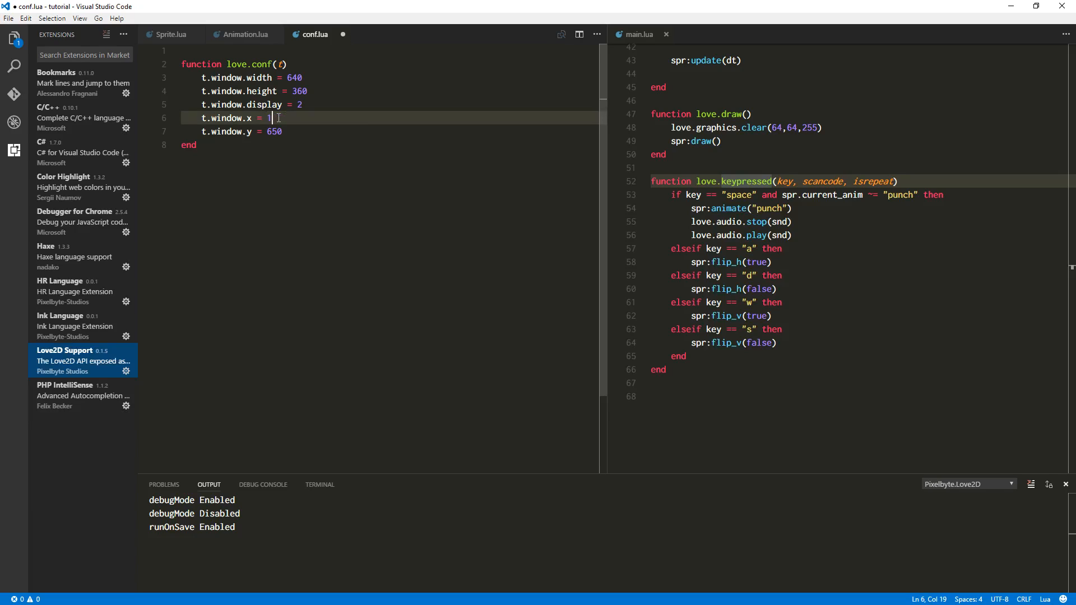
pyautogui.write('200')
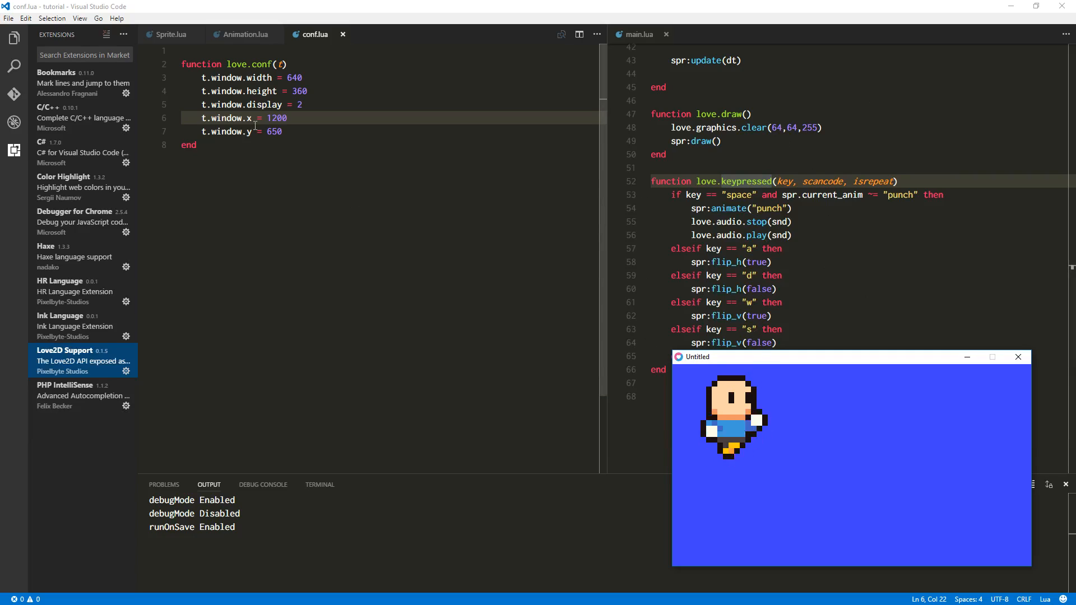
pyautogui.write('700')
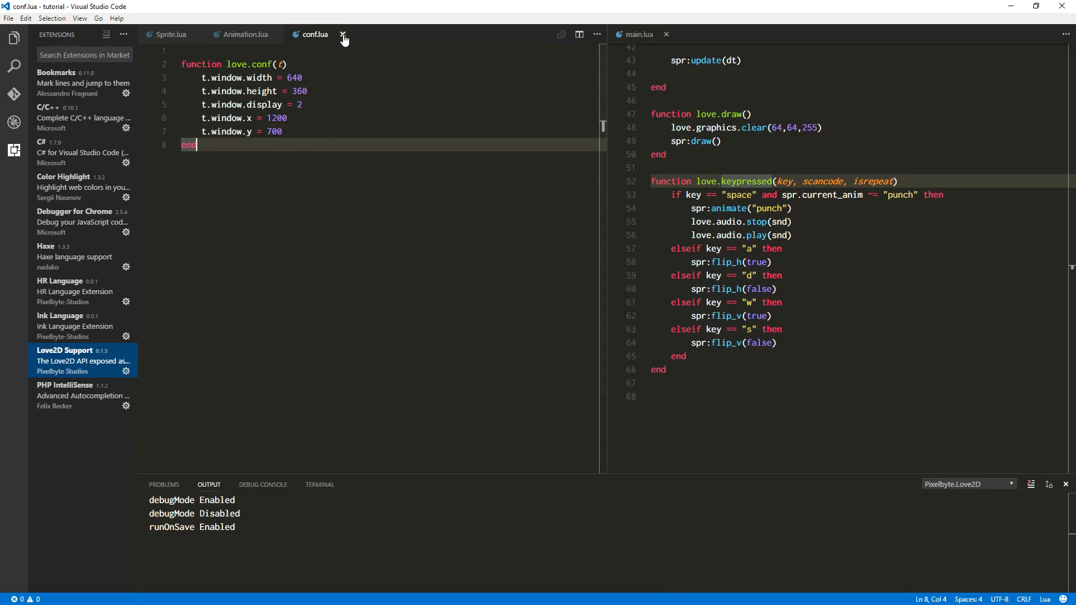
# - Close conf.lua and review the love.update function in main.lua from the Explorer
pyautogui.click(343, 35)
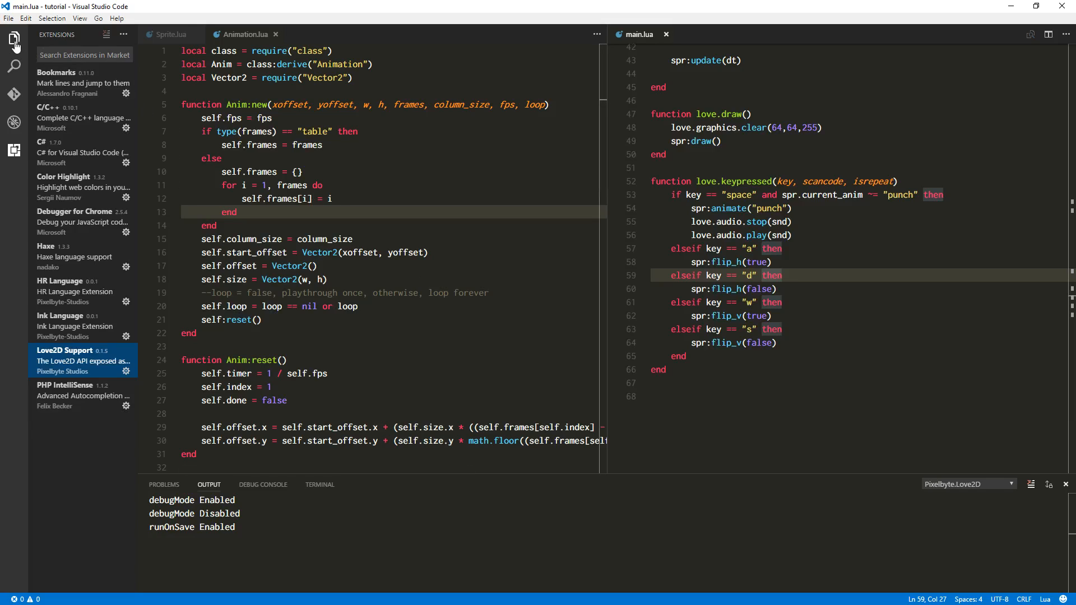
pyautogui.click(13, 39)
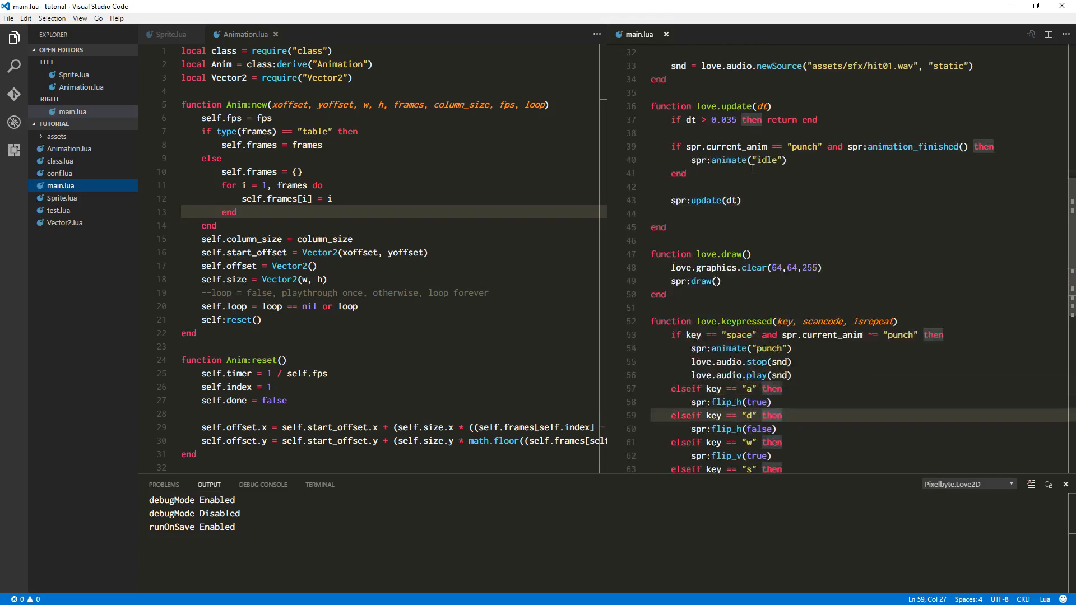
pyautogui.click(714, 105)
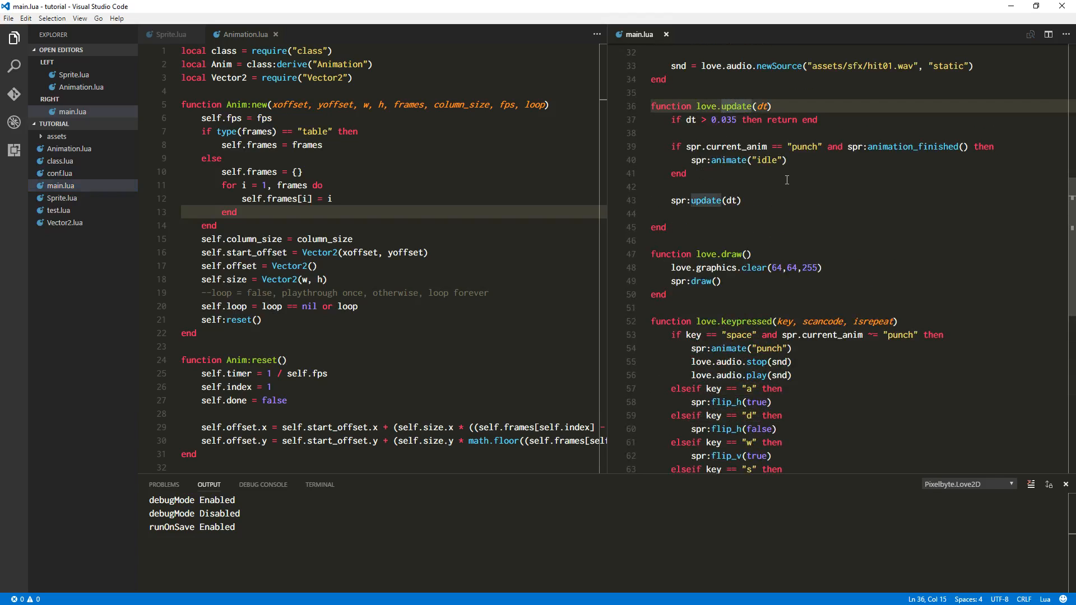
pyautogui.doubleClick(738, 107)
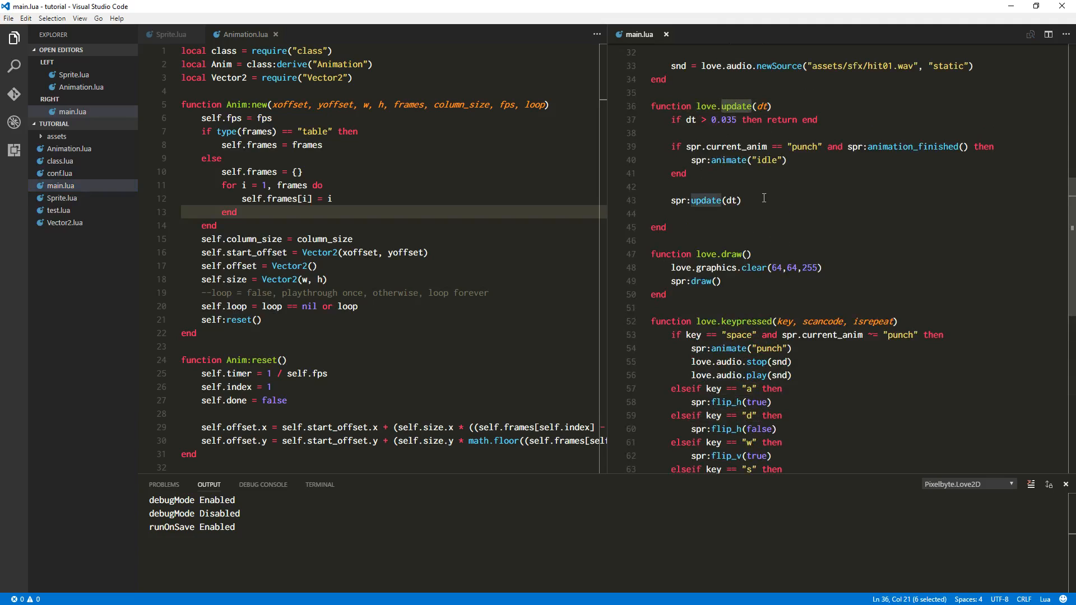
pyautogui.scroll(-3)
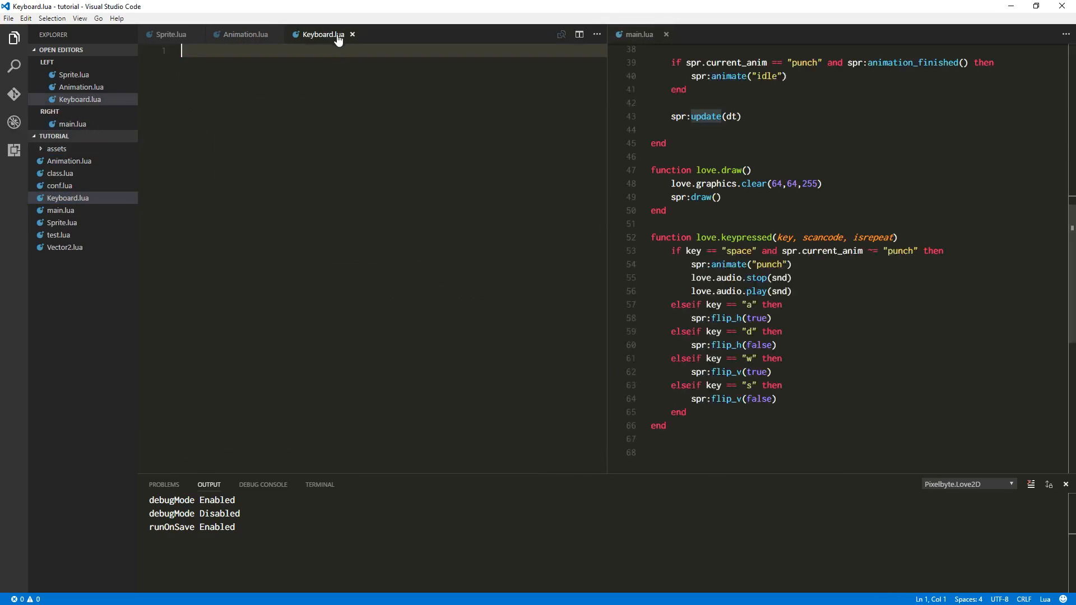
# - Declare 'local Keyboard = {}' and 'return Keyboard' with blank lines between them
pyautogui.press('Enter')
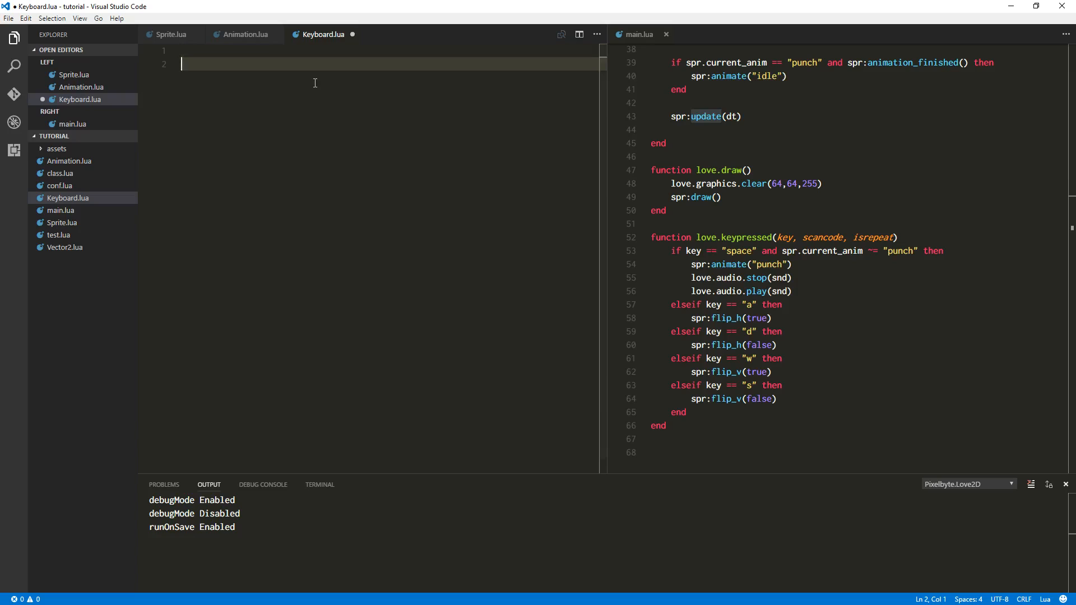
pyautogui.write('local Keybo')
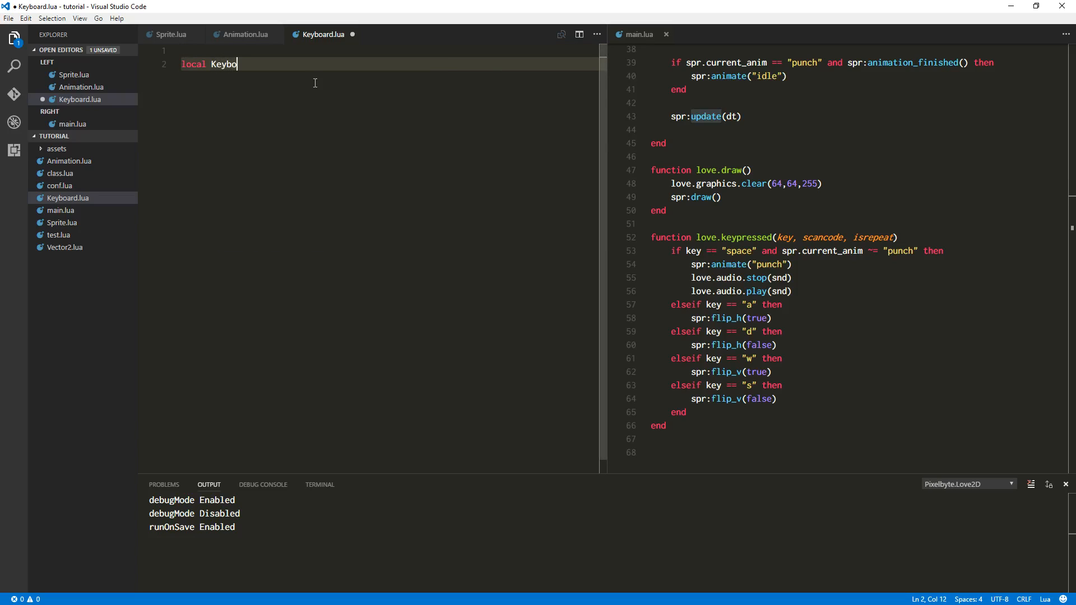
pyautogui.write('ard = {}')
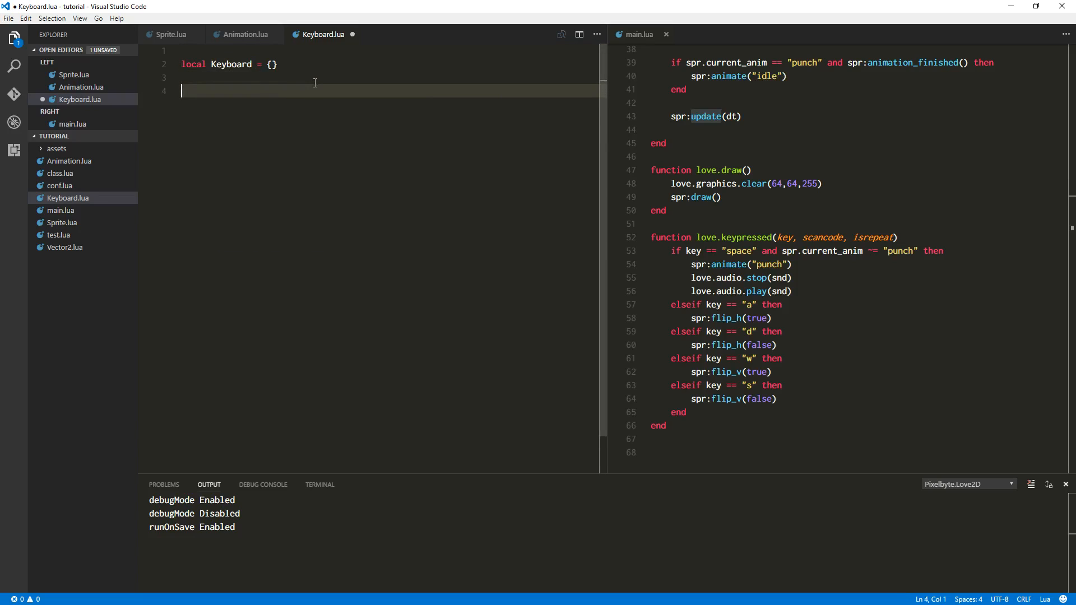
pyautogui.write('return Key')
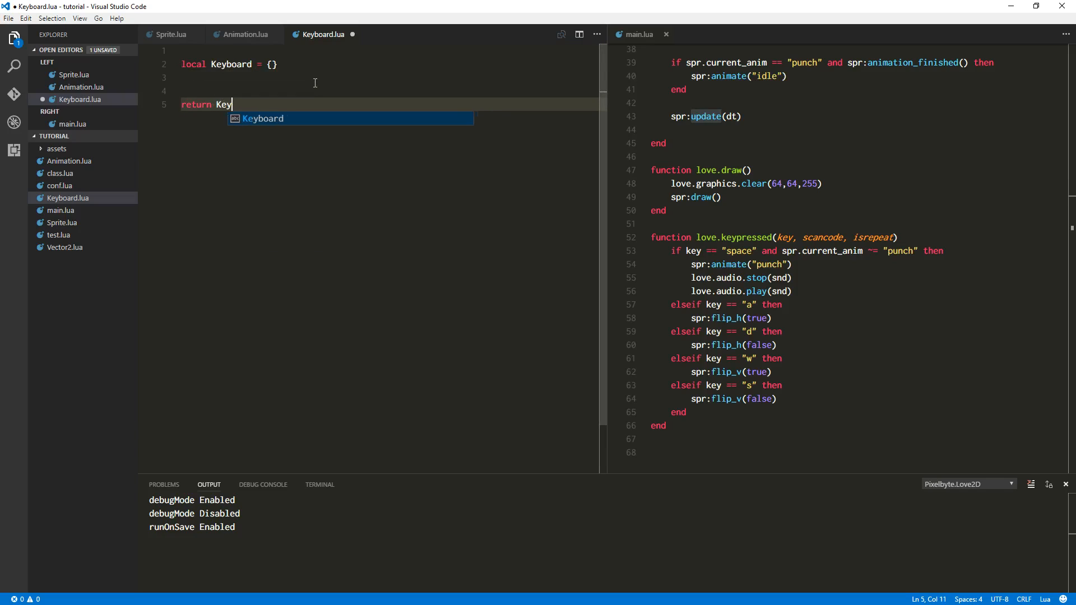
pyautogui.press('Tab')
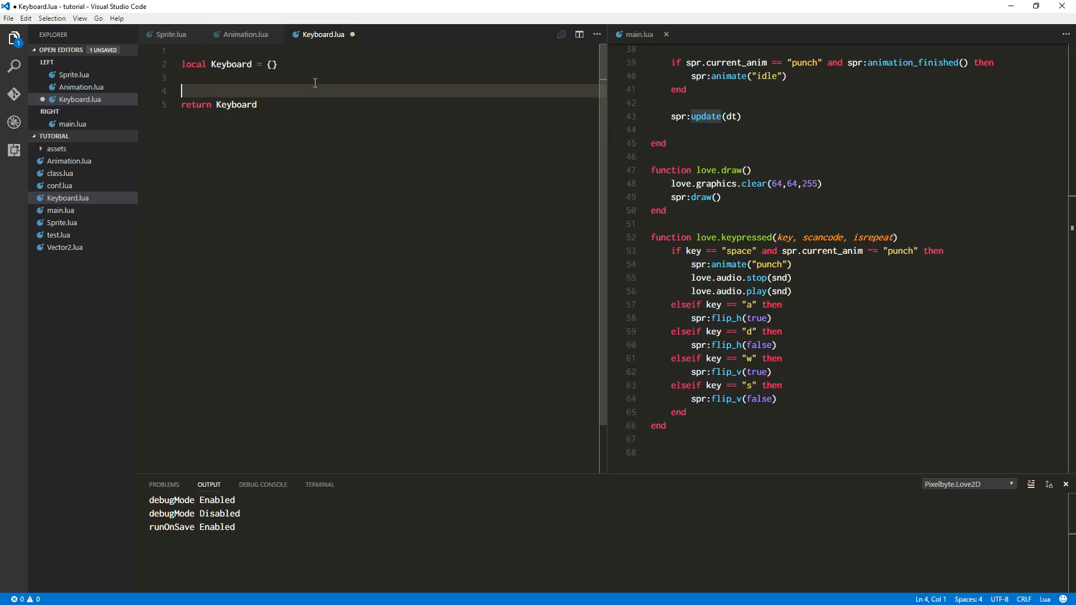
pyautogui.press('Enter')
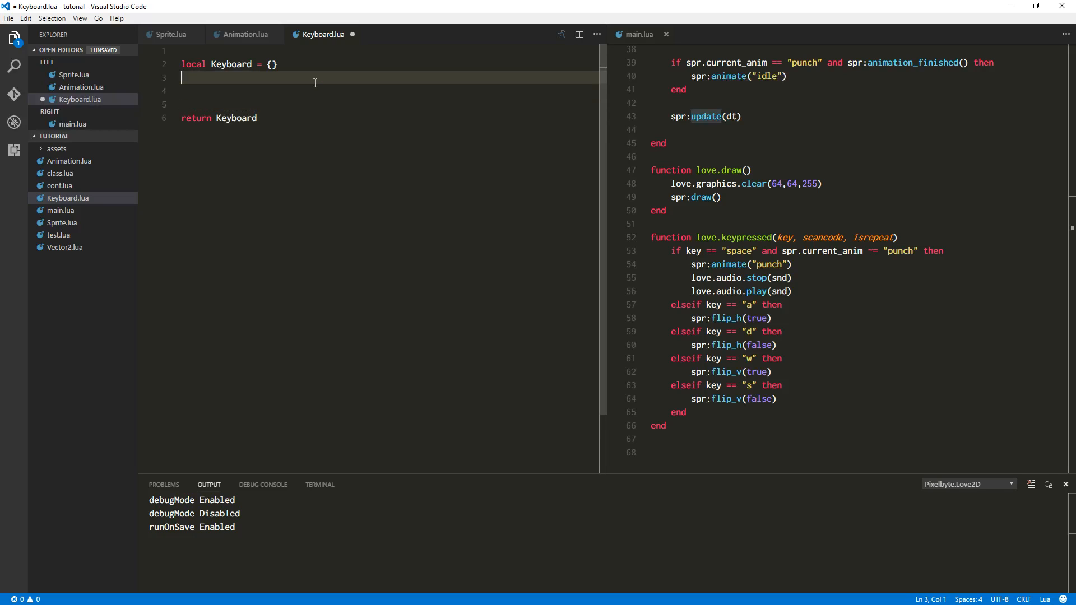
pyautogui.press('enter')
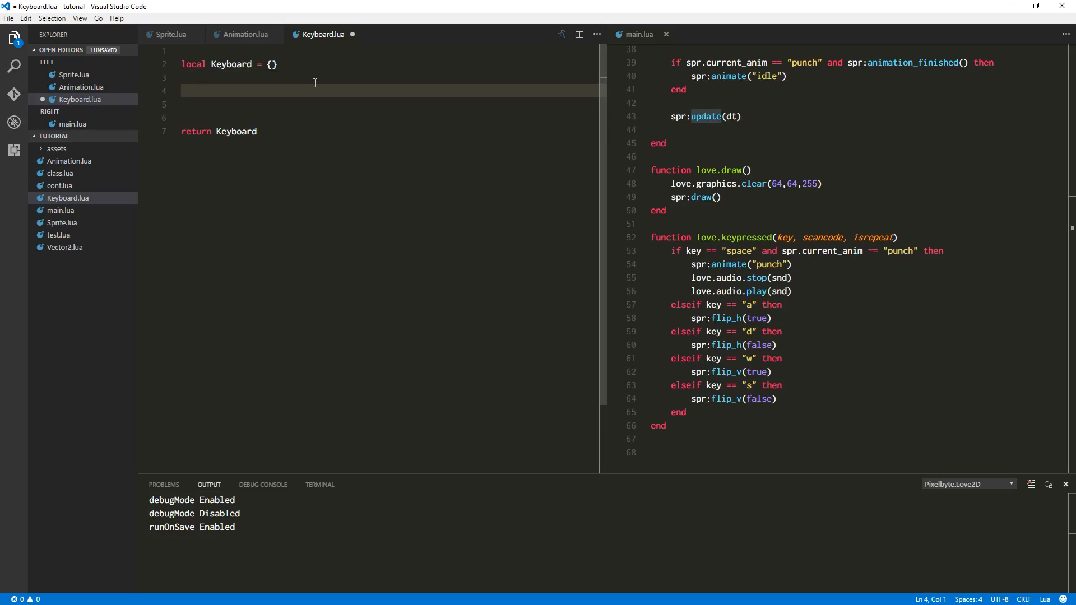
# - Add an empty 'function Keyboard:update(dt) ... end' above the return
pyautogui.write('fun')
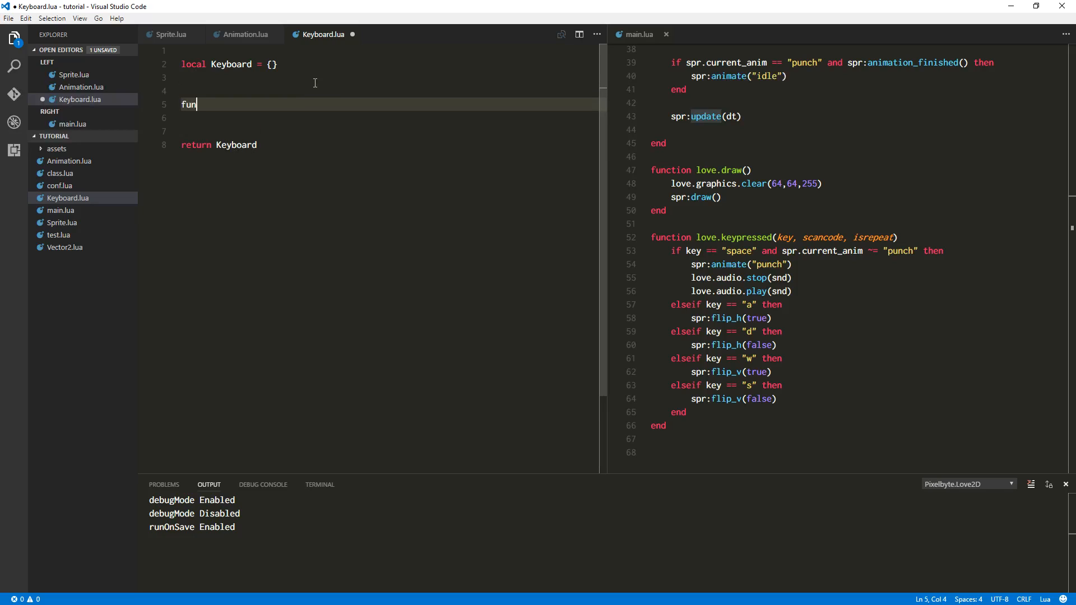
pyautogui.write('ction Key')
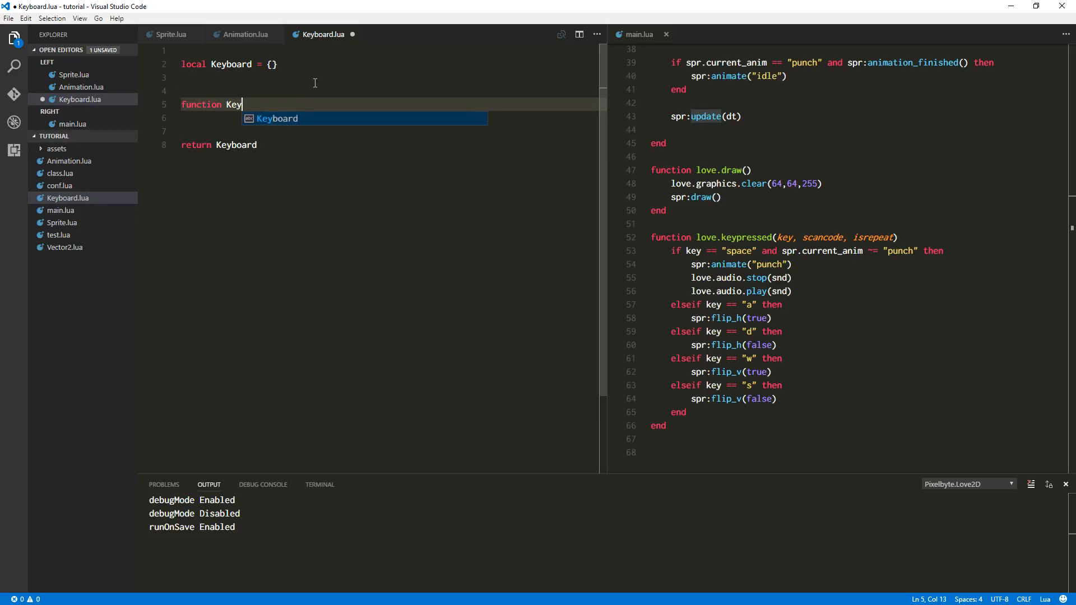
pyautogui.write('board:update(dt')
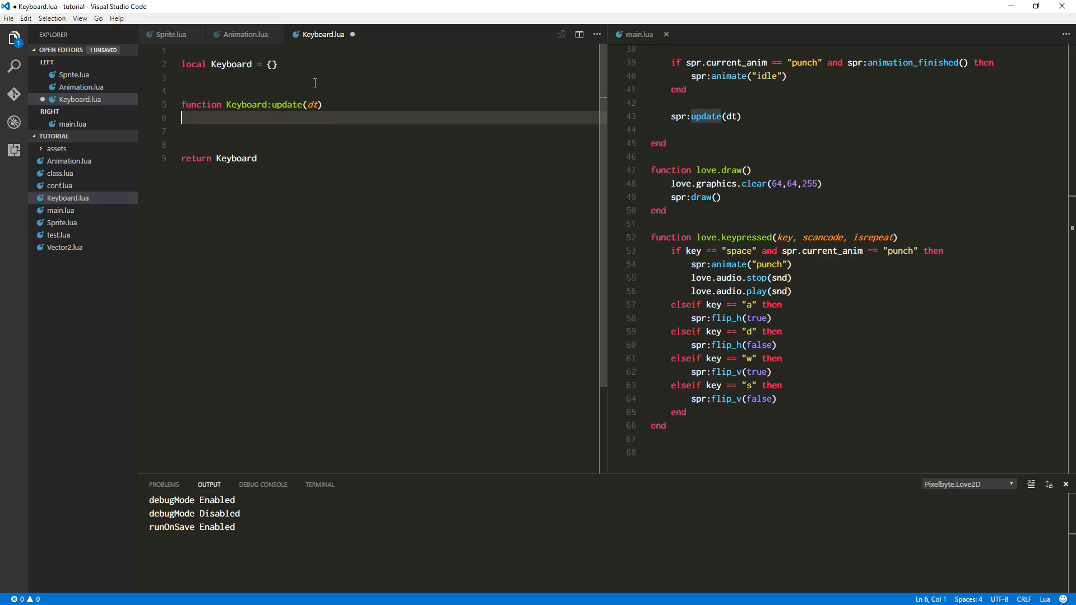
pyautogui.write('end')
pyautogui.click(388, 77)
pyautogui.write('--A d')
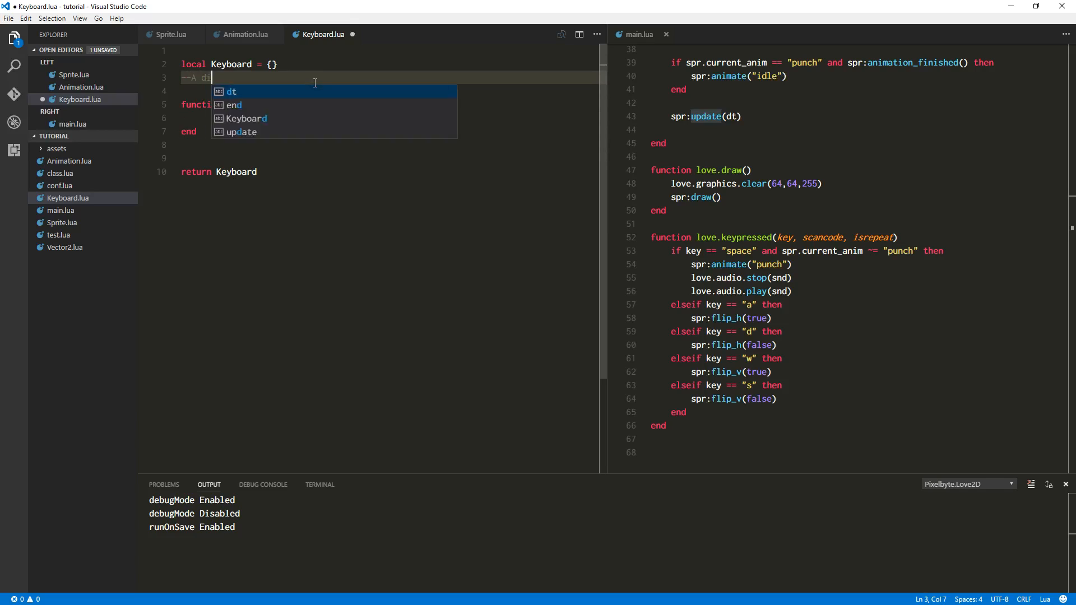
# - Write the comment '--A dictionary containing keys that have been pressed --for the current frame'
pyautogui.write('ctionary')
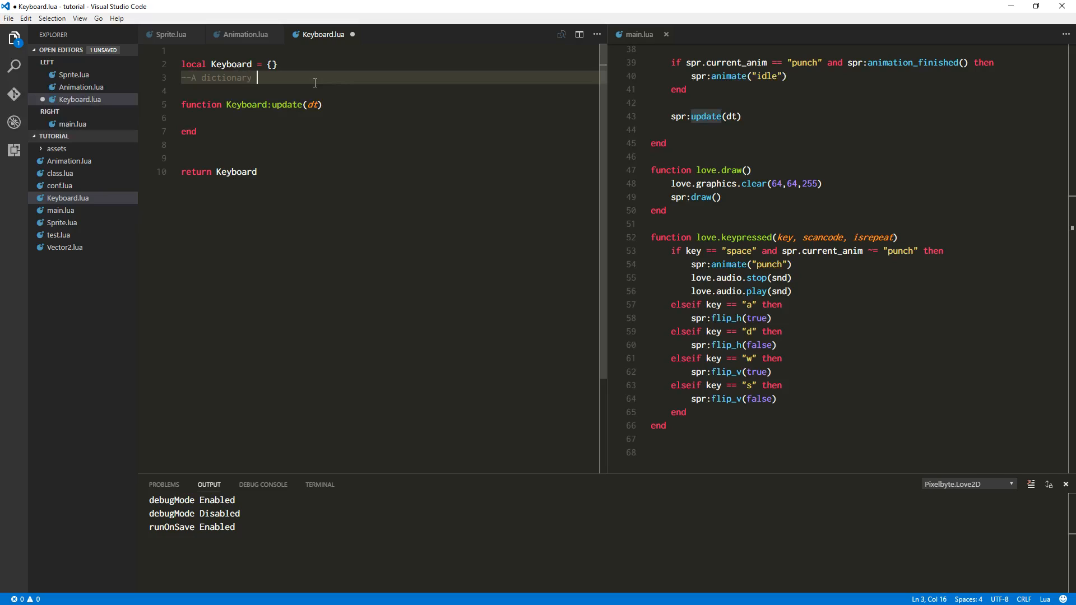
pyautogui.write('containing')
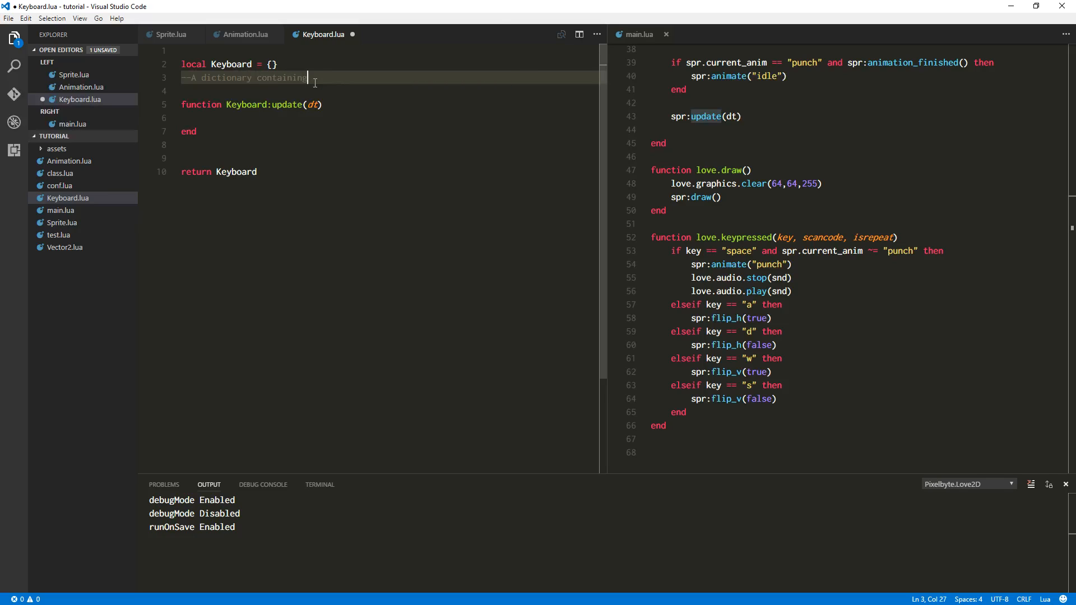
pyautogui.write('keys that')
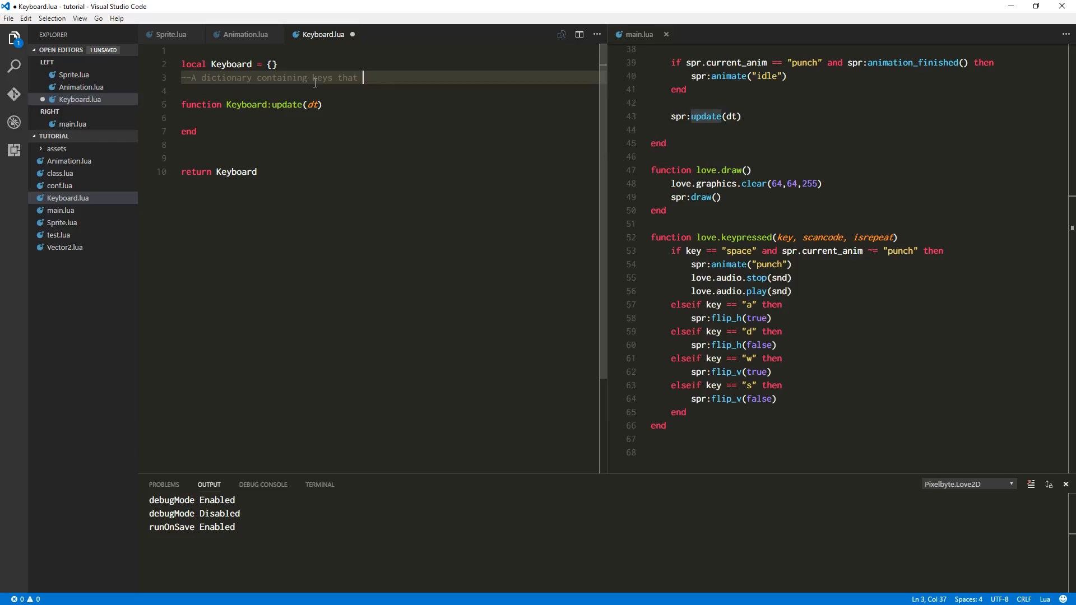
pyautogui.write('have been pr')
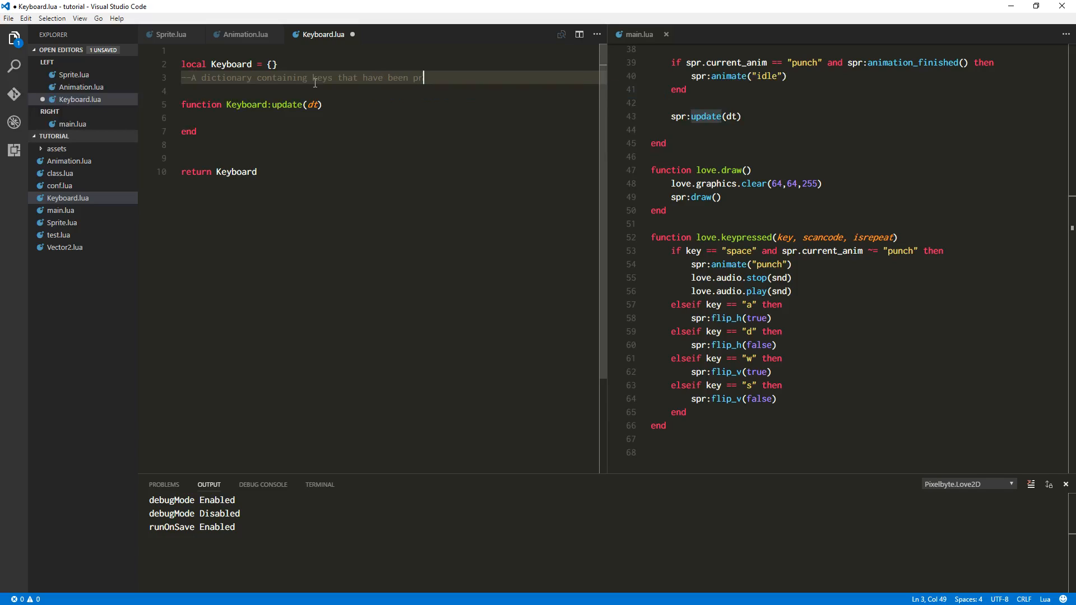
pyautogui.write('essed')
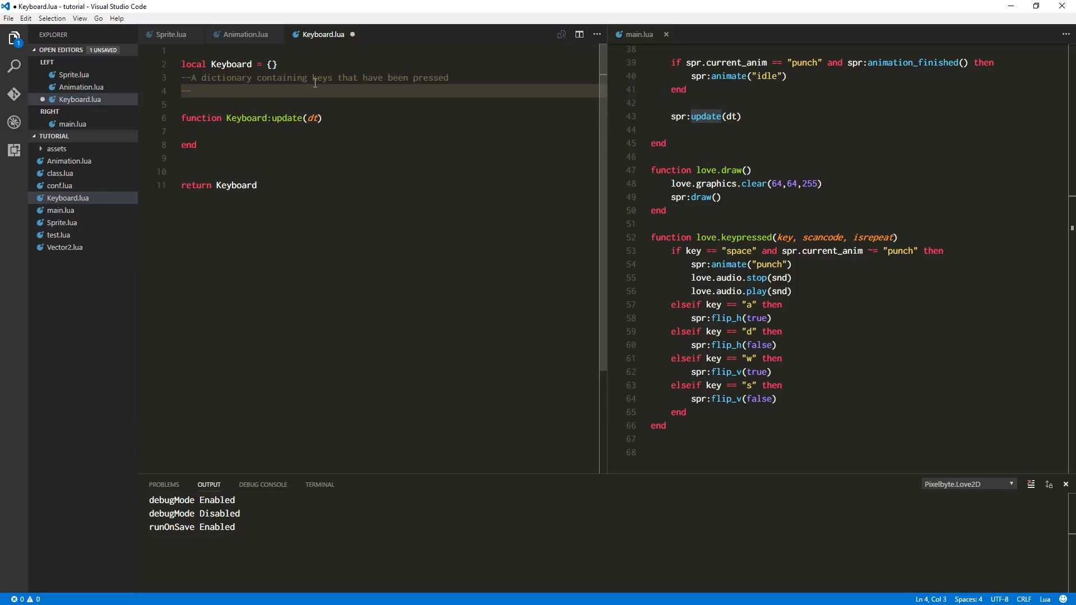
pyautogui.write('for th')
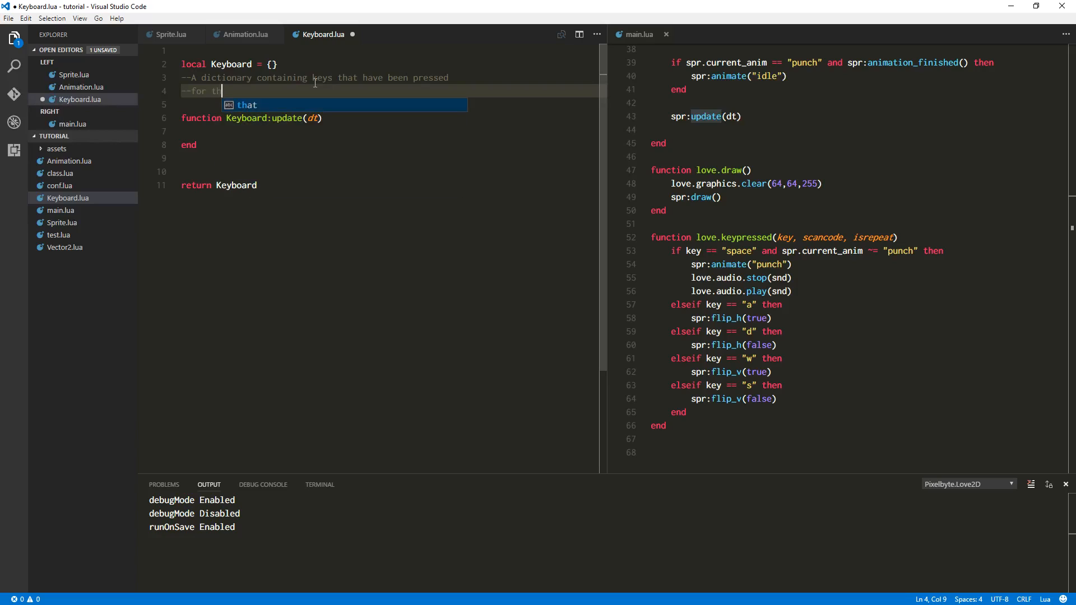
pyautogui.write('e current')
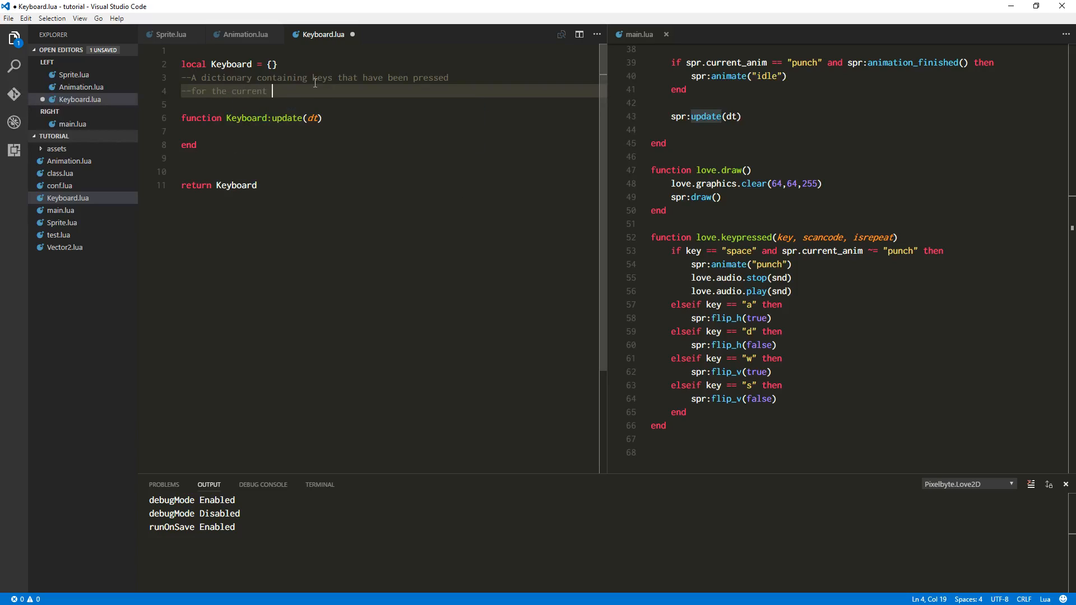
# - Declare 'local key_states = {}', fixing its spelling, and begin another function
pyautogui.write('local')
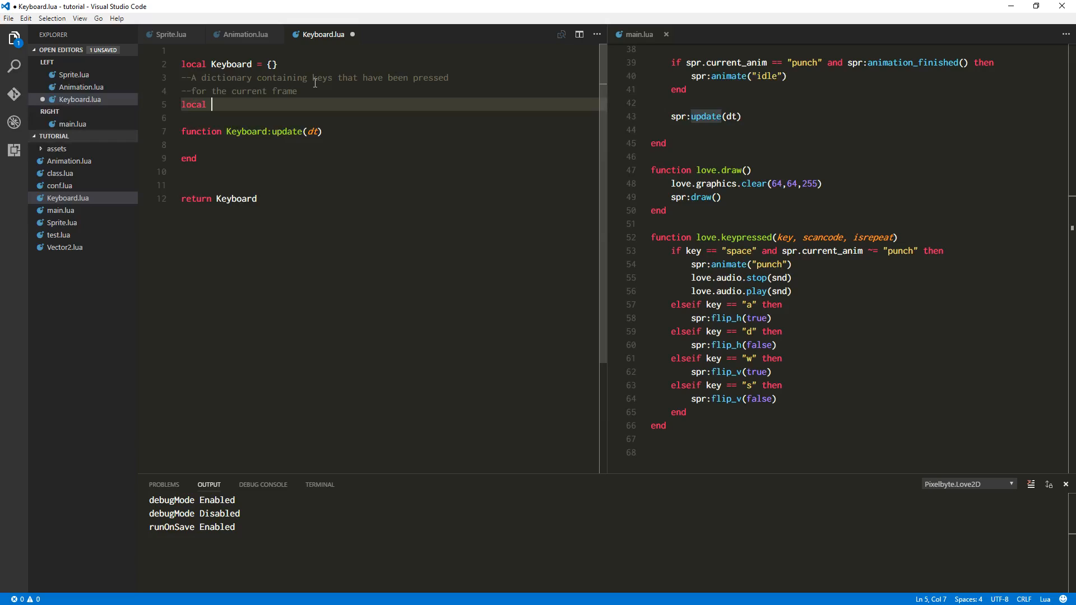
pyautogui.write('kay_s')
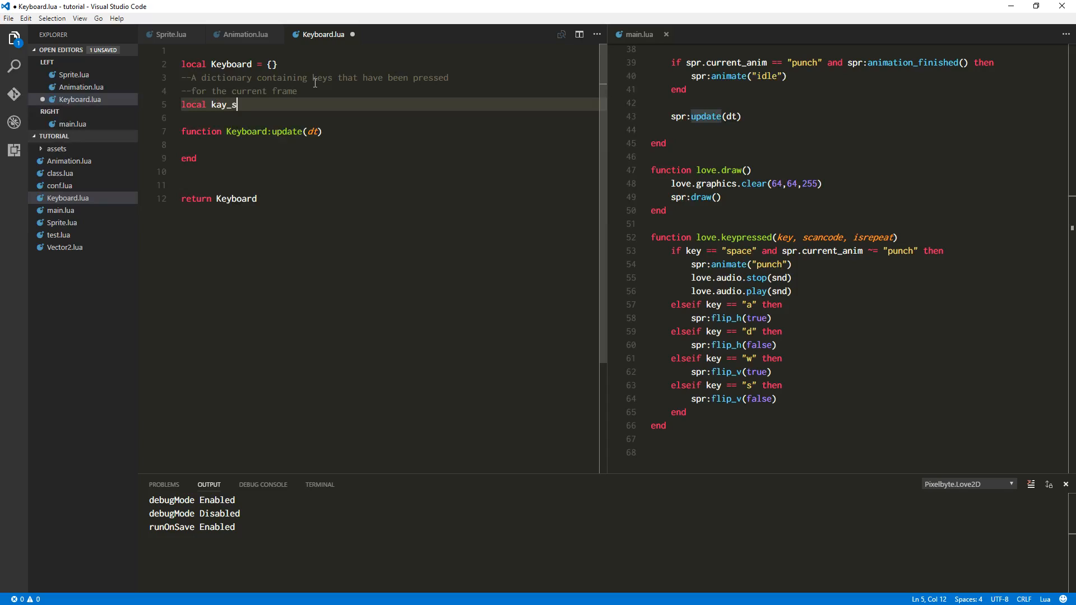
pyautogui.press('BackSpace')
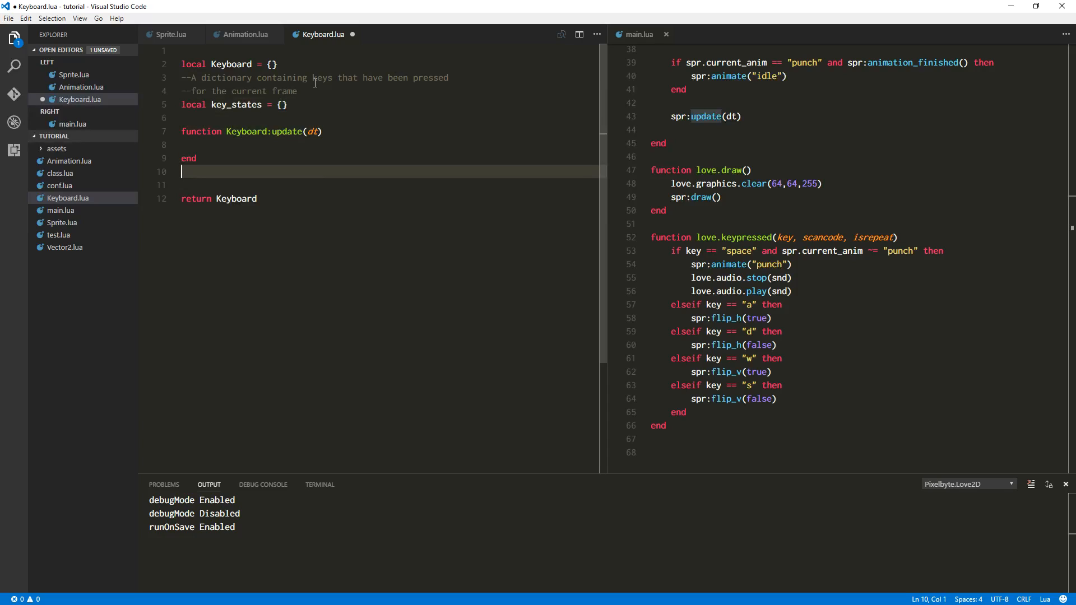
pyautogui.write('function')
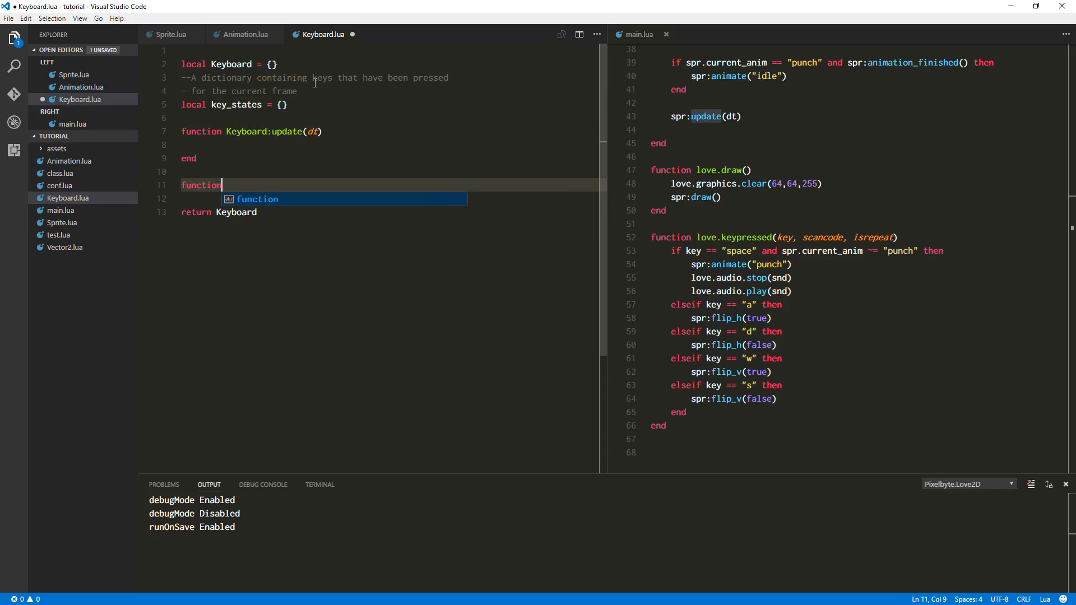
# - Write an empty 'function Keyboard:hook_love_events() ... end'
pyautogui.write('Keyboard')
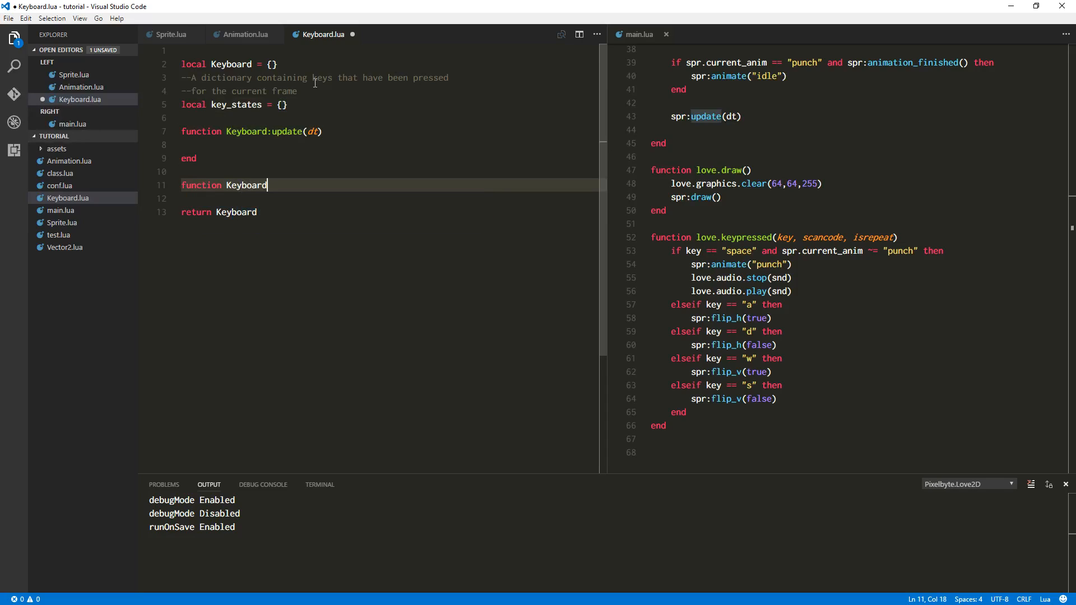
pyautogui.write(':')
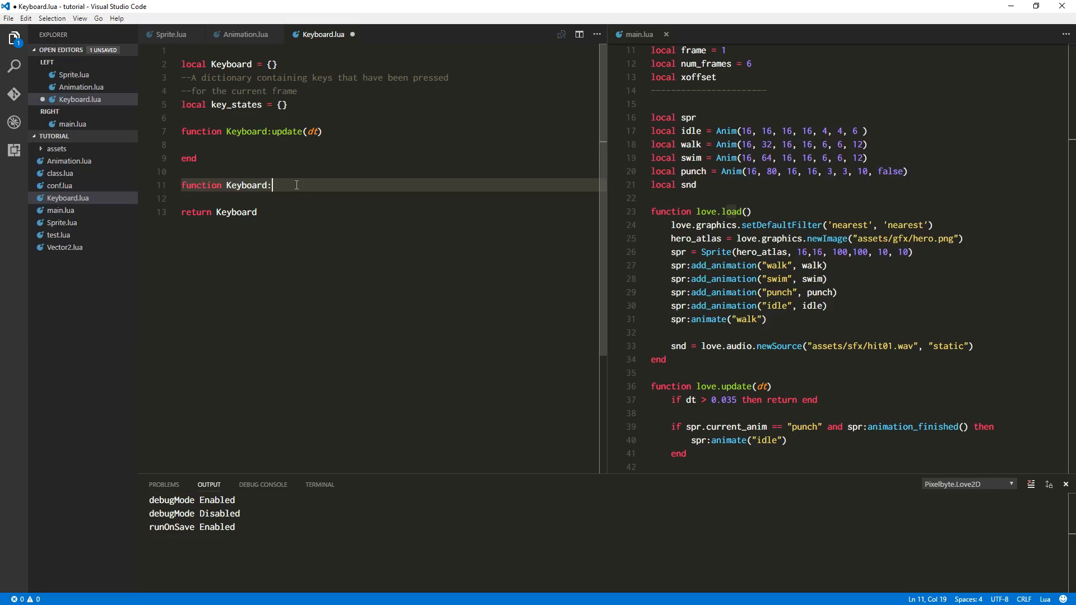
pyautogui.write('hook')
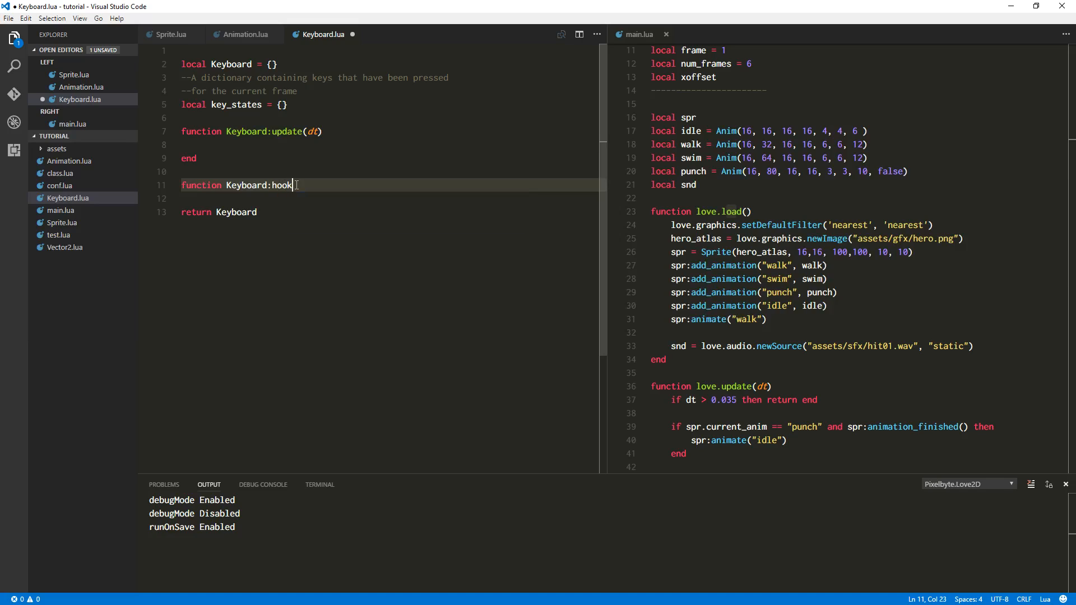
pyautogui.write('_love_event')
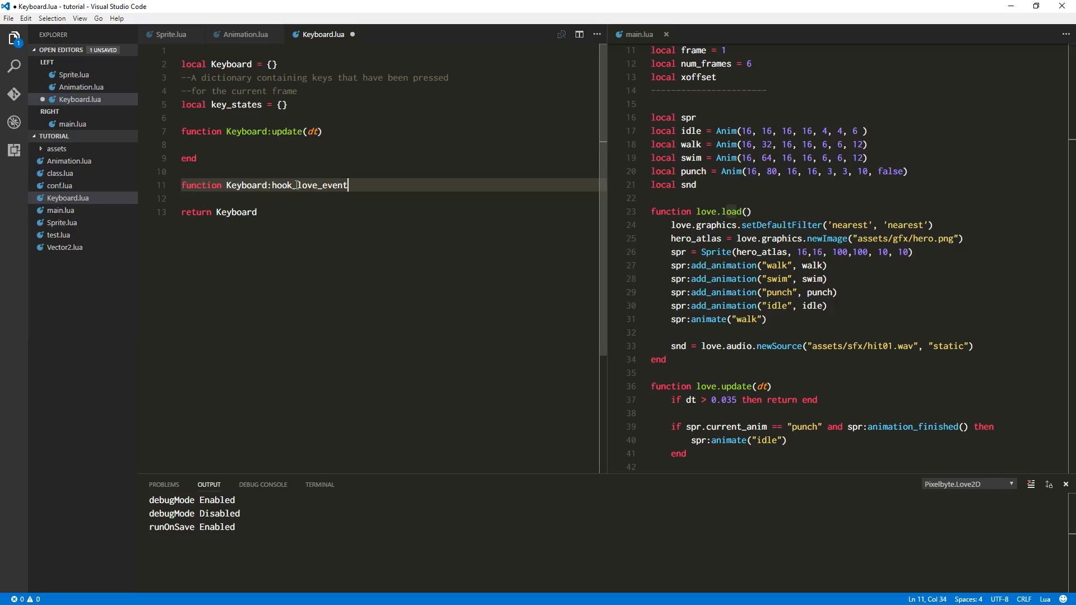
pyautogui.write('s()')
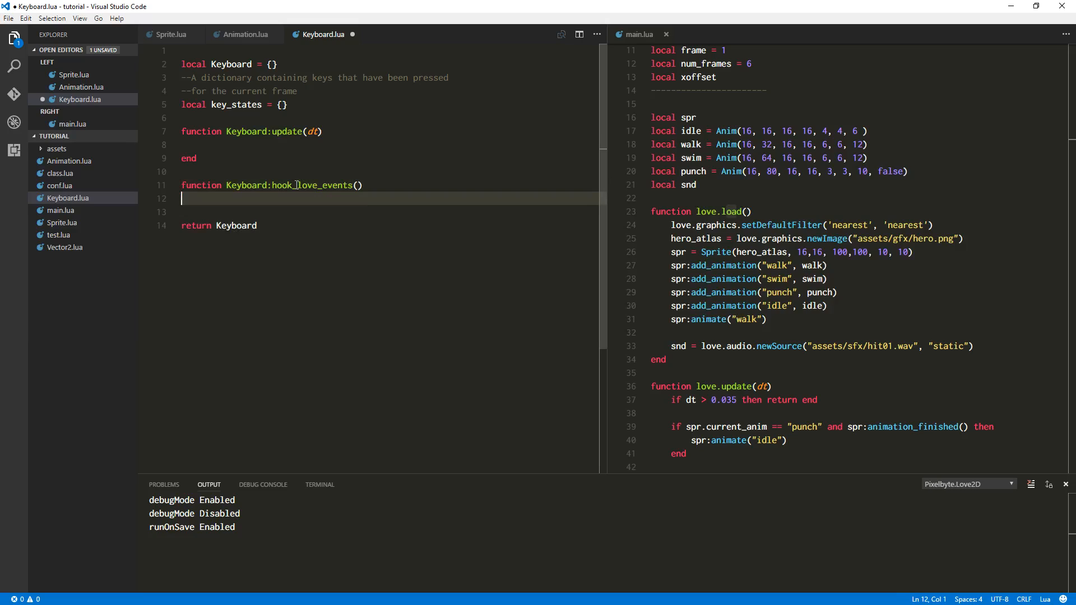
pyautogui.write('end')
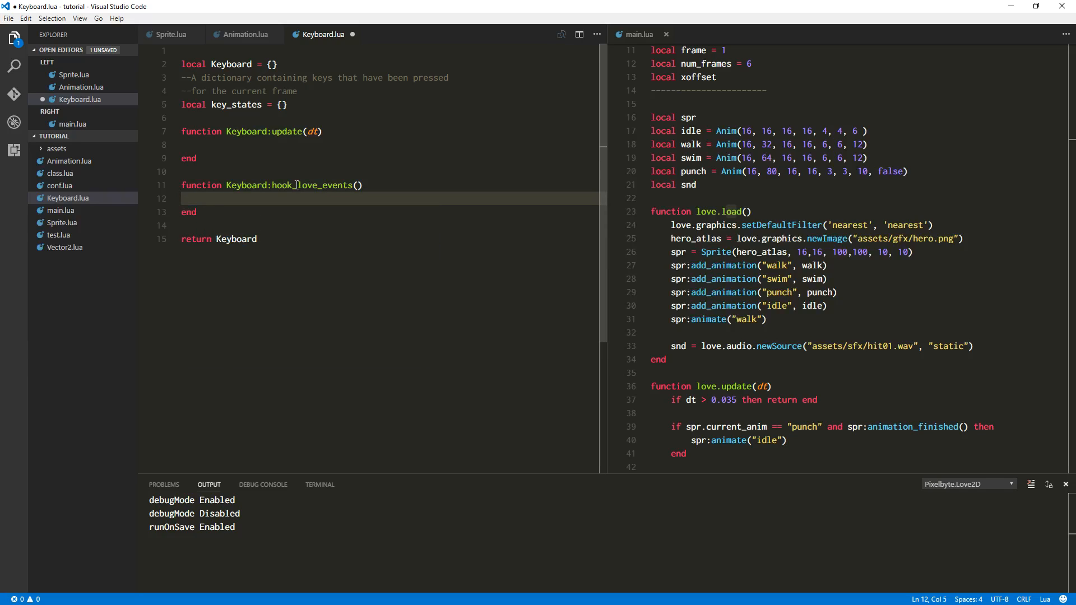
# - Define love.keypressed(key, scancode, isrepeat) setting 'key_states[key] = true' inside hook_love_events
pyautogui.write('love')
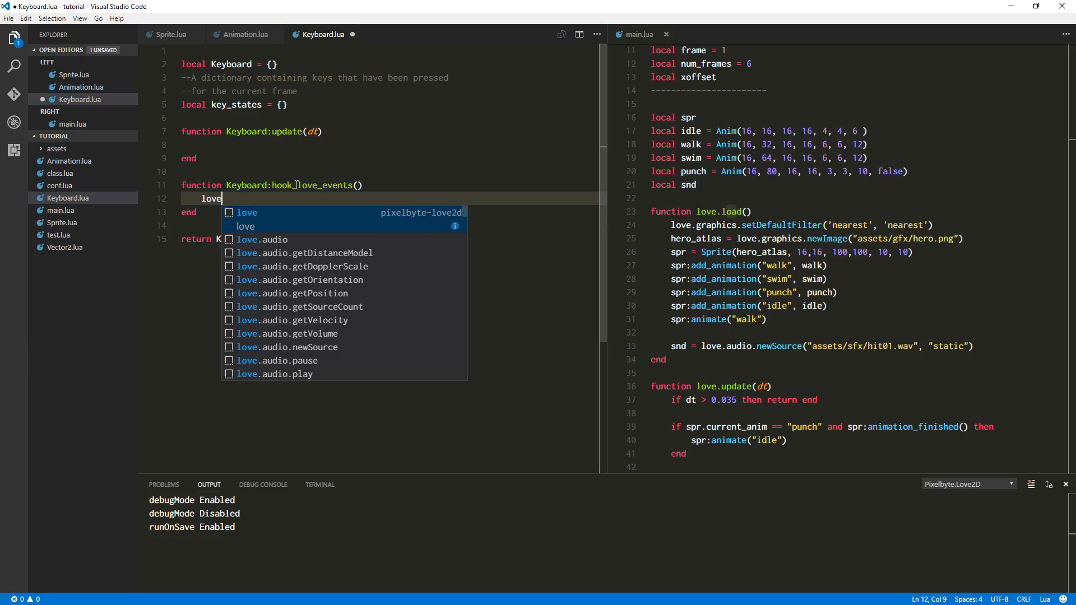
pyautogui.write('.')
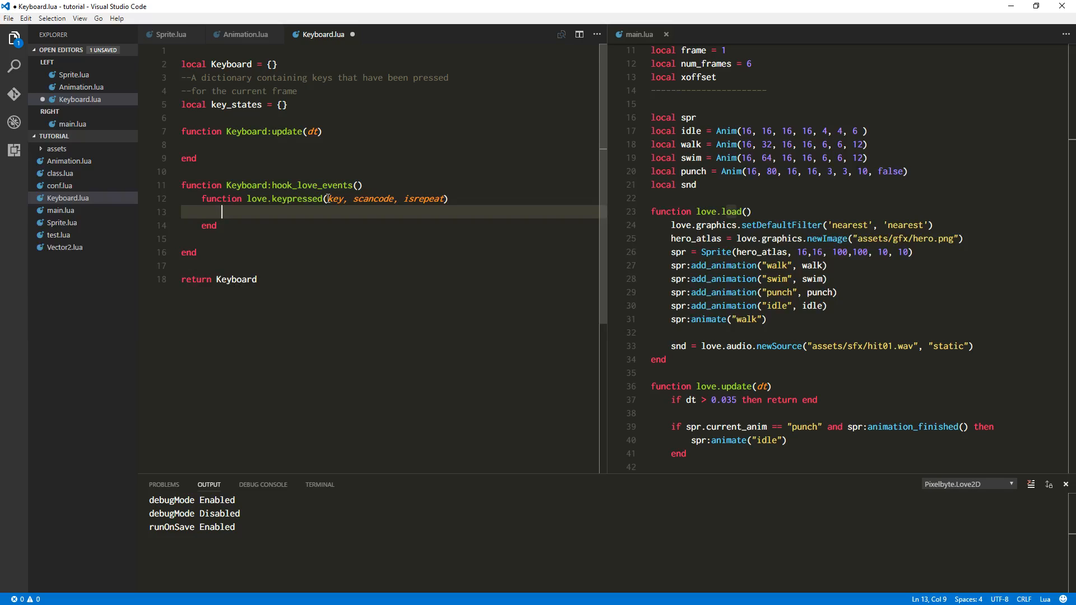
pyautogui.write('key_states')
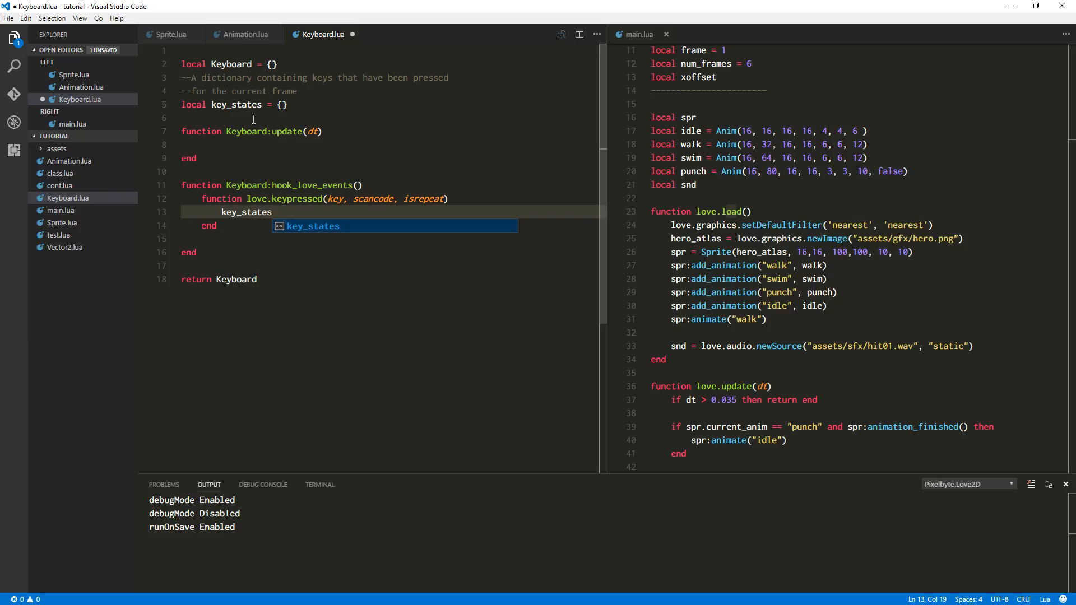
pyautogui.write('[key] =')
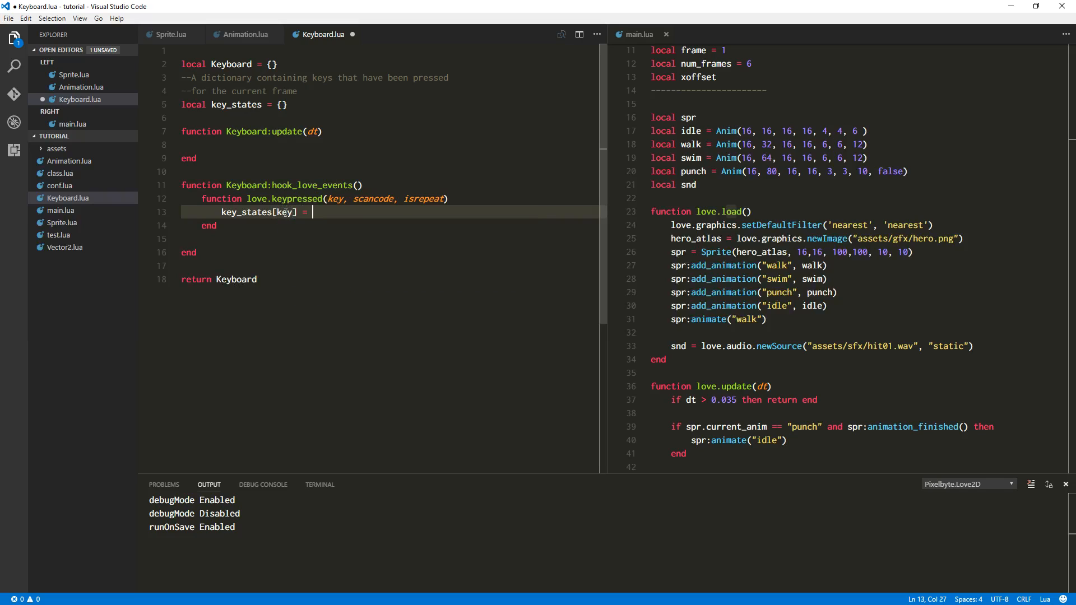
pyautogui.write('true')
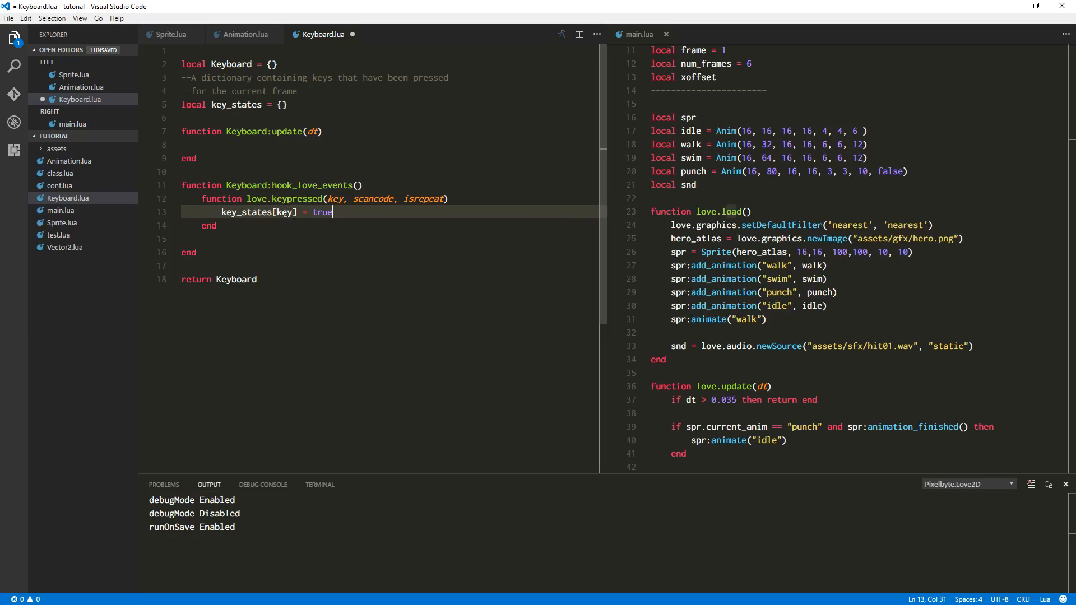
pyautogui.press('Down')
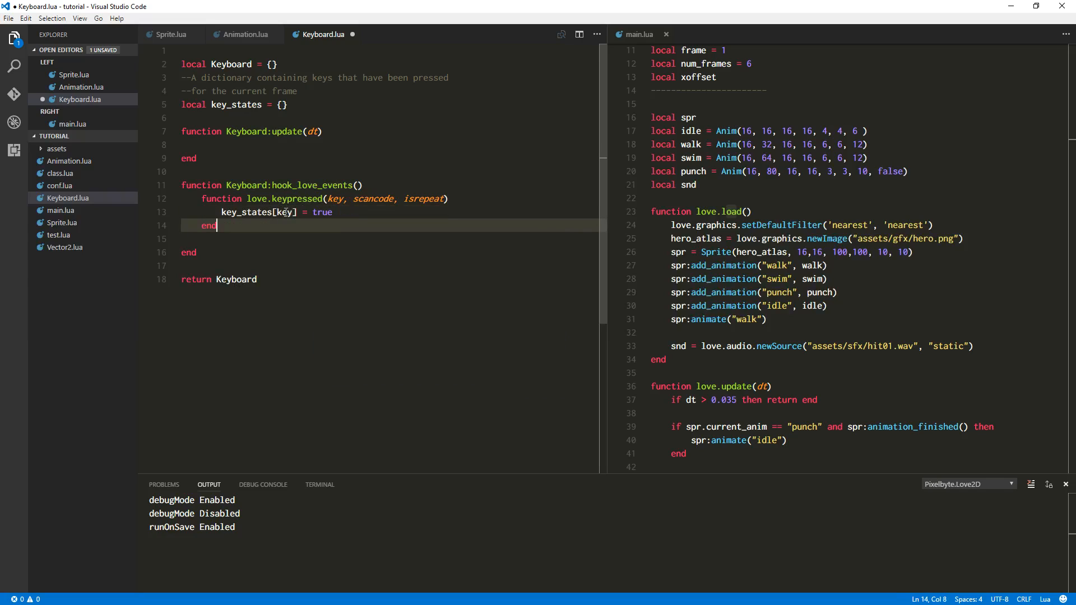
# - Define love.keyreleased(key, scancode) setting 'key_states[key] = false' and save Keyboard.lua
pyautogui.write('function love.k')
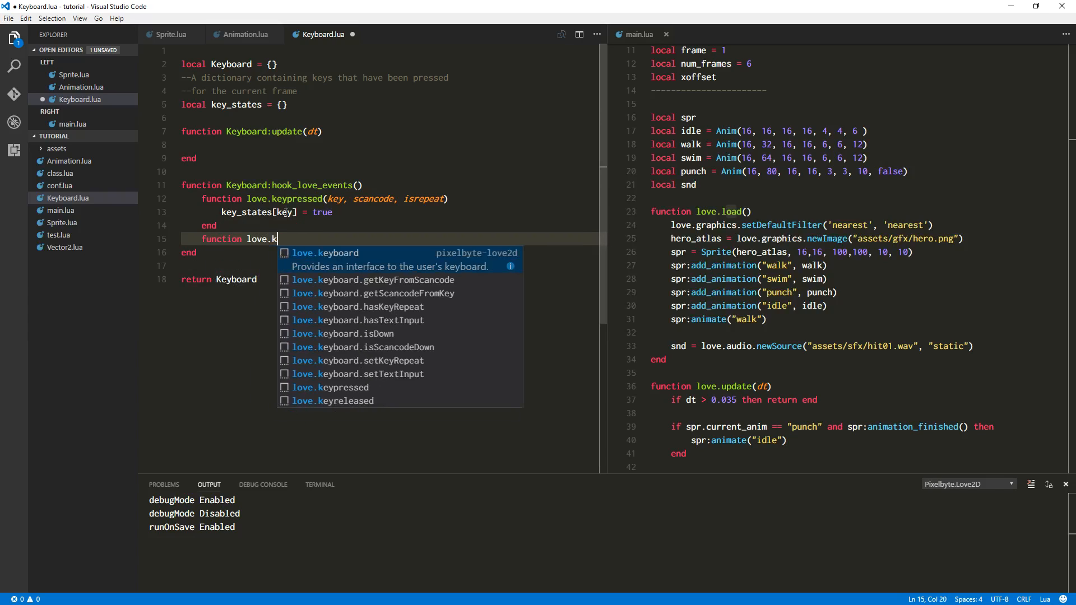
pyautogui.write('eyp')
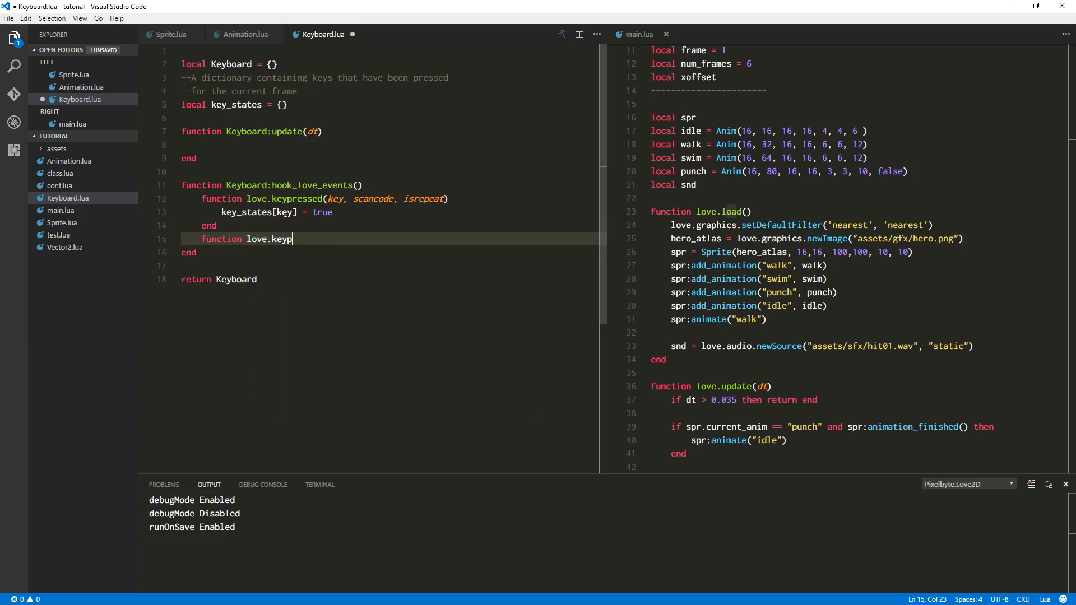
pyautogui.write('released(key, scancode')
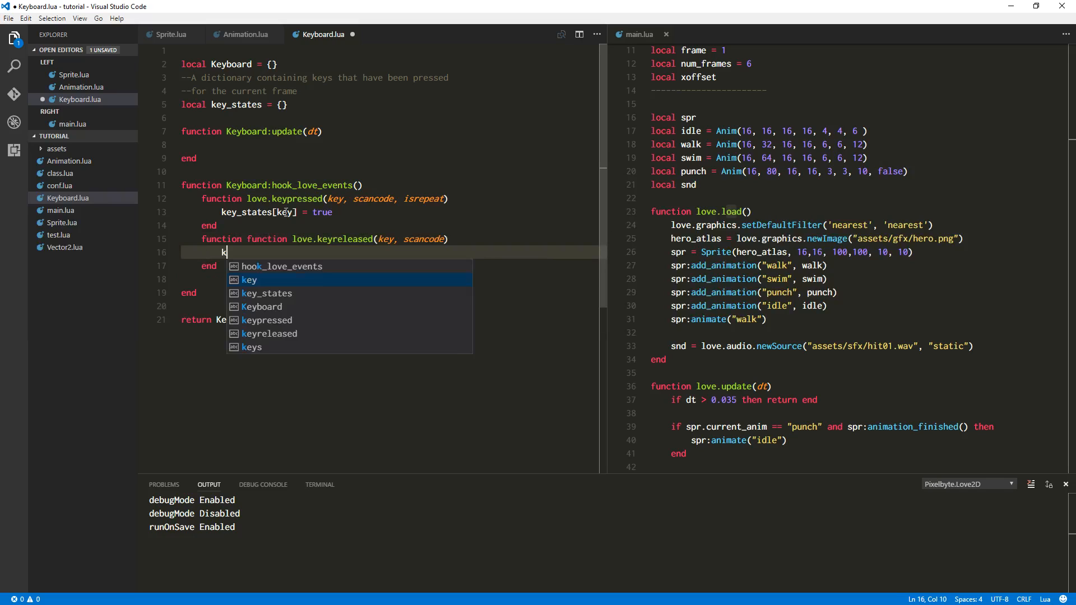
pyautogui.write('ey_s')
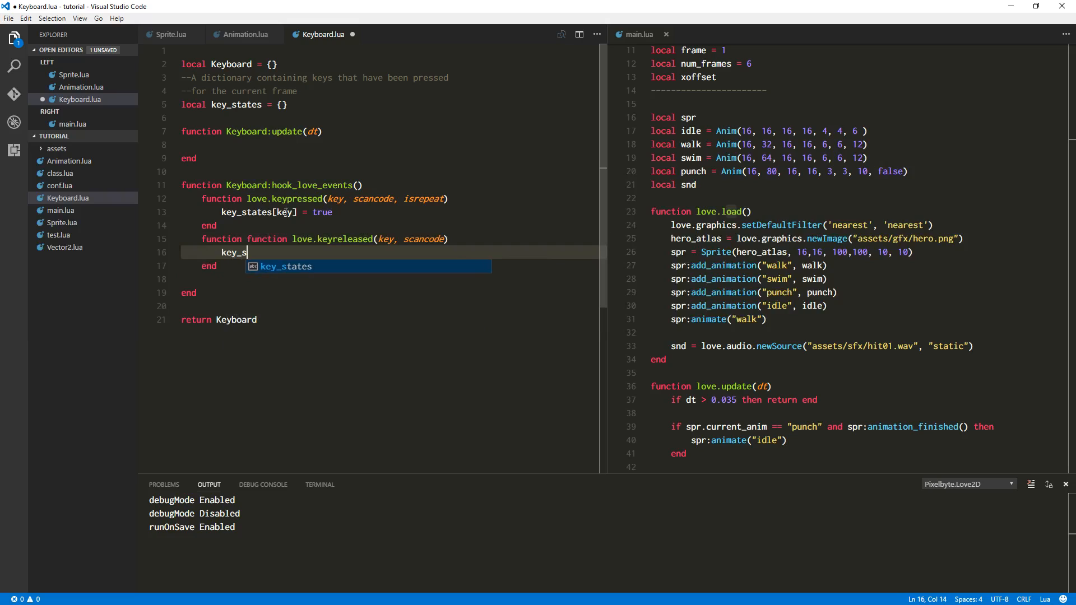
pyautogui.write('key_states[]')
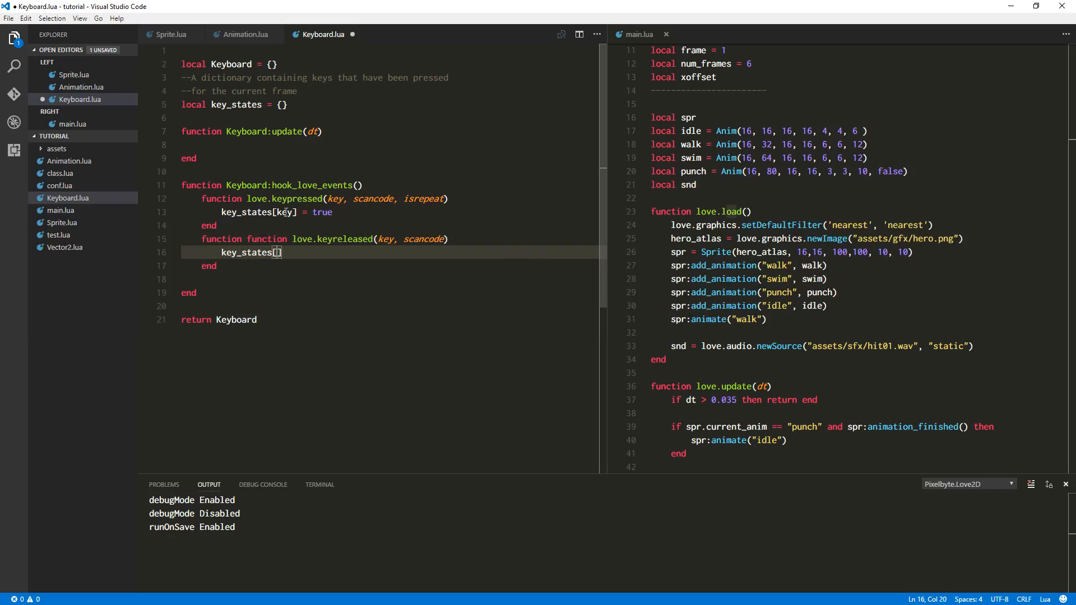
pyautogui.write('key] =')
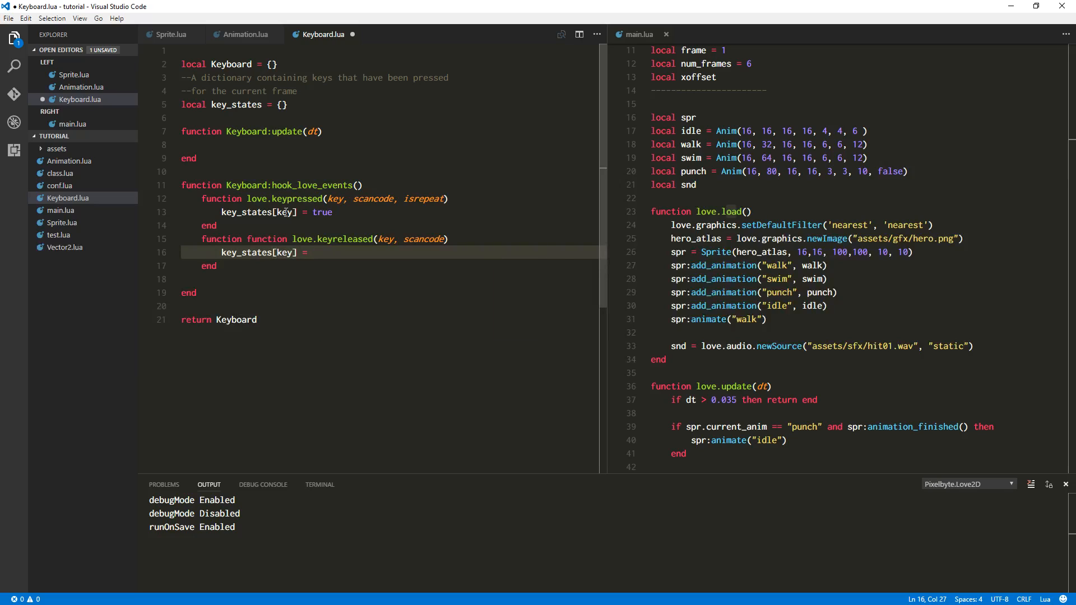
pyautogui.write('false')
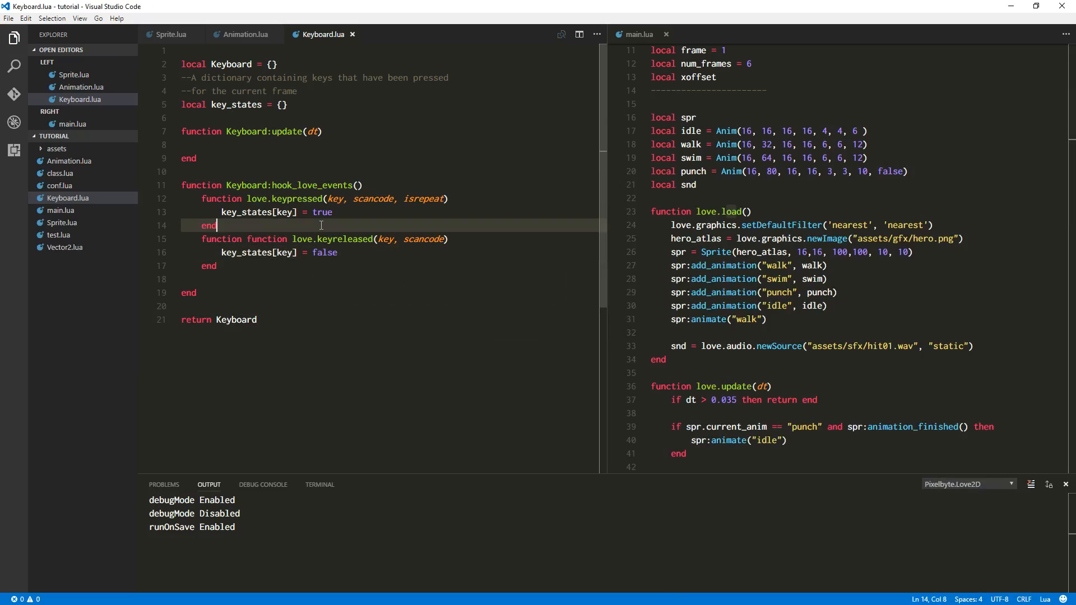
# - Highlight key_states usages, reword the comment to 'table', and start a line inside Keyboard:update
pyautogui.click(308, 212)
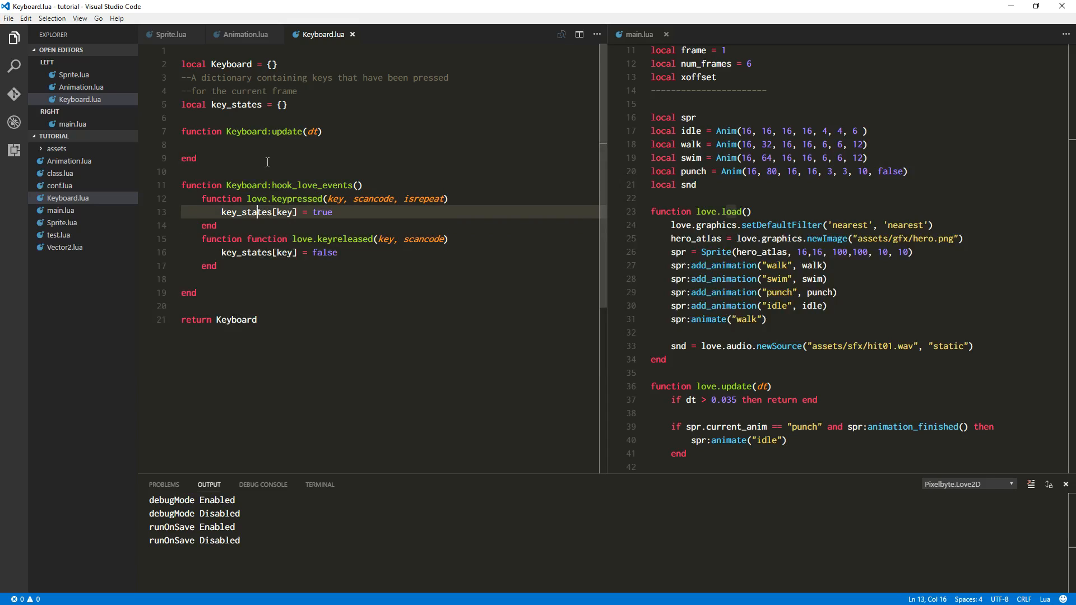
pyautogui.doubleClick(238, 104)
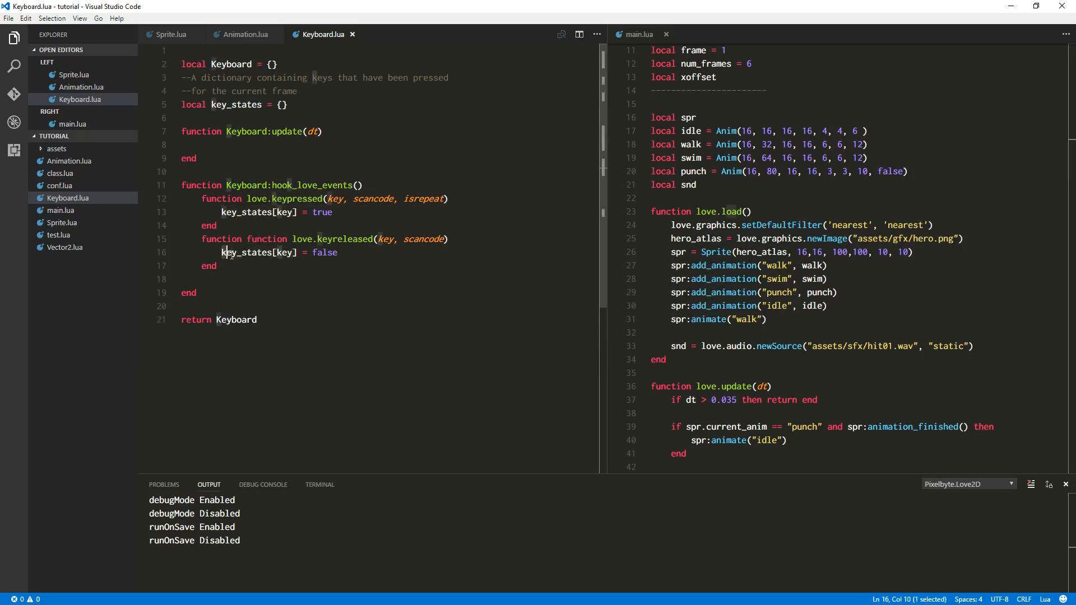
pyautogui.moveTo(223, 252); pyautogui.dragTo(337, 252)
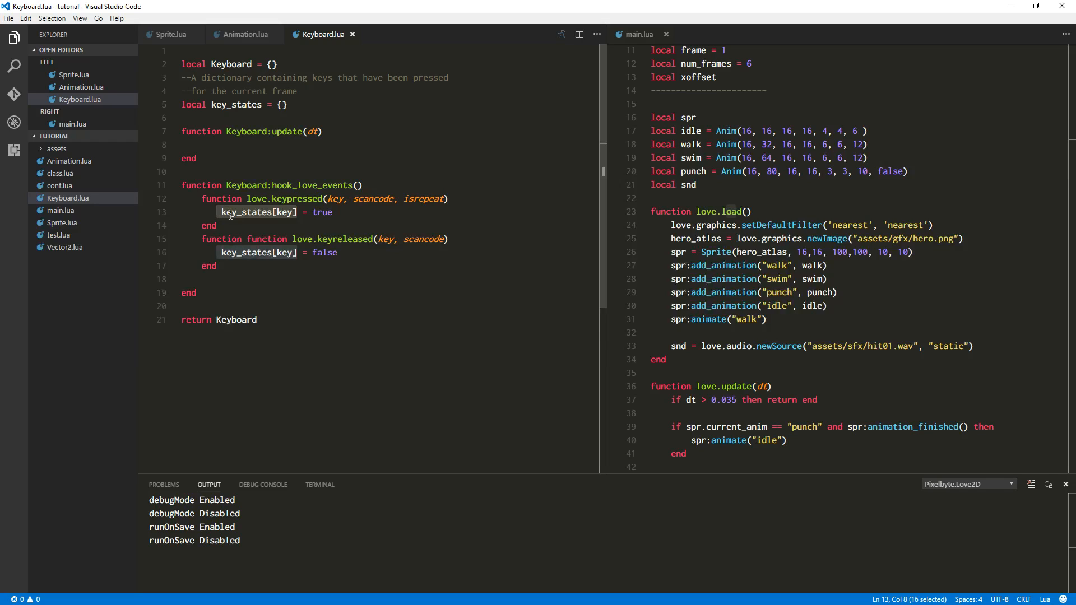
pyautogui.moveTo(299, 222)
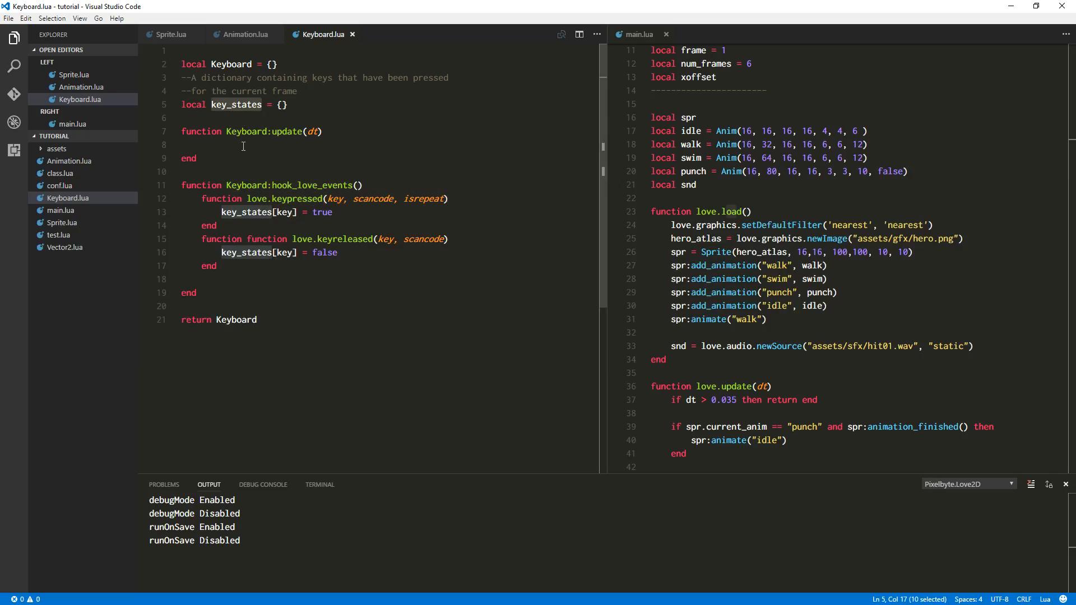
pyautogui.moveTo(246, 145)
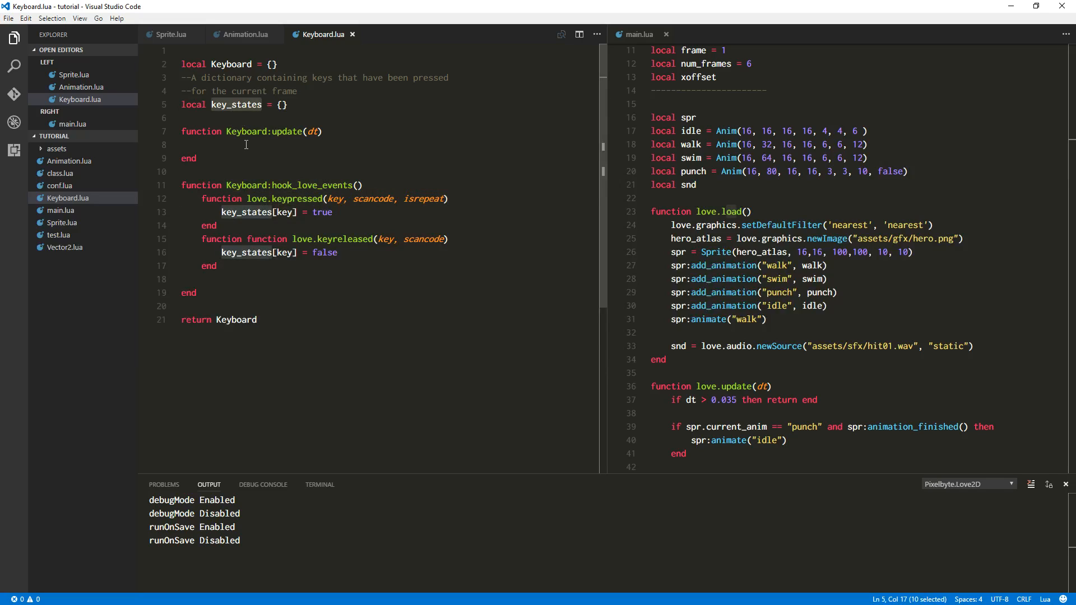
pyautogui.click(245, 145)
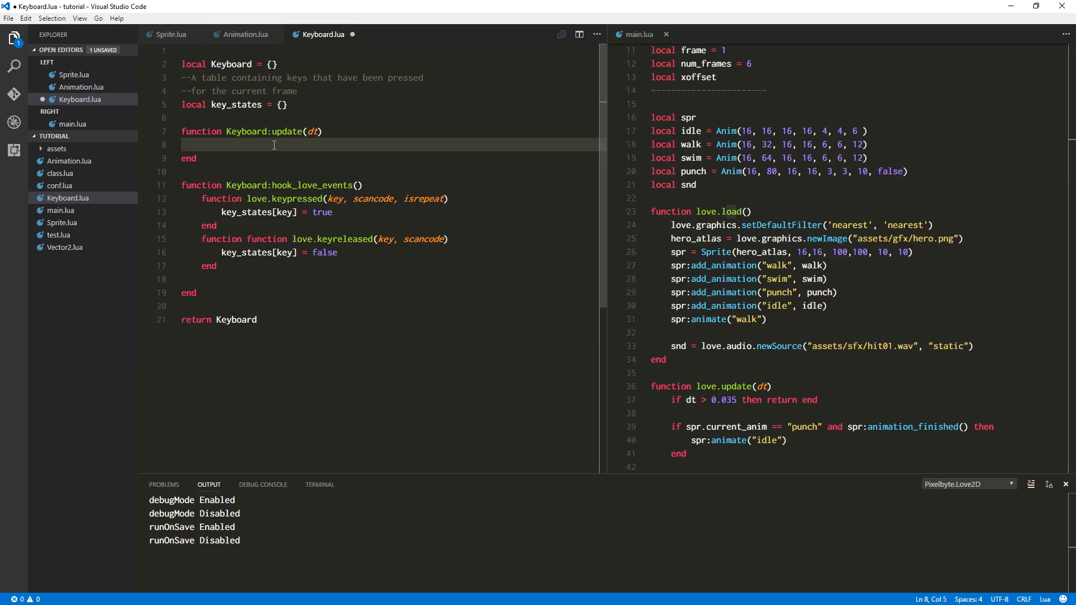
# - Start Keyboard:update's loop: for k,v in pairs(key_states) do ... end
pyautogui.write('for k')
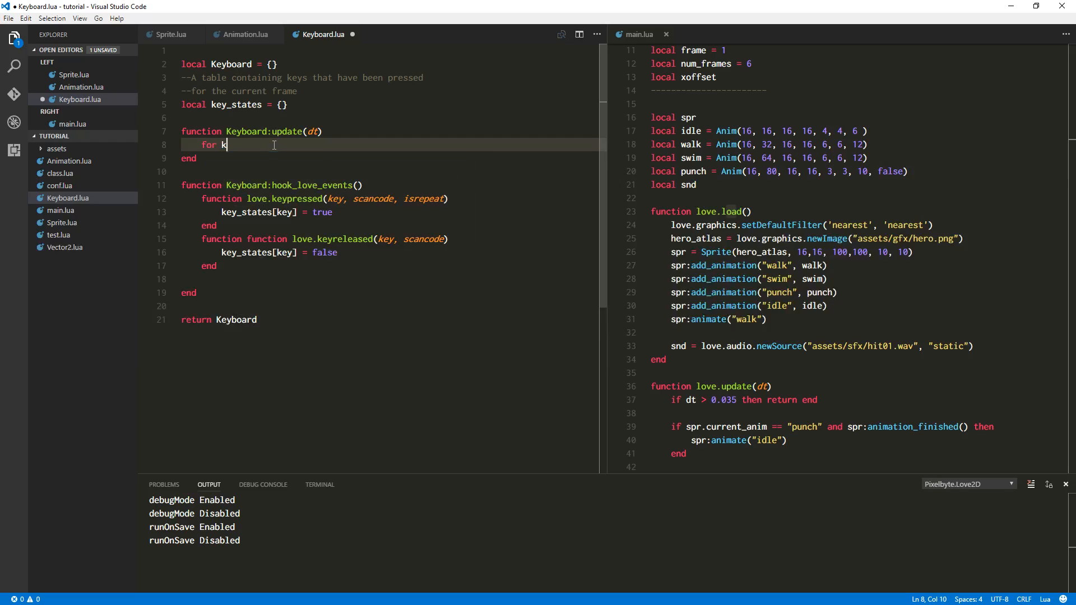
pyautogui.write(',v')
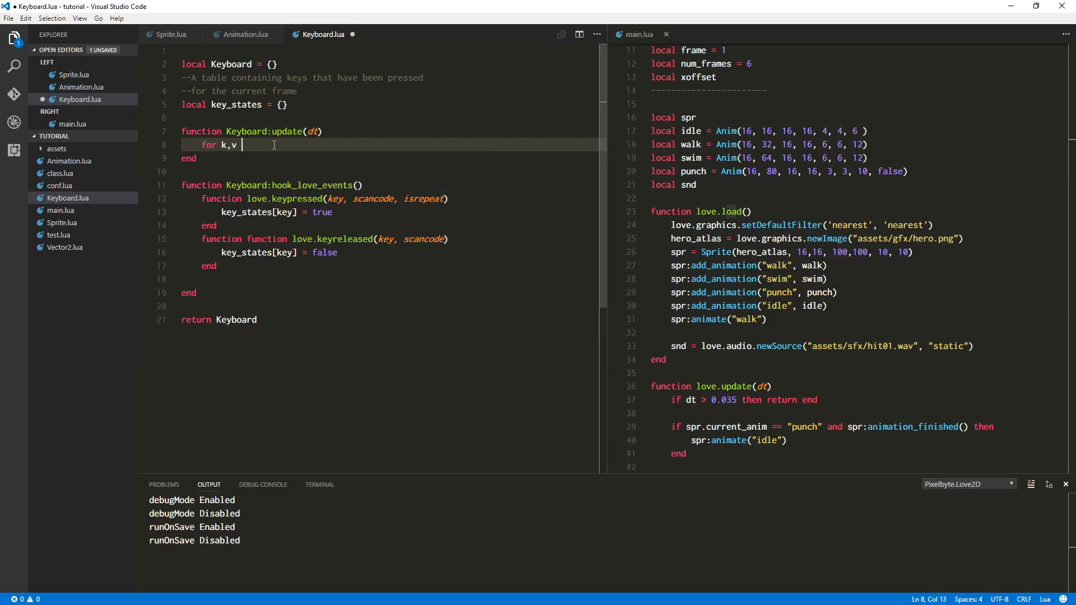
pyautogui.write('in pa')
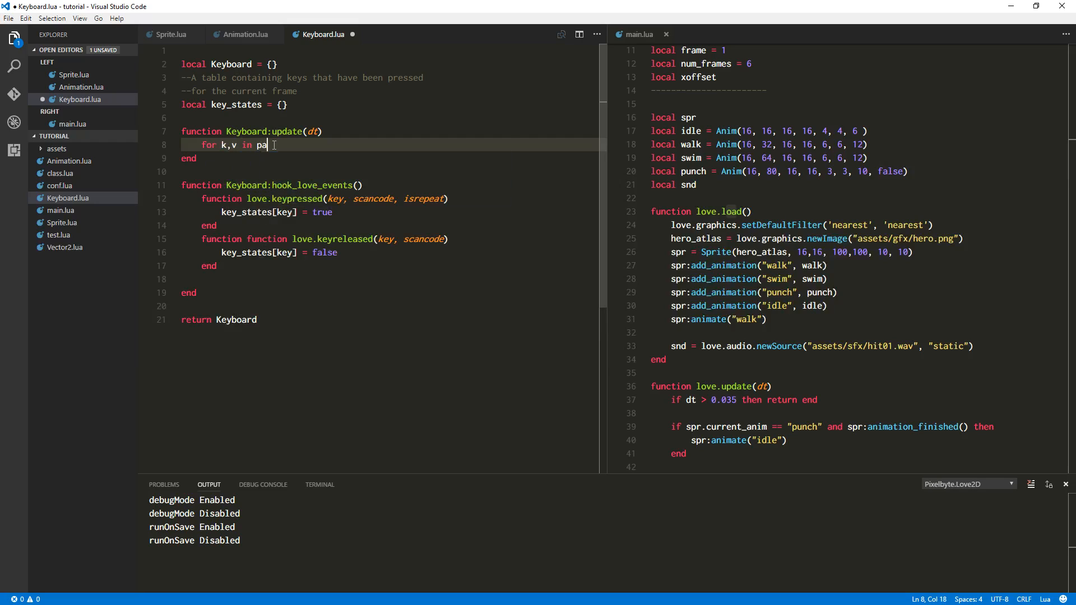
pyautogui.write('irs()')
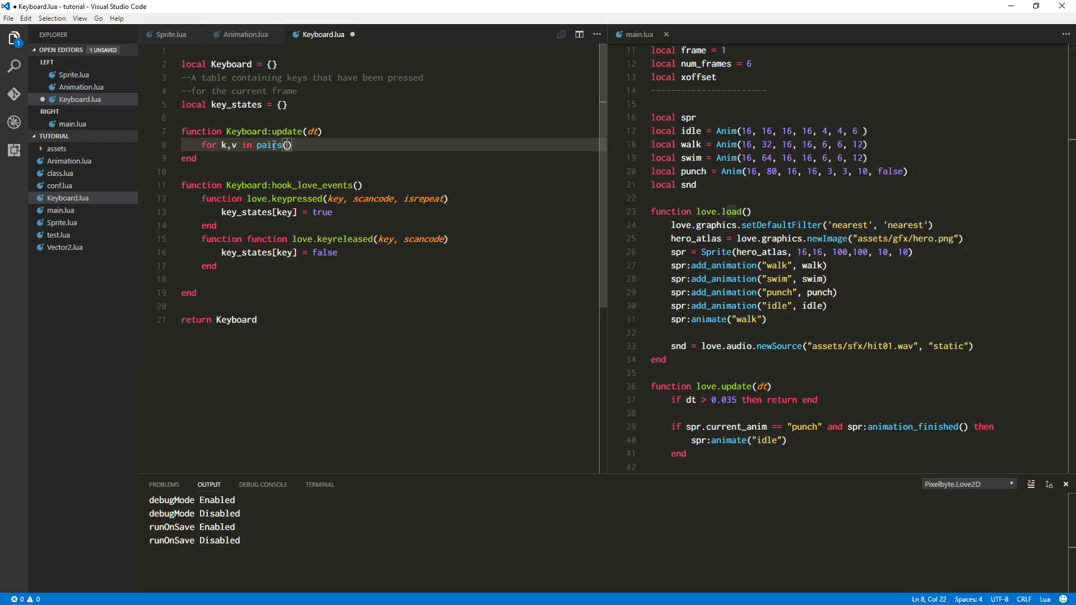
pyautogui.write('key_state')
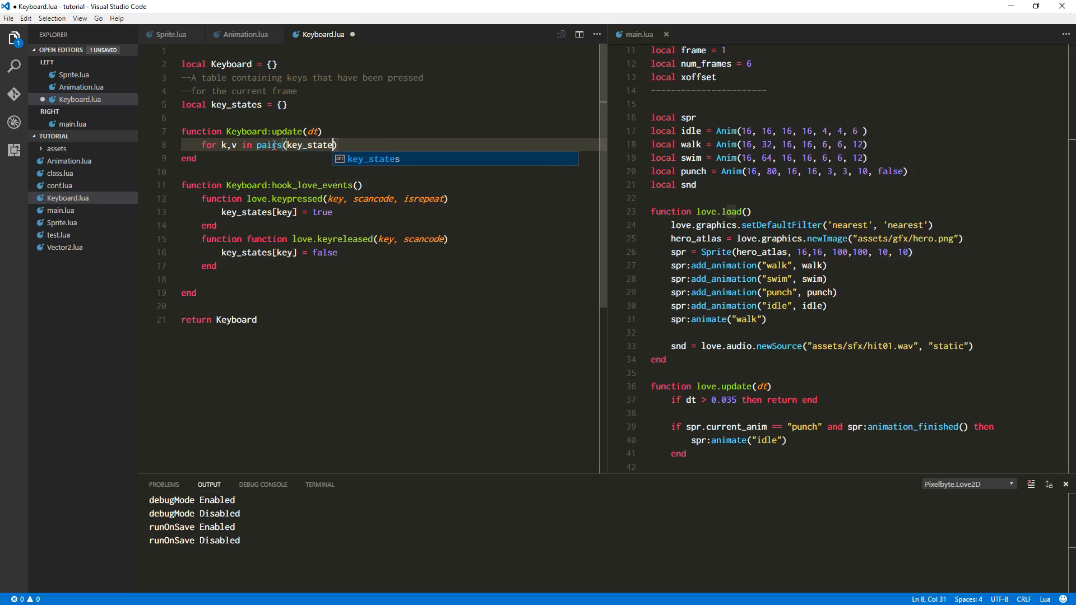
pyautogui.write('do')
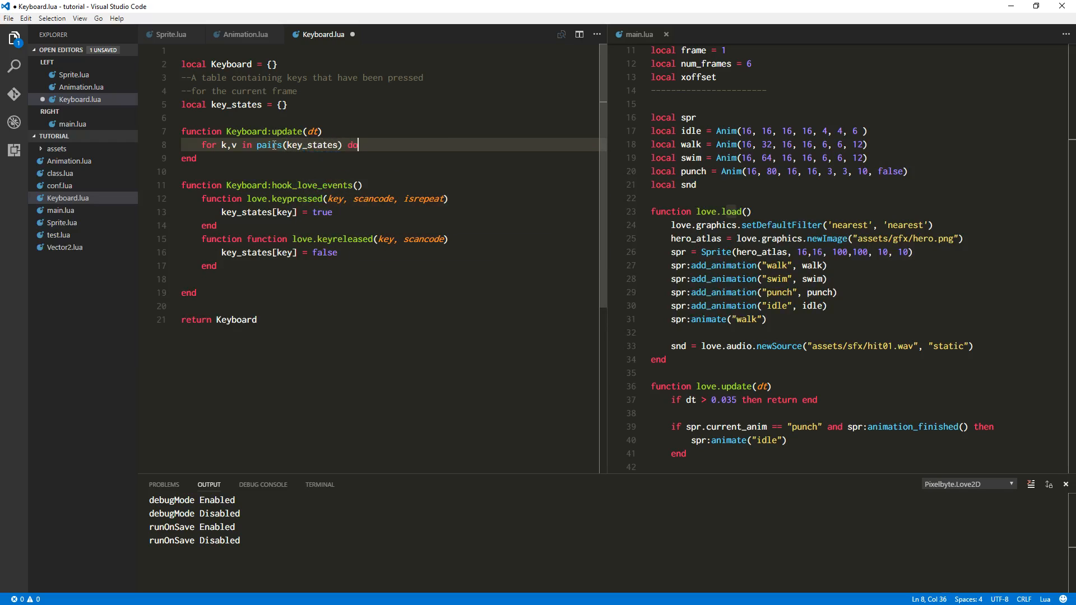
pyautogui.write('e')
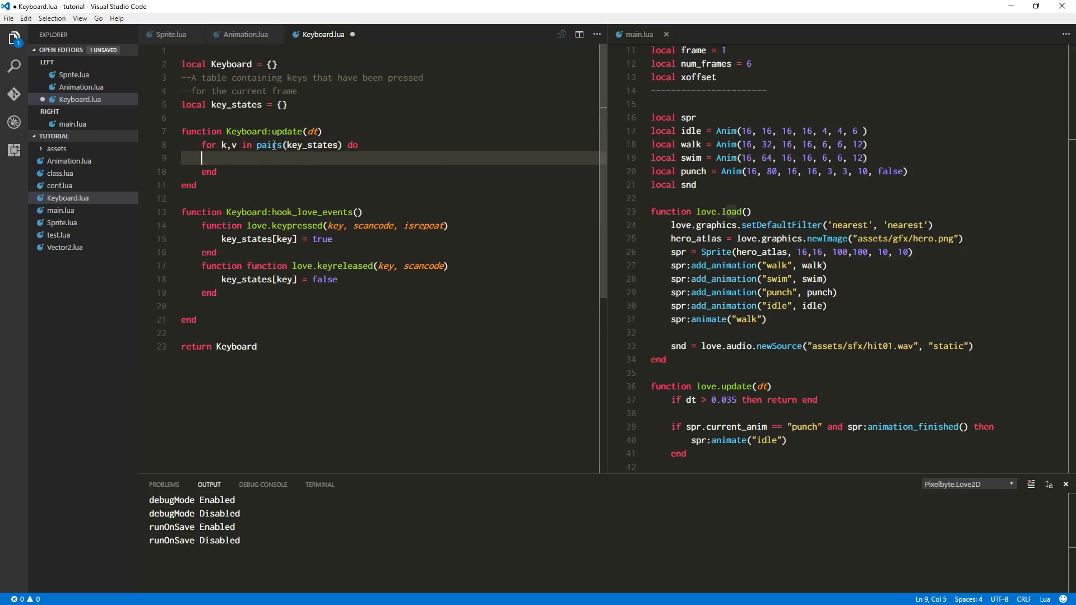
# - Inside the loop set key_states[k] = nil, then move into the main.lua pane
pyautogui.write('k')
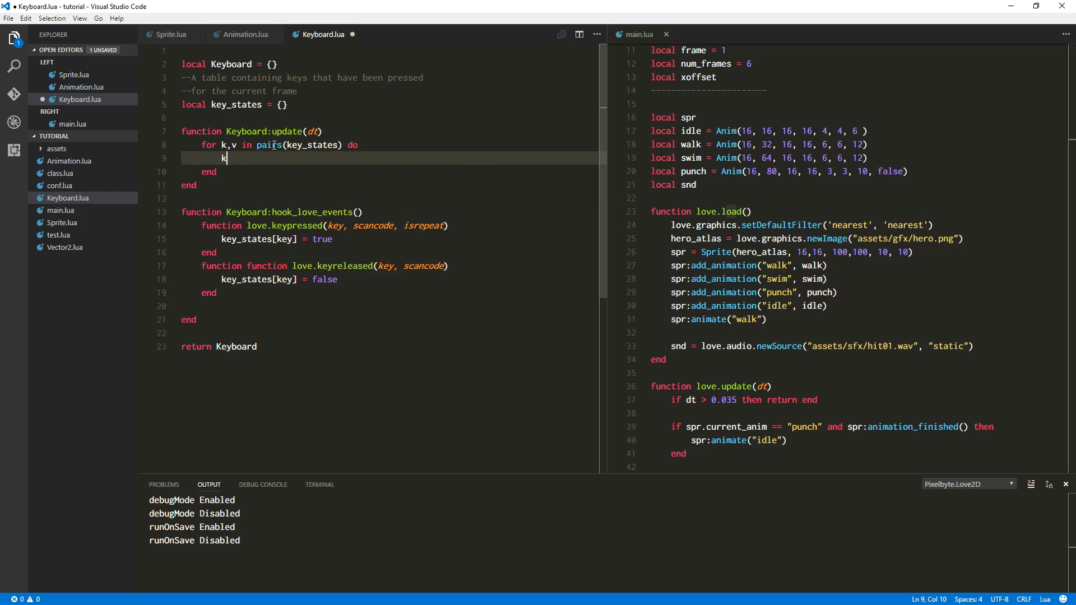
pyautogui.write('ey_states[')
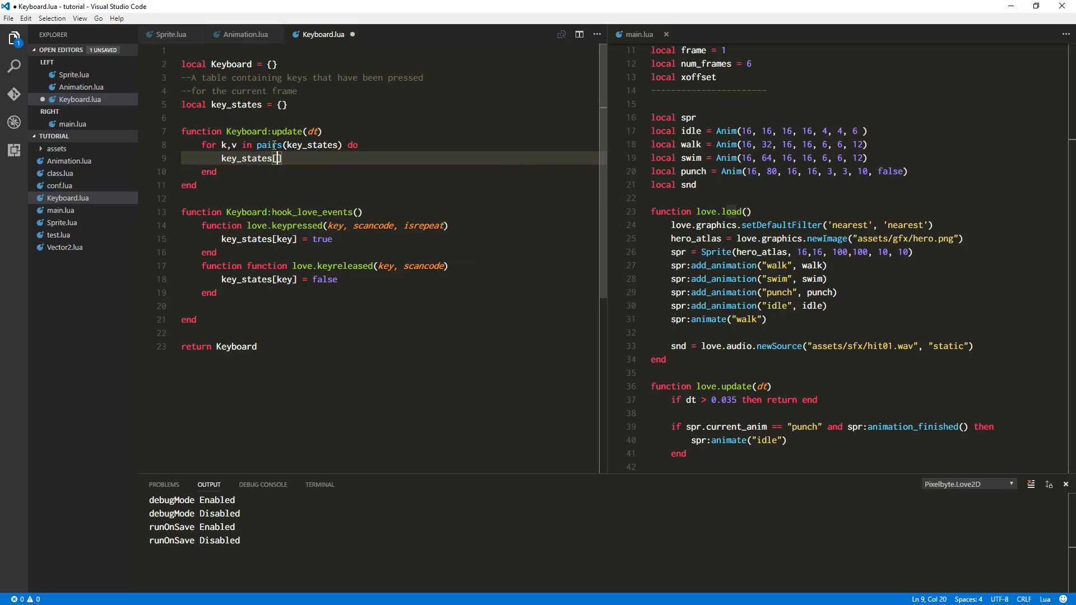
pyautogui.write('k] = n')
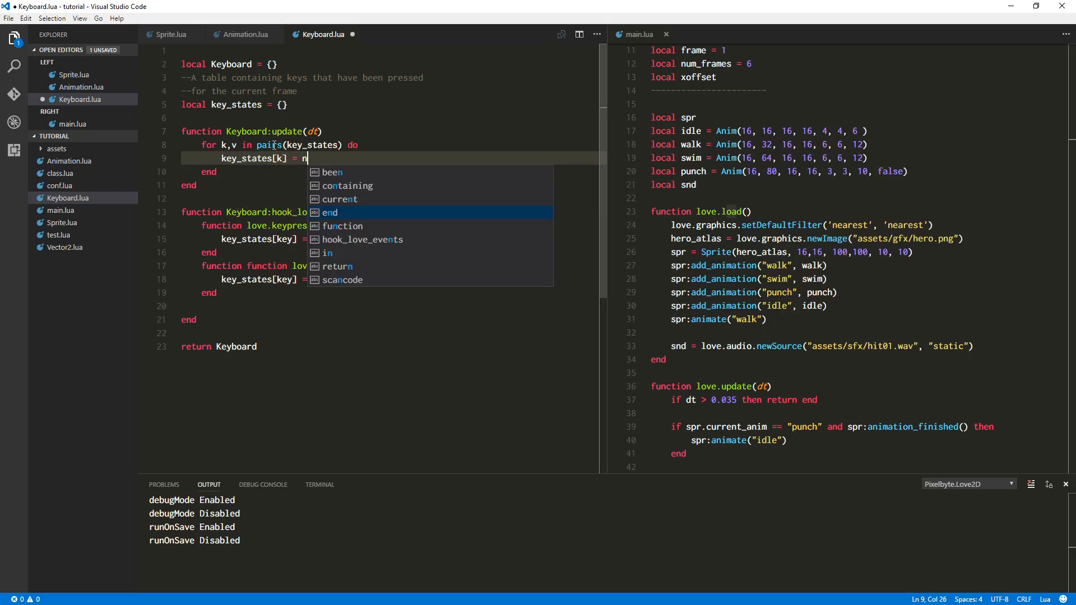
pyautogui.write('il')
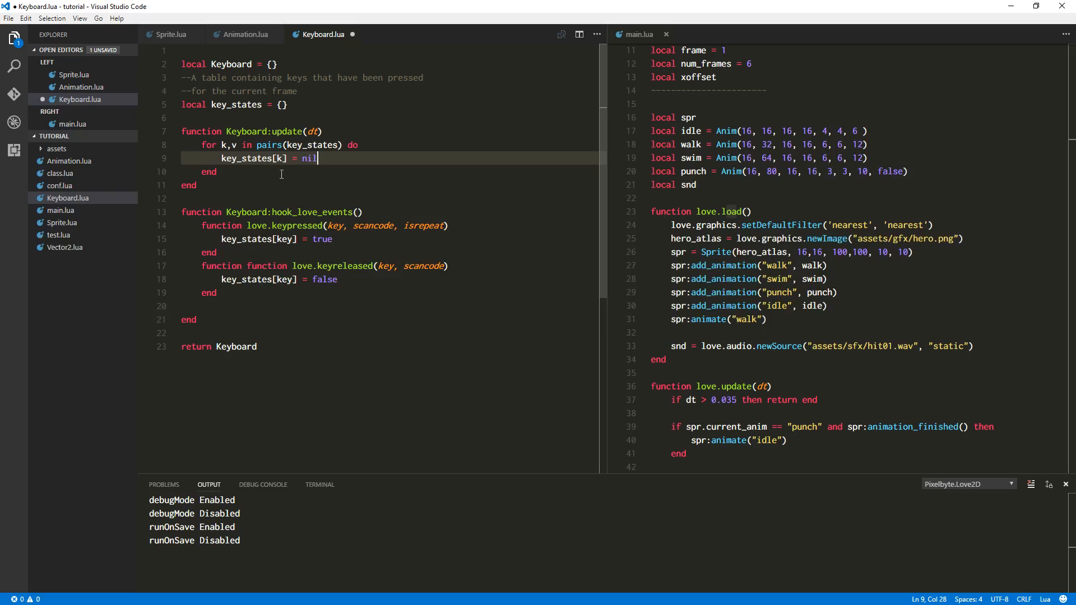
pyautogui.click(188, 185)
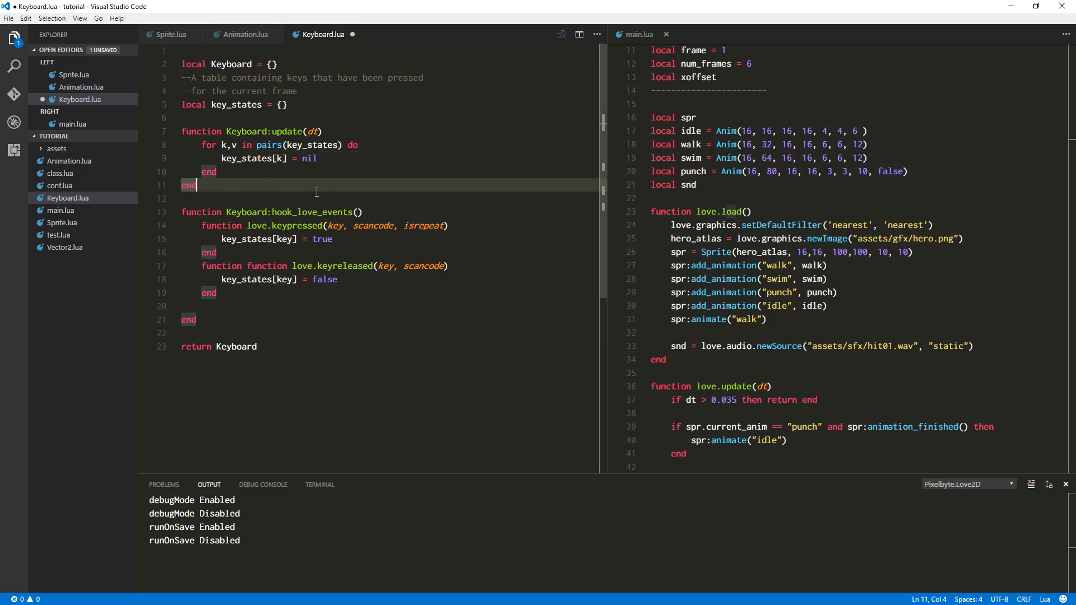
pyautogui.click(283, 212)
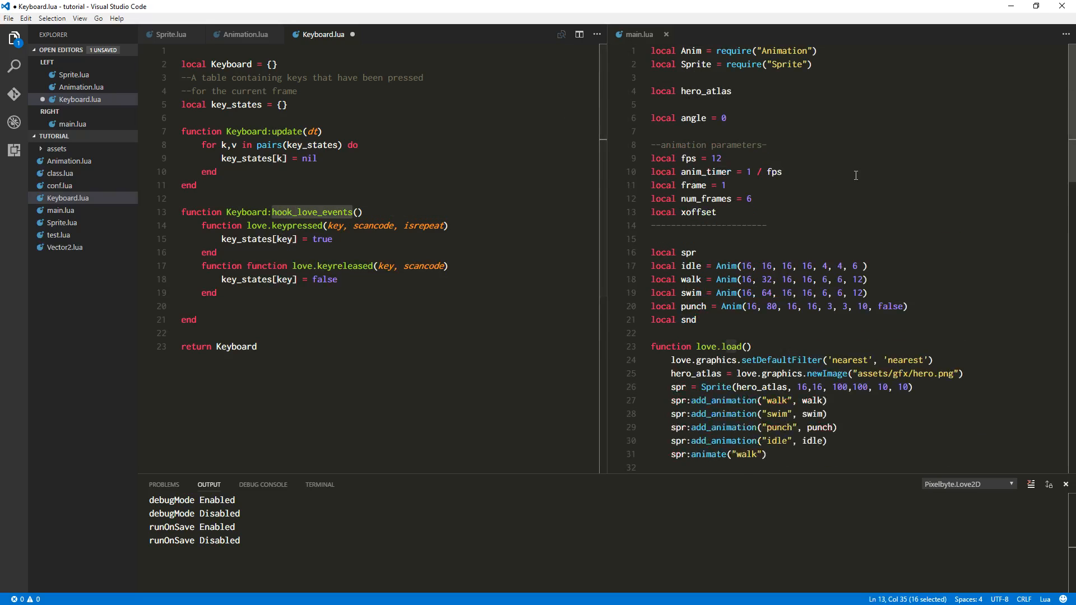
# - Require Keyboard as local Key in main.lua and call Key:hook_love_events() first in love.load
pyautogui.write('local Key')
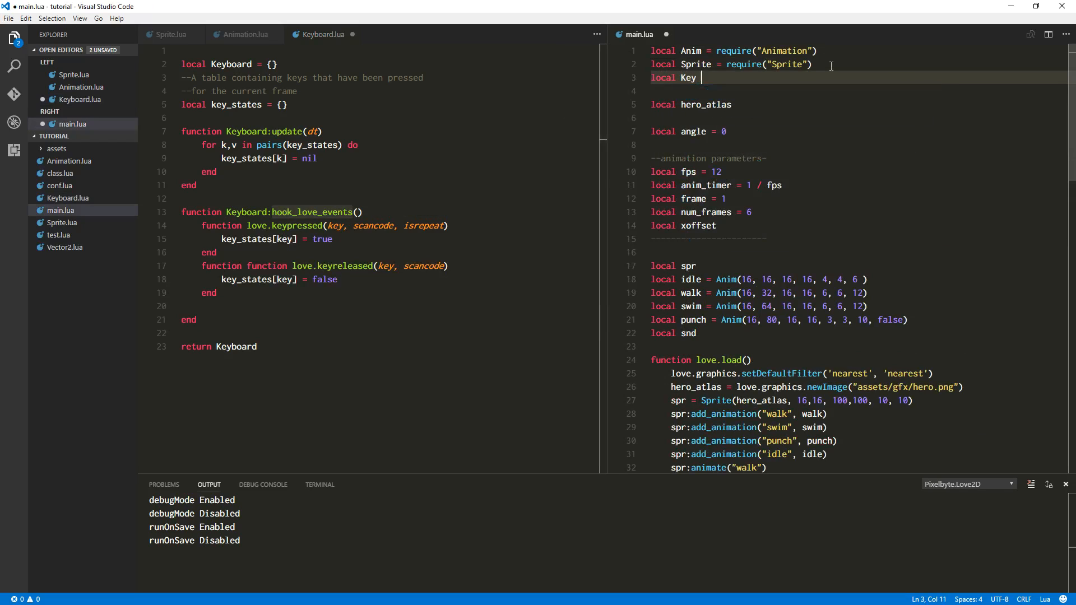
pyautogui.write('= require')
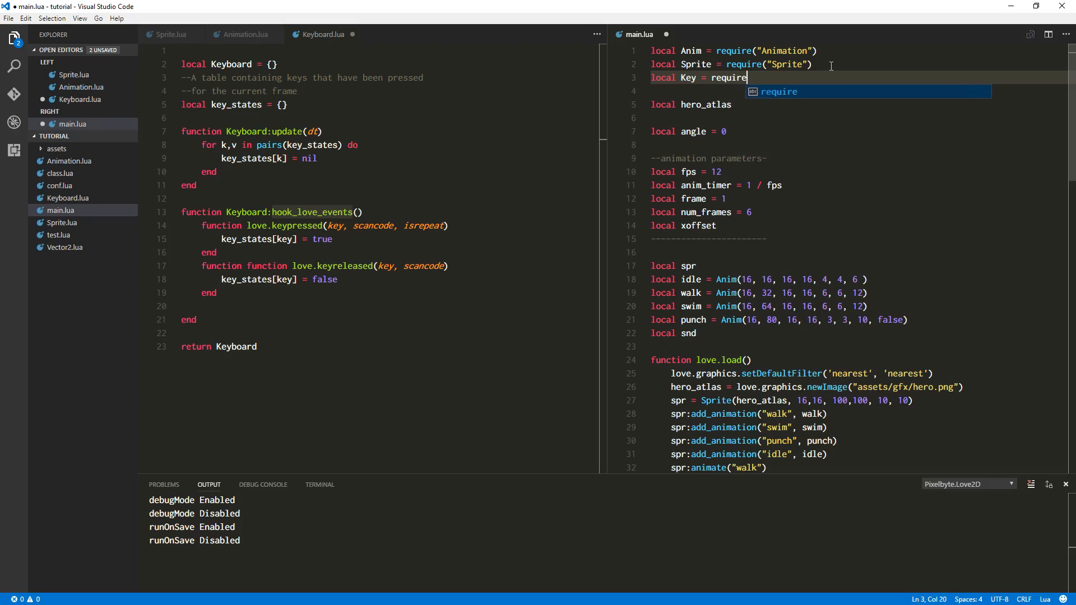
pyautogui.write('("Key"')
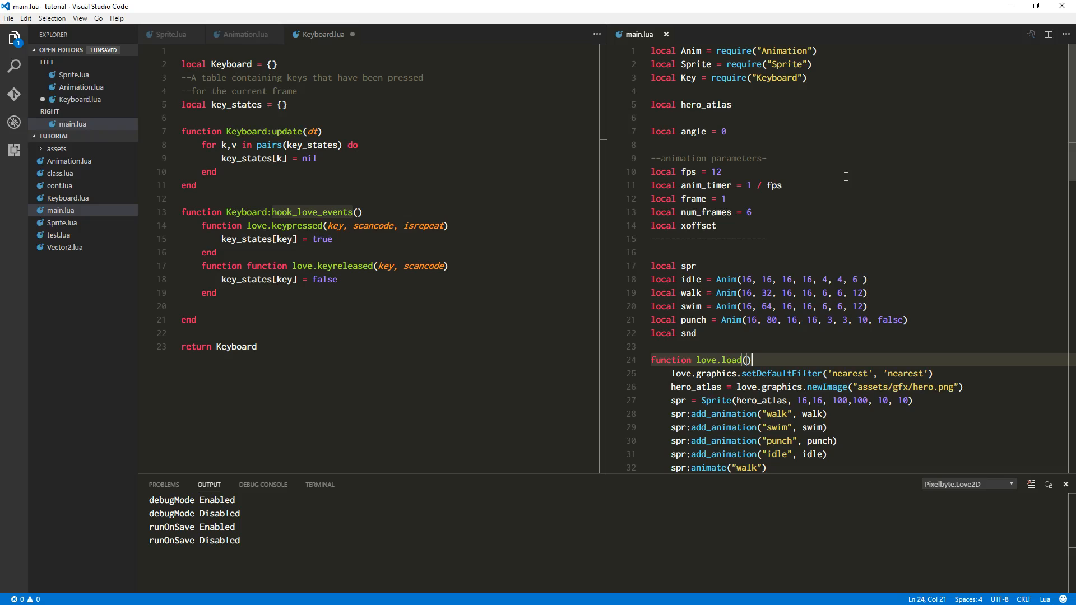
pyautogui.write('Key:')
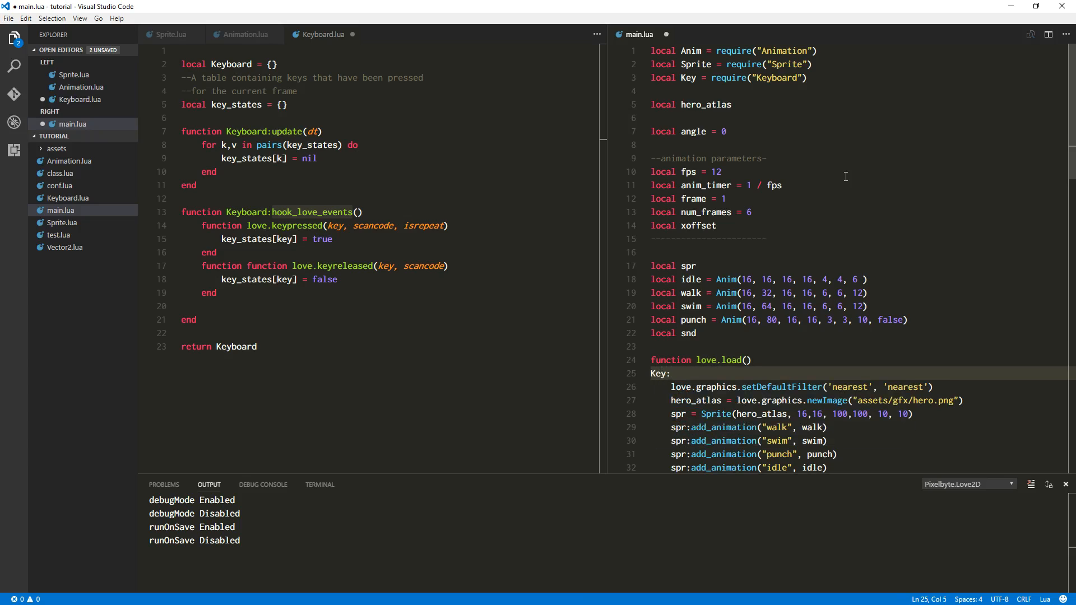
pyautogui.write('hook_lov')
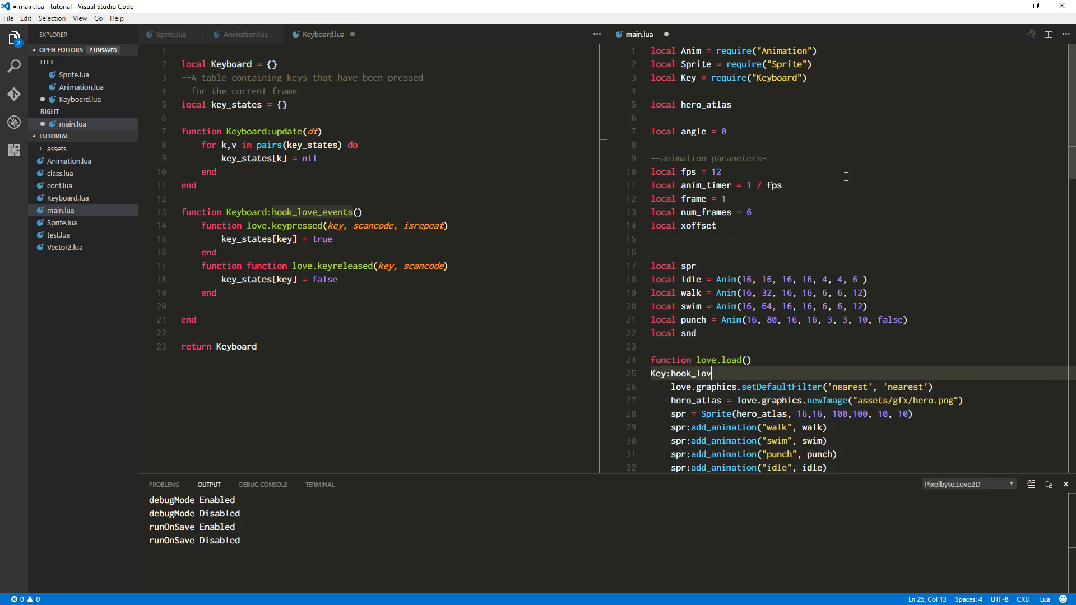
pyautogui.write('e_events()')
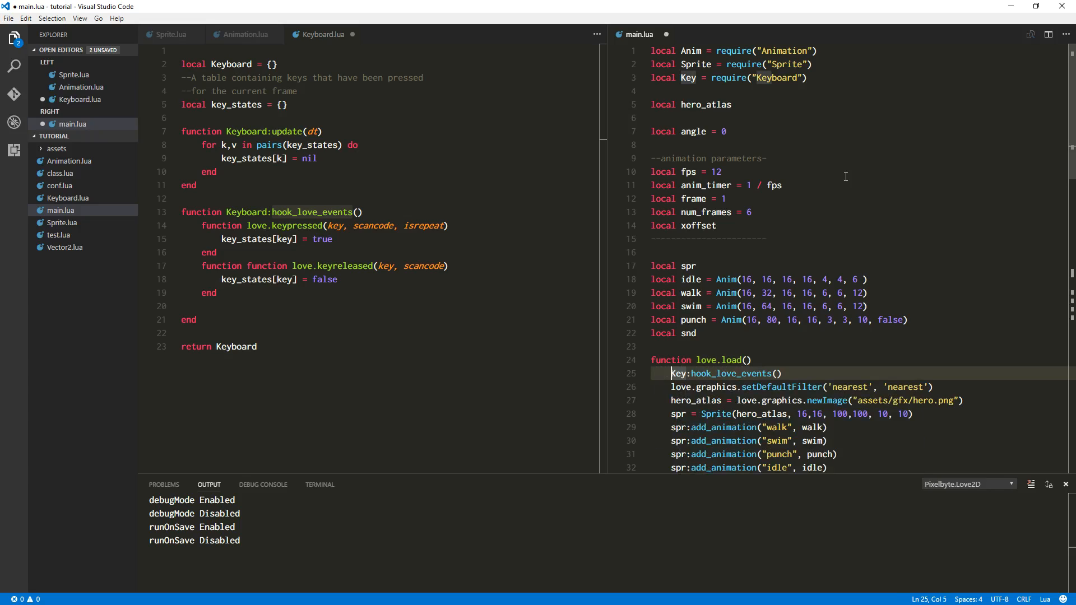
# - Scroll main.lua down to the angle and animation-parameter declarations to remove them
pyautogui.scroll(-3)
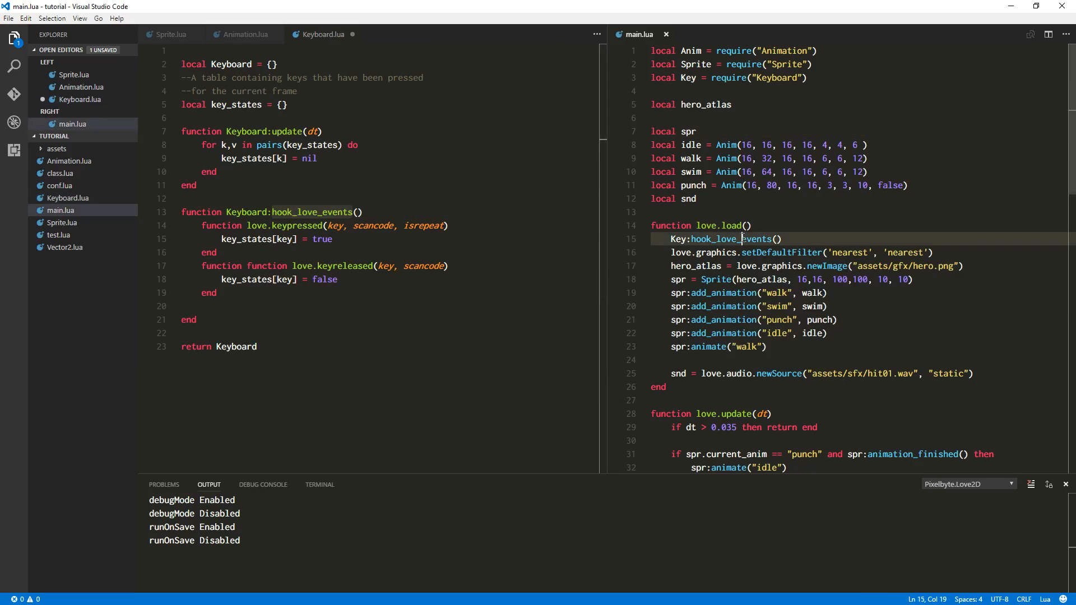
# - Declare function Keyboard:key(key) in Keyboard.lua with an empty body line
pyautogui.doubleClick(731, 239)
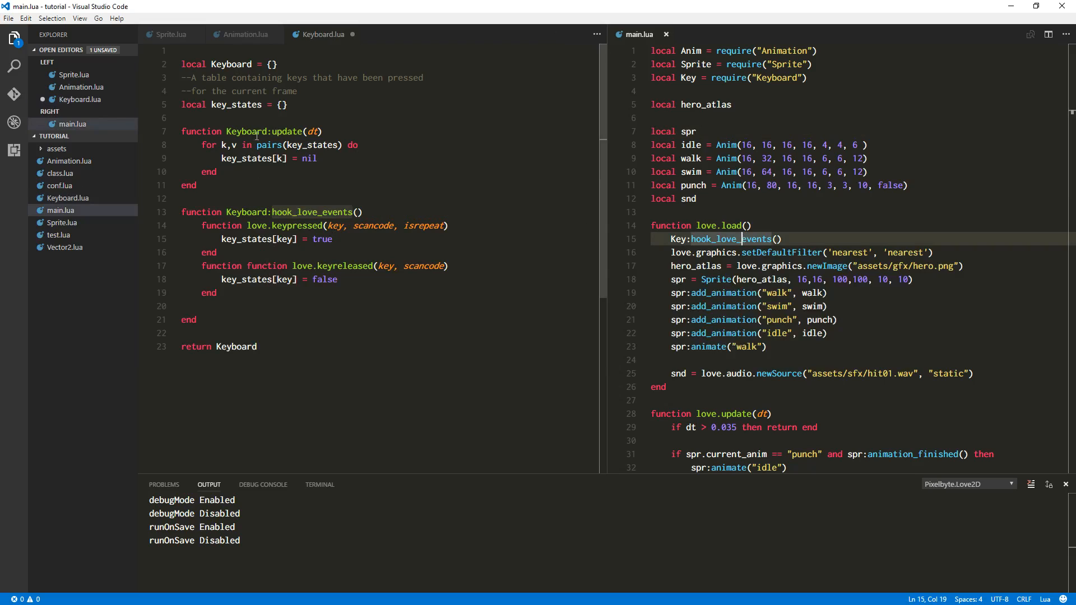
pyautogui.doubleClick(236, 104)
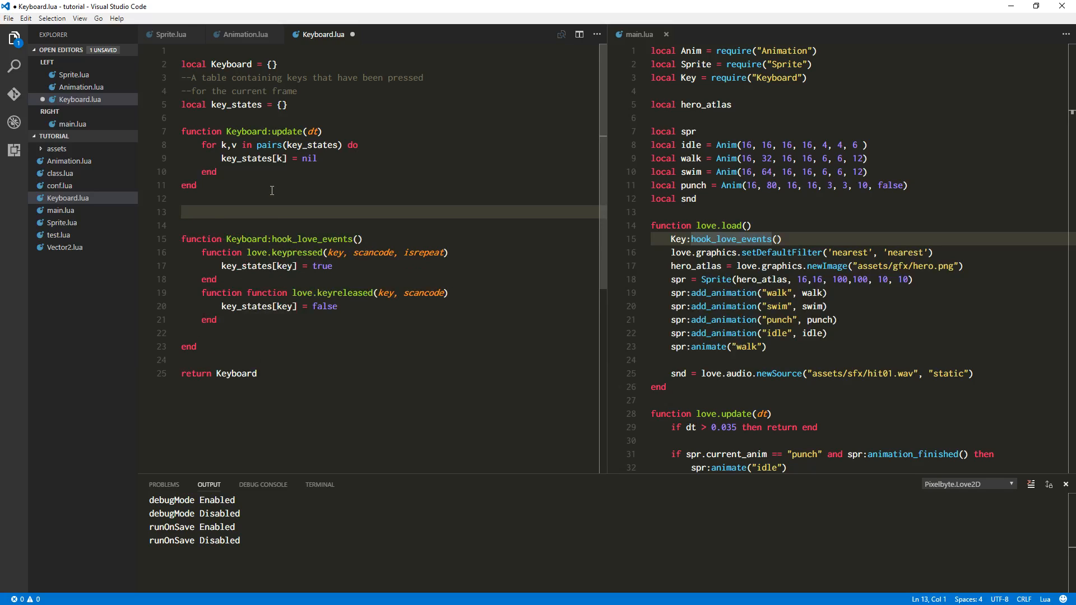
pyautogui.write('function')
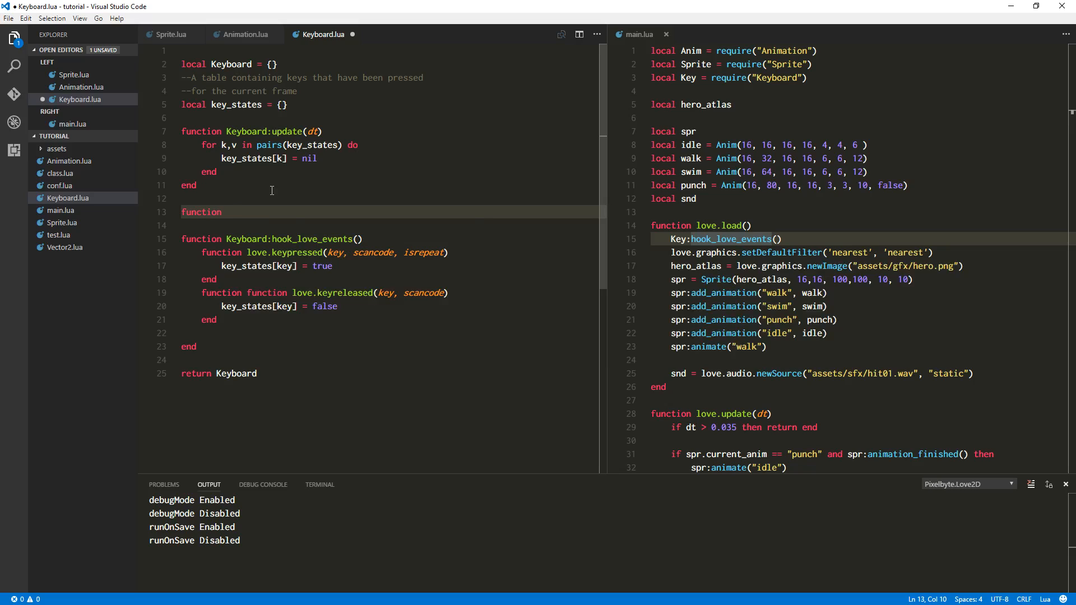
pyautogui.write('Keyboard')
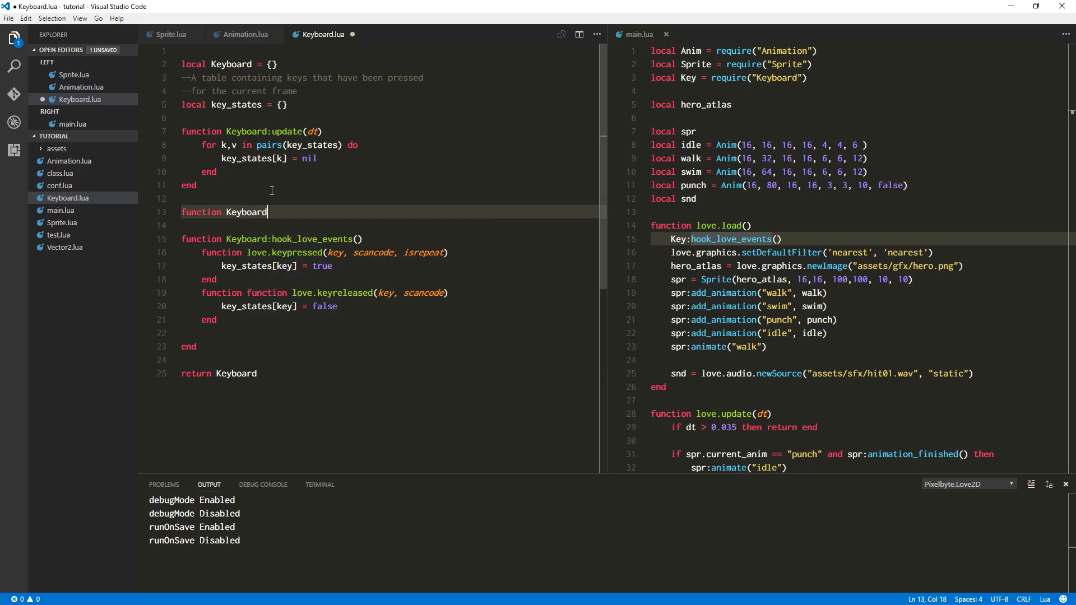
pyautogui.write(':')
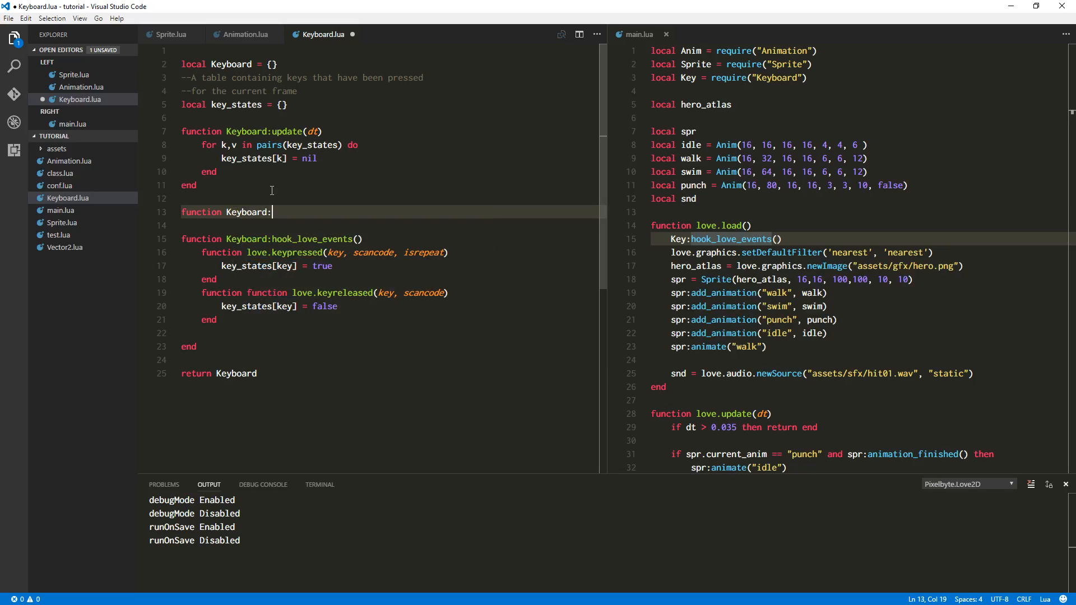
pyautogui.write('key')
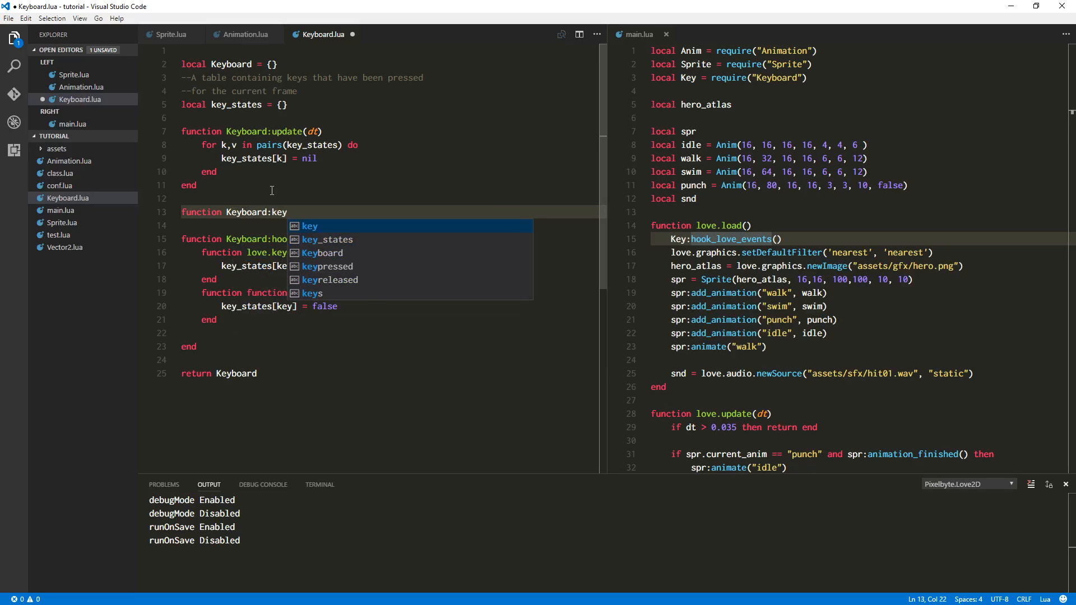
pyautogui.write('(key)')
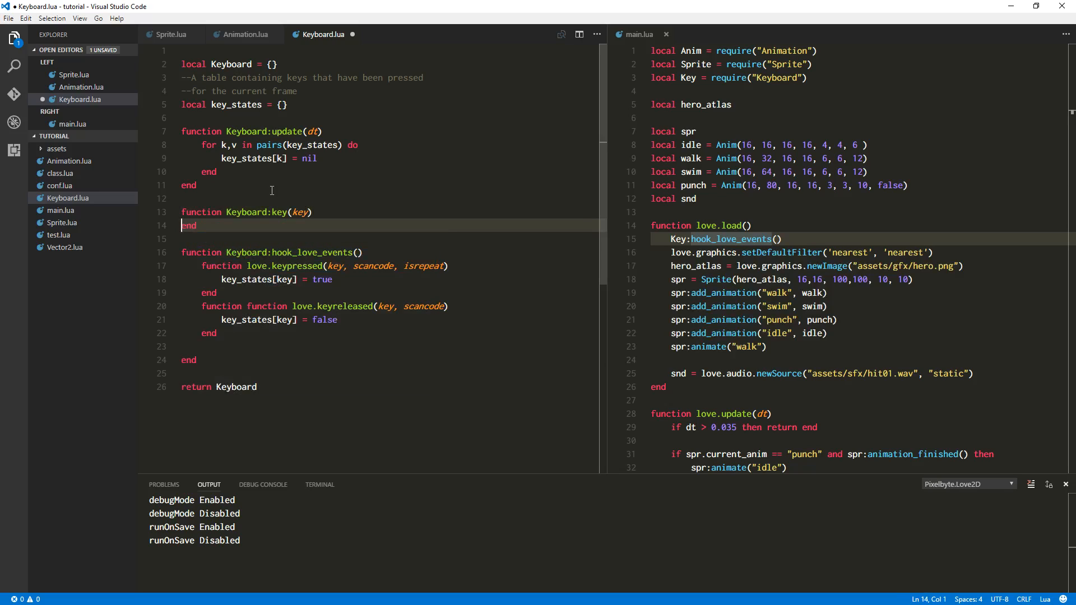
pyautogui.press('Enter')
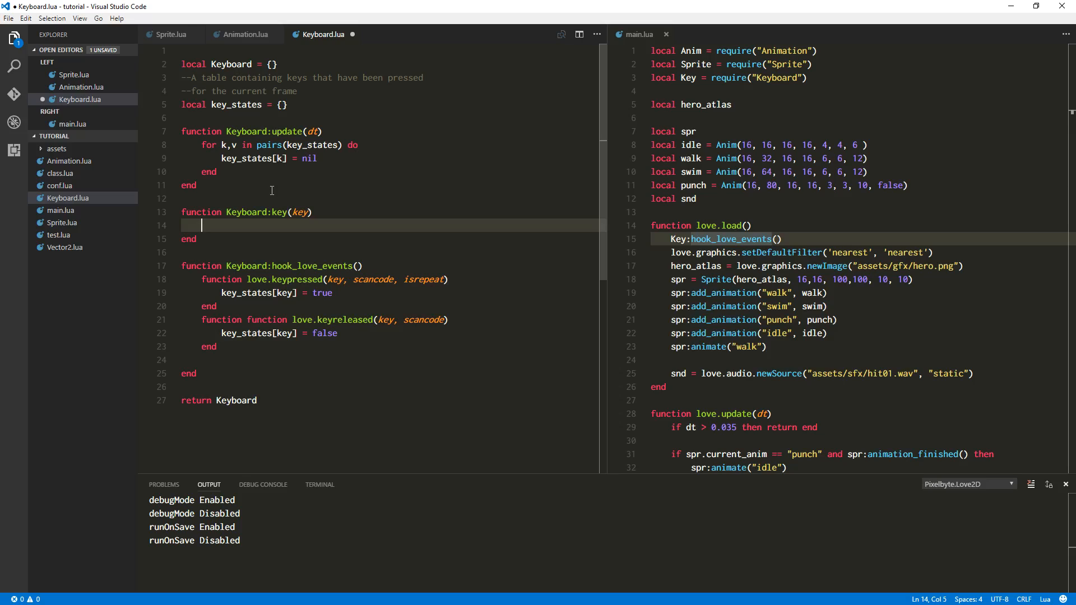
# - Make Keyboard:key return love.keyboard.isDown(key) and comment it '--Returns the current state'
pyautogui.write('return')
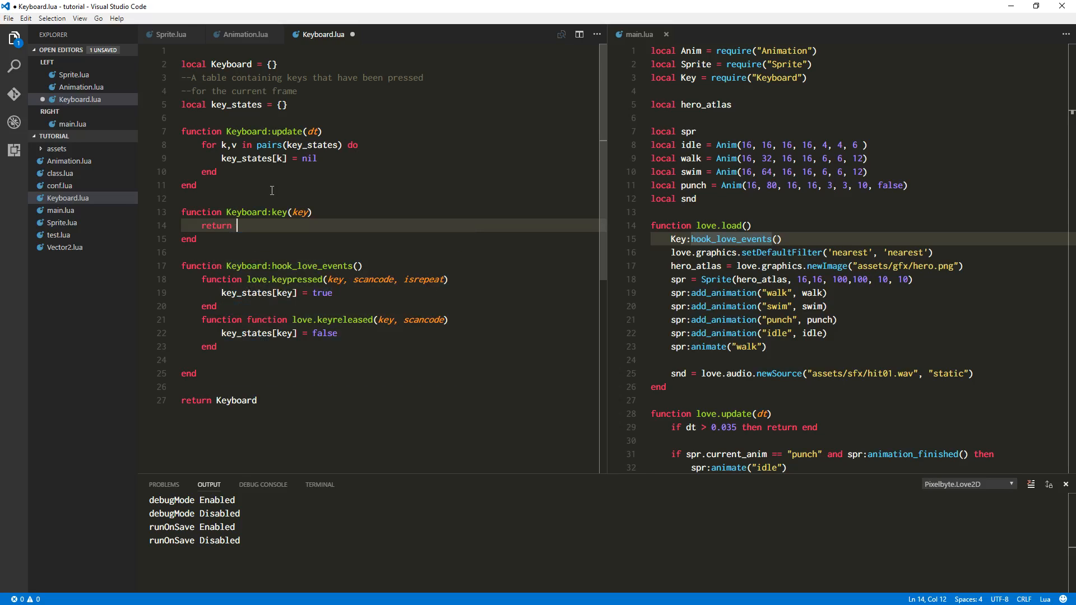
pyautogui.write('love.')
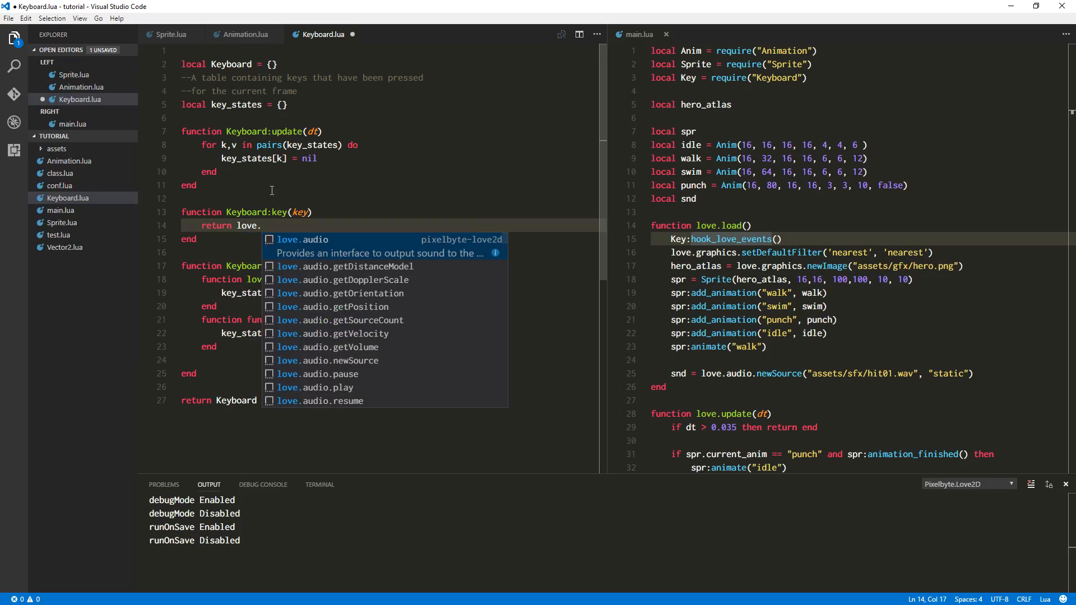
pyautogui.write('keyboard.isDown(key')
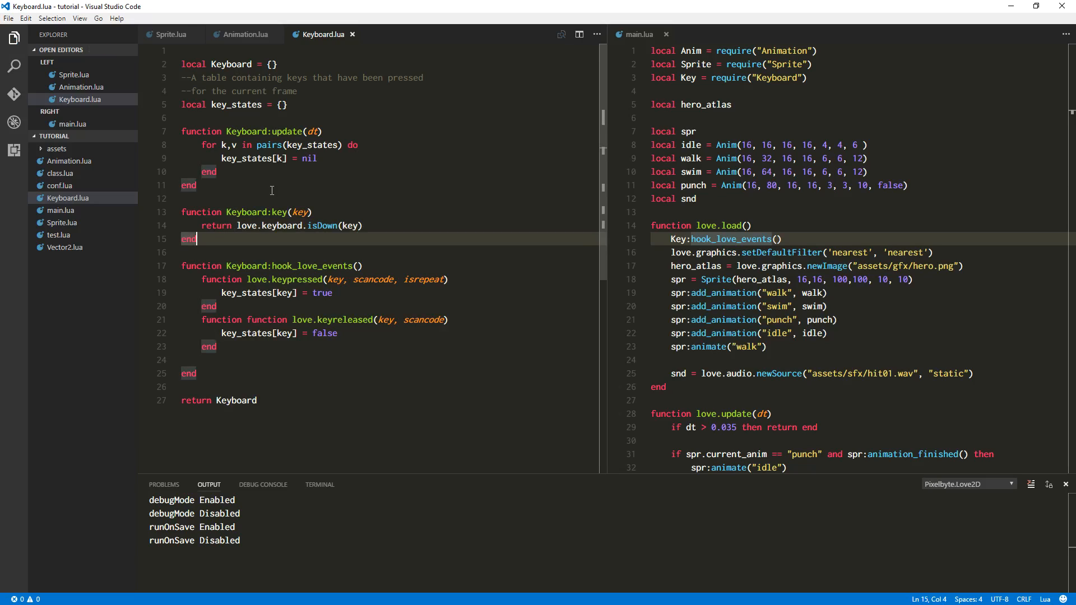
pyautogui.click(362, 225)
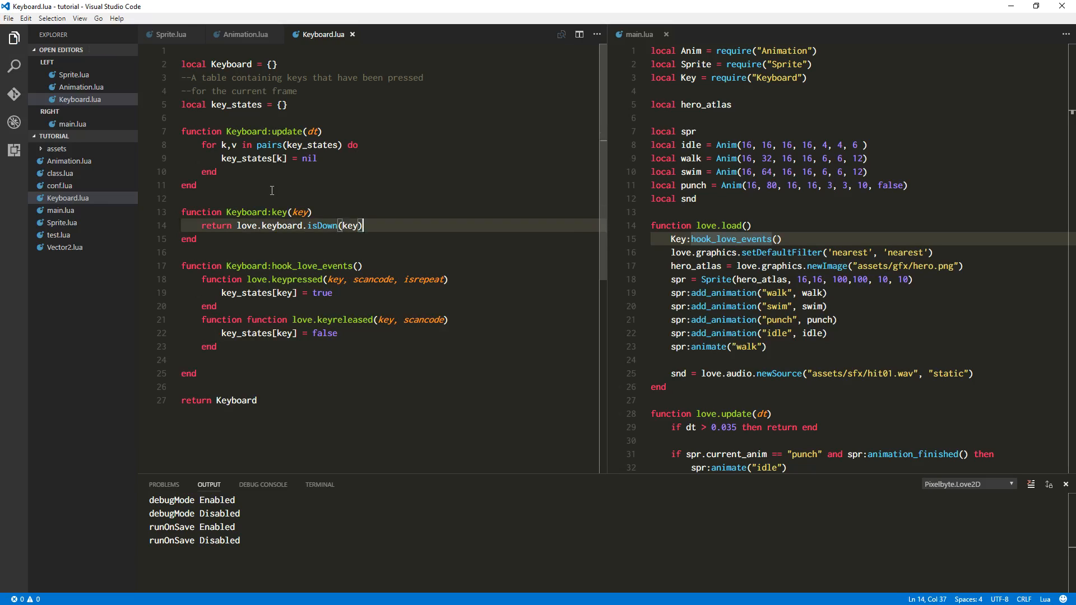
pyautogui.press('Enter')
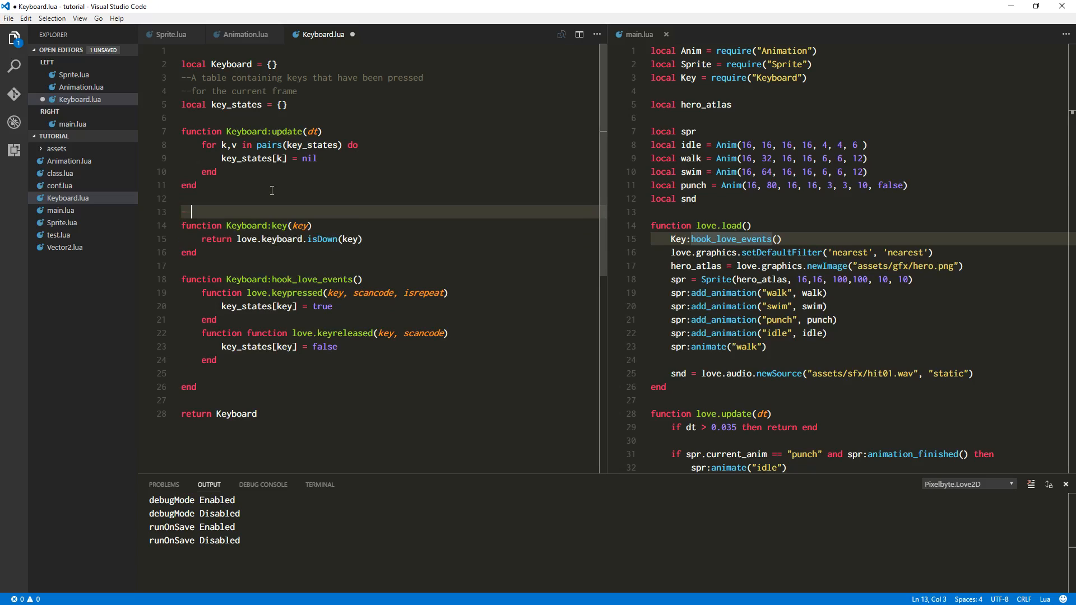
pyautogui.write('--Returns the')
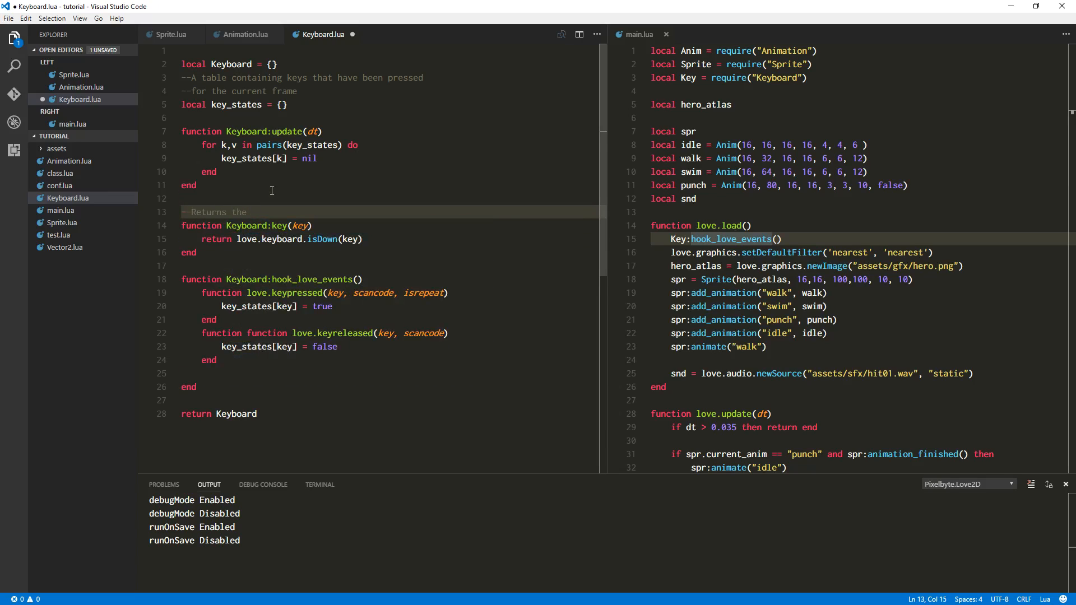
pyautogui.write('current state of the given key')
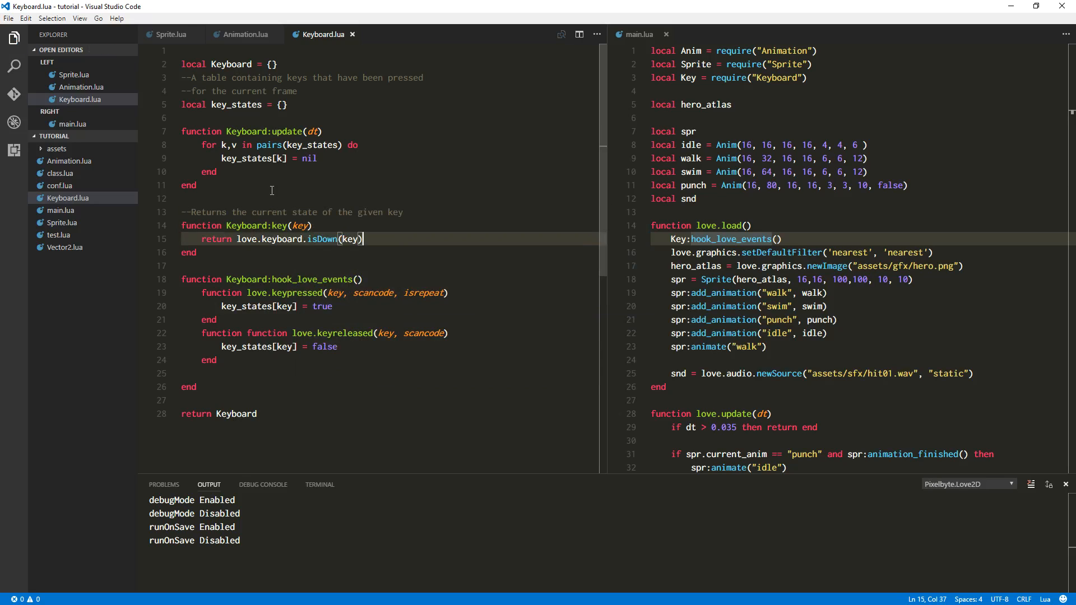
# - Write comments for keys pressed this frame and, duplicated, unpressed this frame
pyautogui.press('Enter')
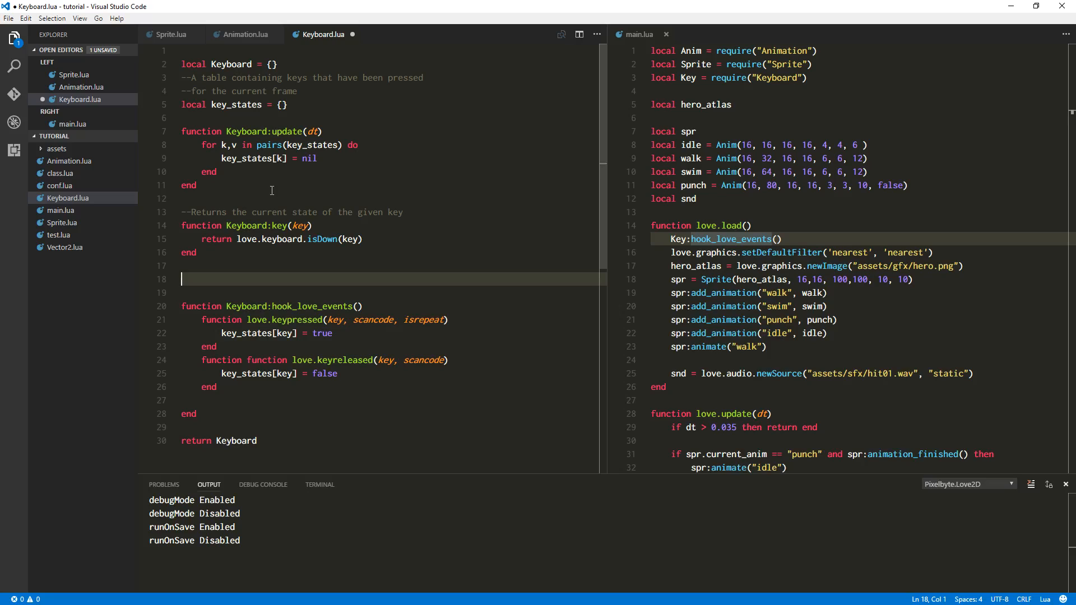
pyautogui.write('--Returns if the key has been pressed THIS')
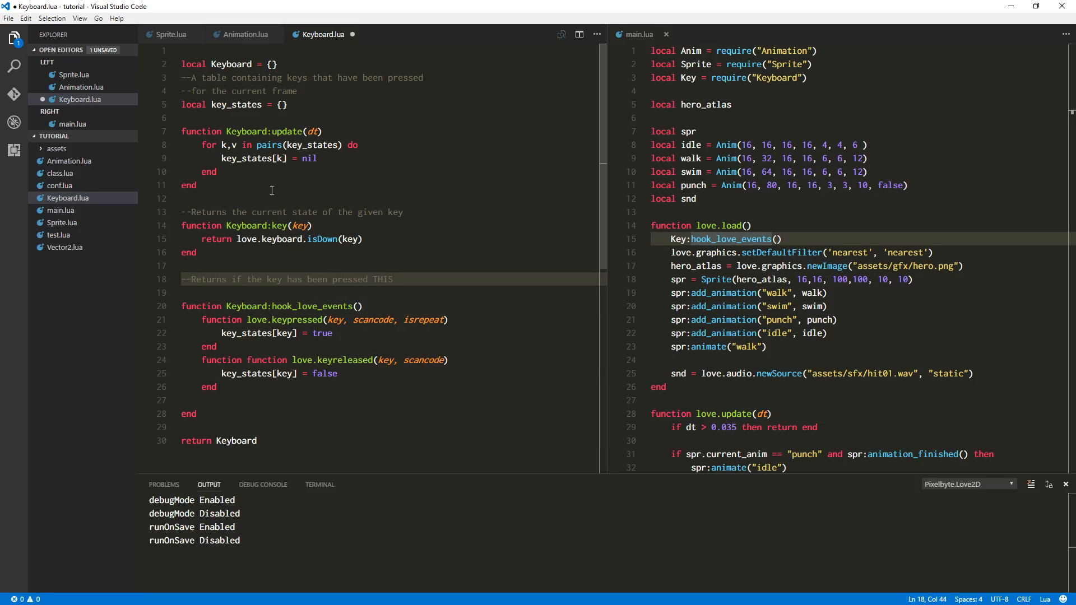
pyautogui.write('frame')
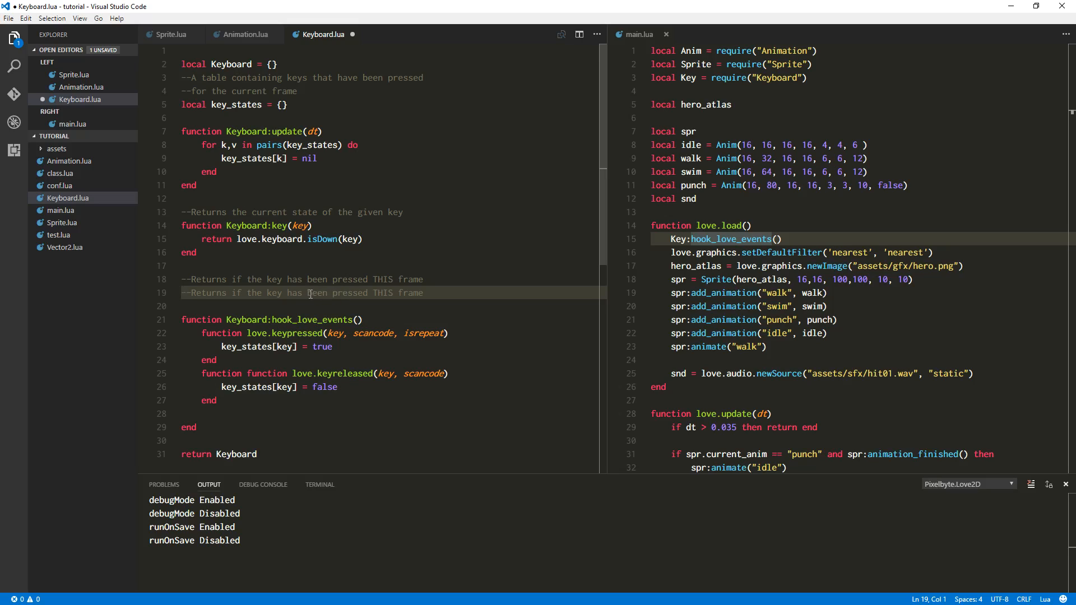
pyautogui.doubleClick(349, 292)
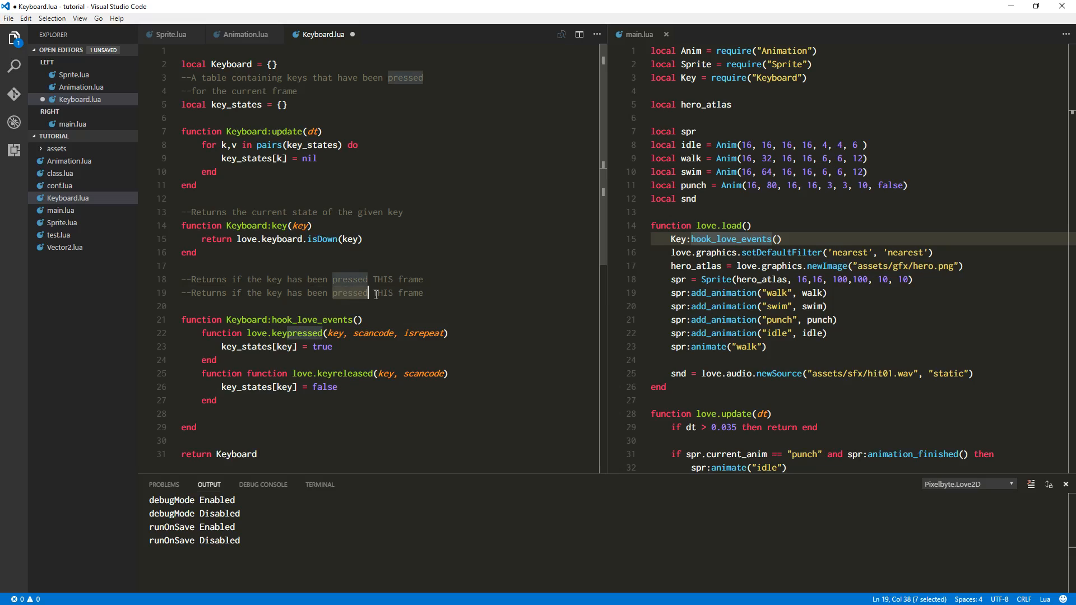
pyautogui.write('unpre')
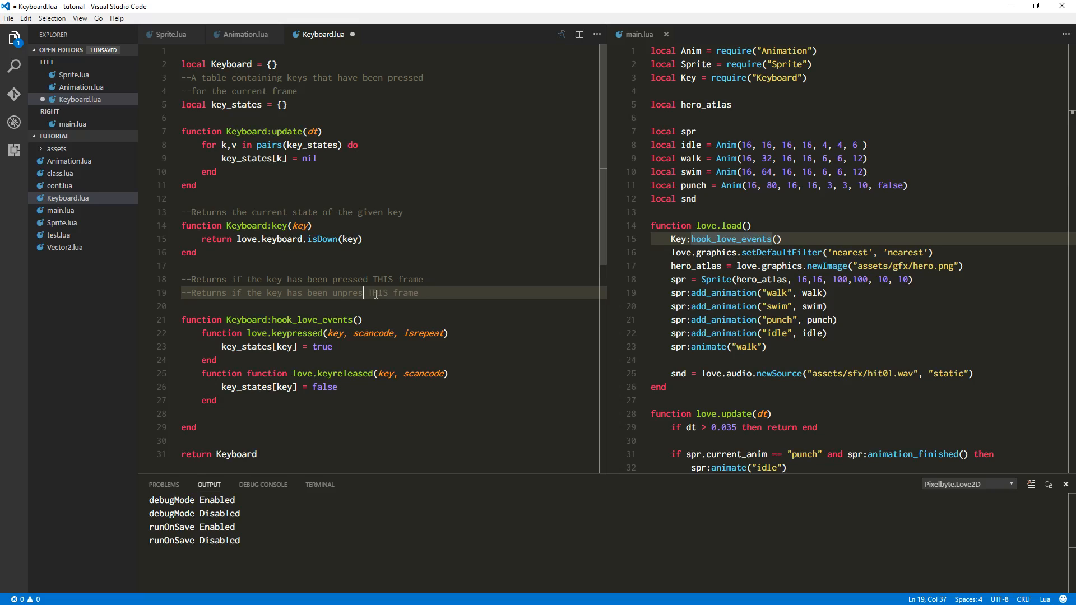
pyautogui.write('sed')
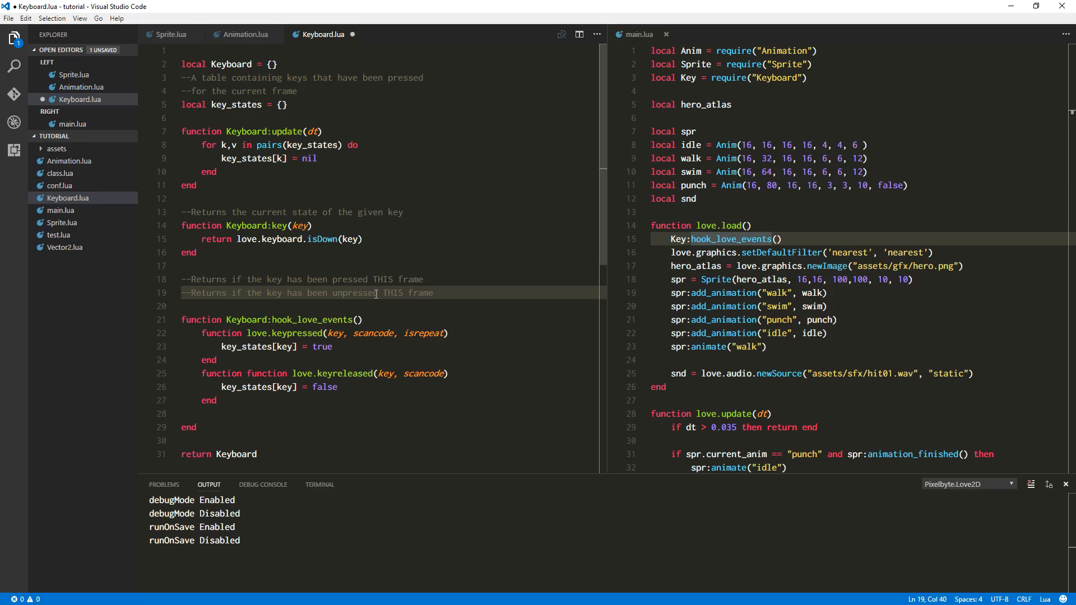
# - Add empty function stubs Keyboard:key_down(key) and Keyboard:key_up(key) under those comments
pyautogui.press('Enter')
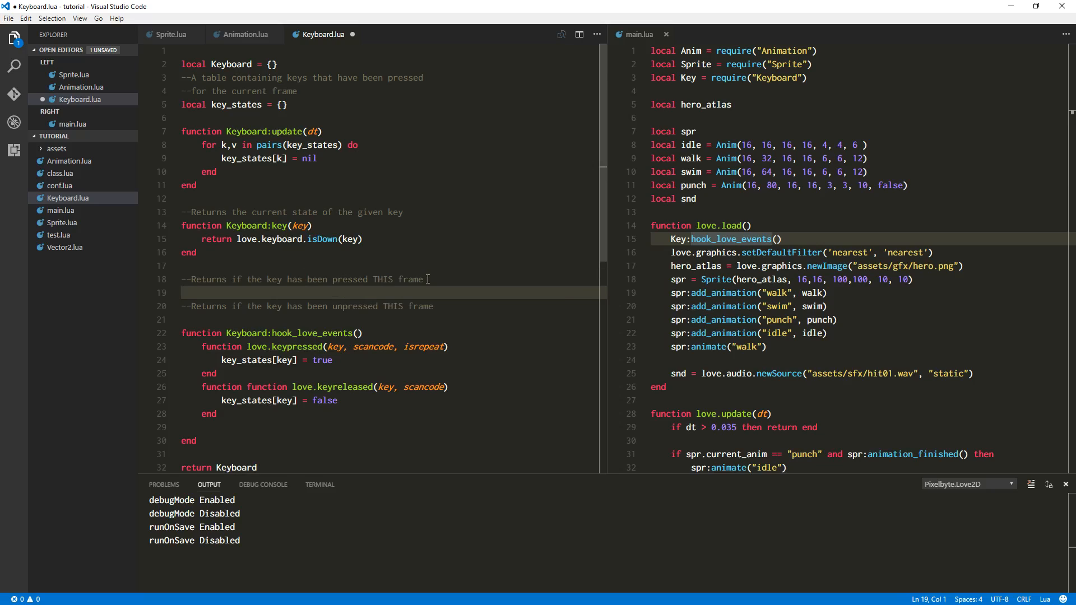
pyautogui.write('function Keyboard:')
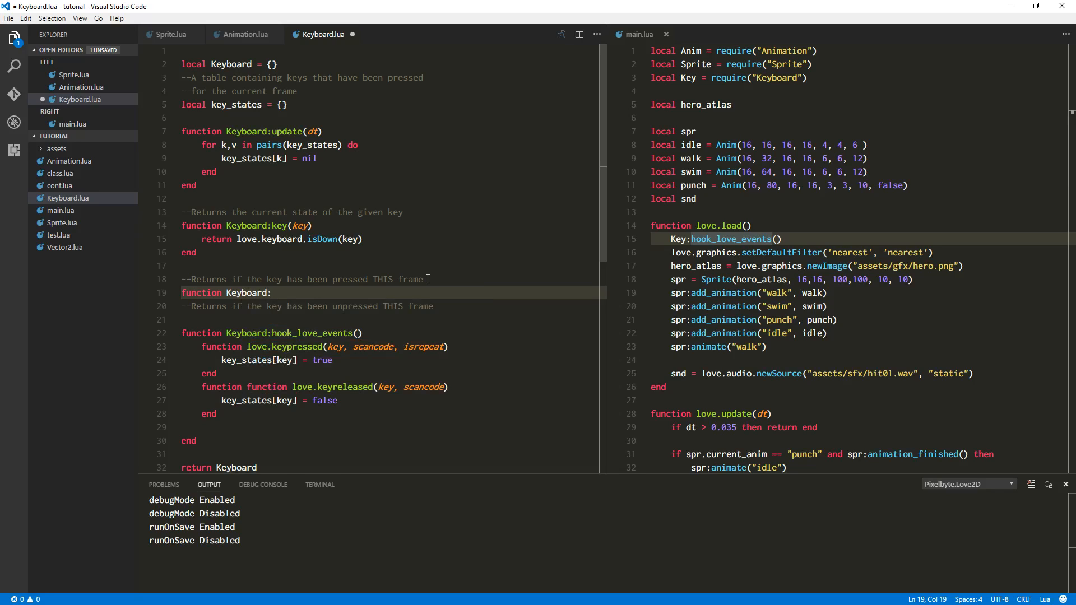
pyautogui.write('key')
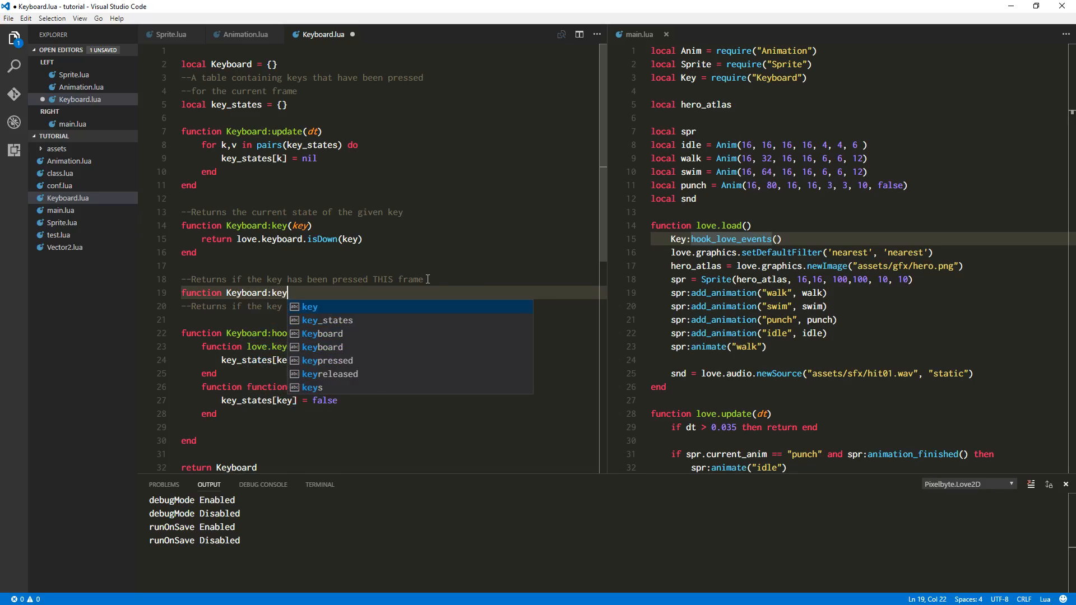
pyautogui.write('_down(key')
pyautogui.write('end')
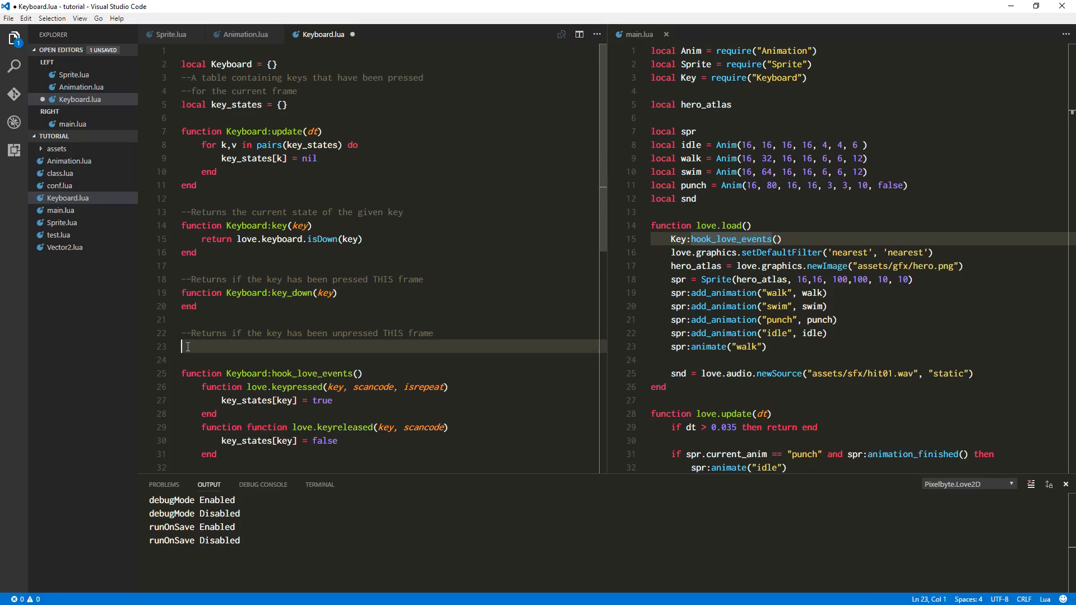
pyautogui.write('function Keyboard:key_down(key)')
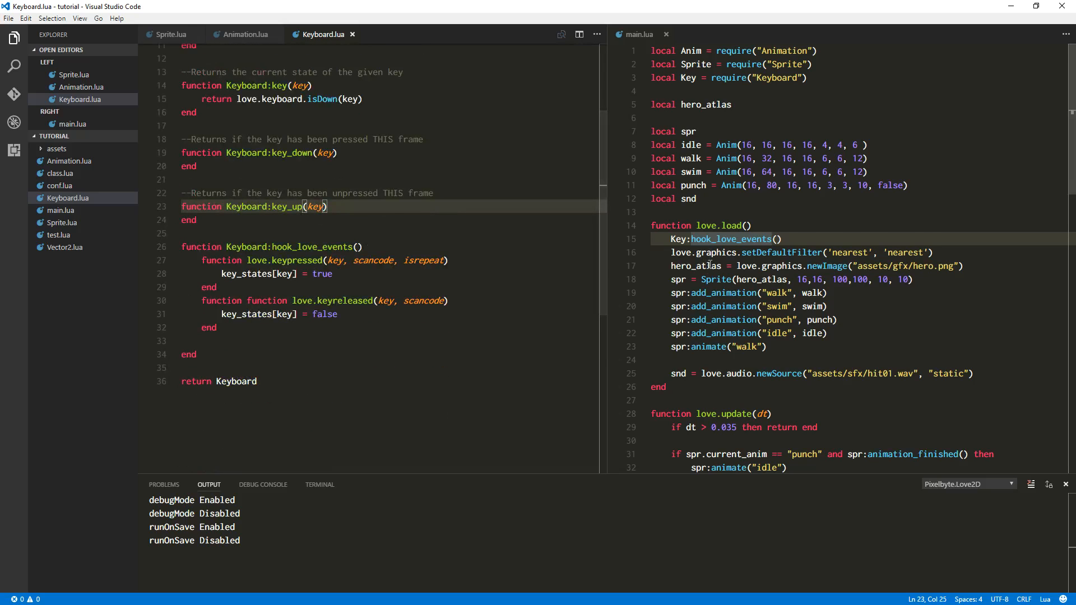
# - Make Keyboard:key_down return key_states[key], without the stray semicolon
pyautogui.scroll(-3)
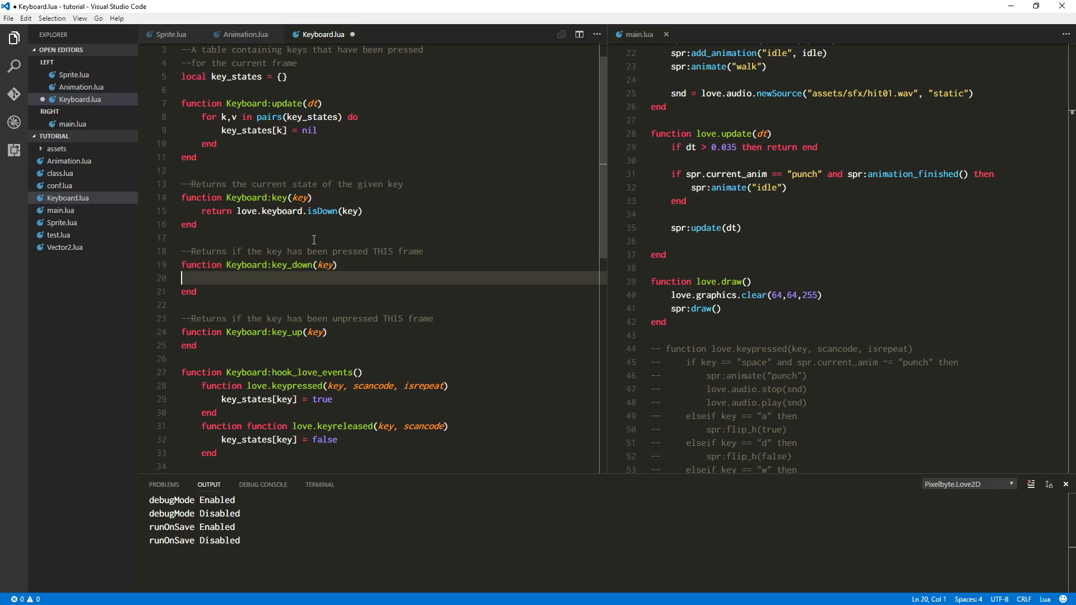
pyautogui.write('retur')
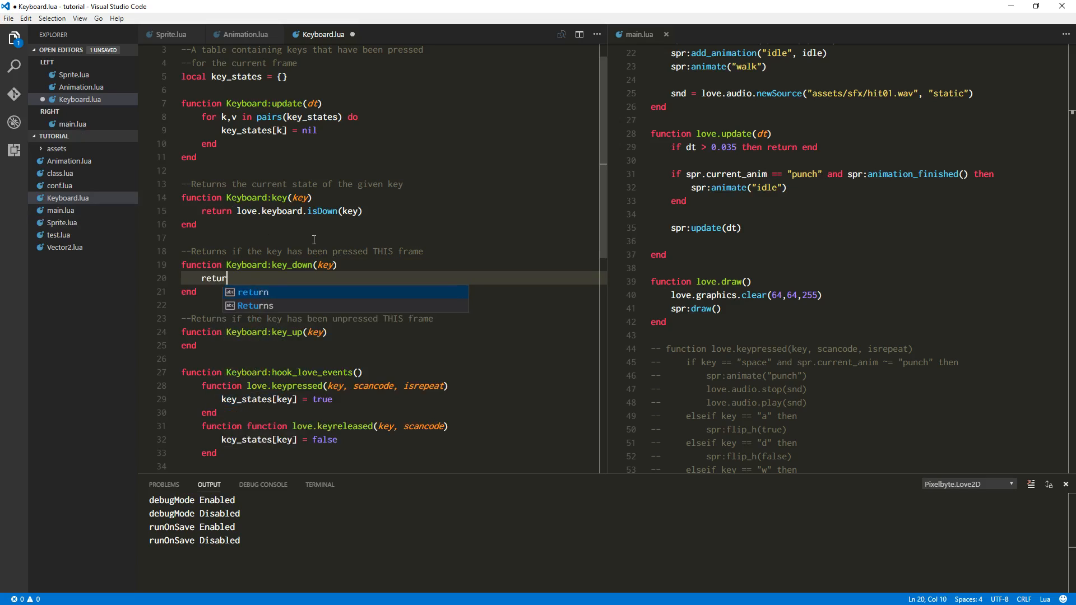
pyautogui.press('Tab')
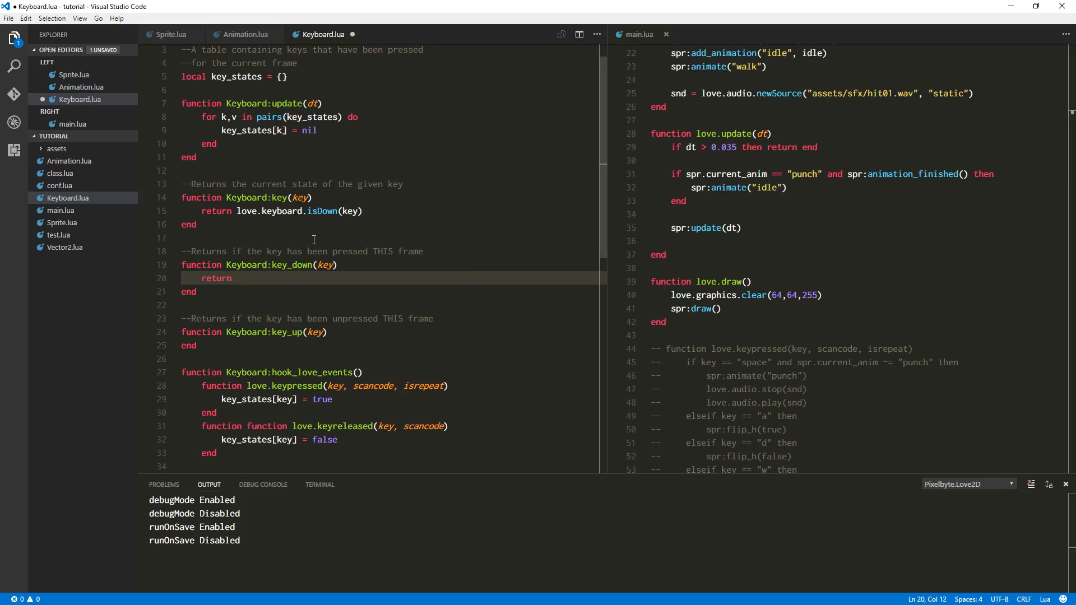
pyautogui.write('key_states')
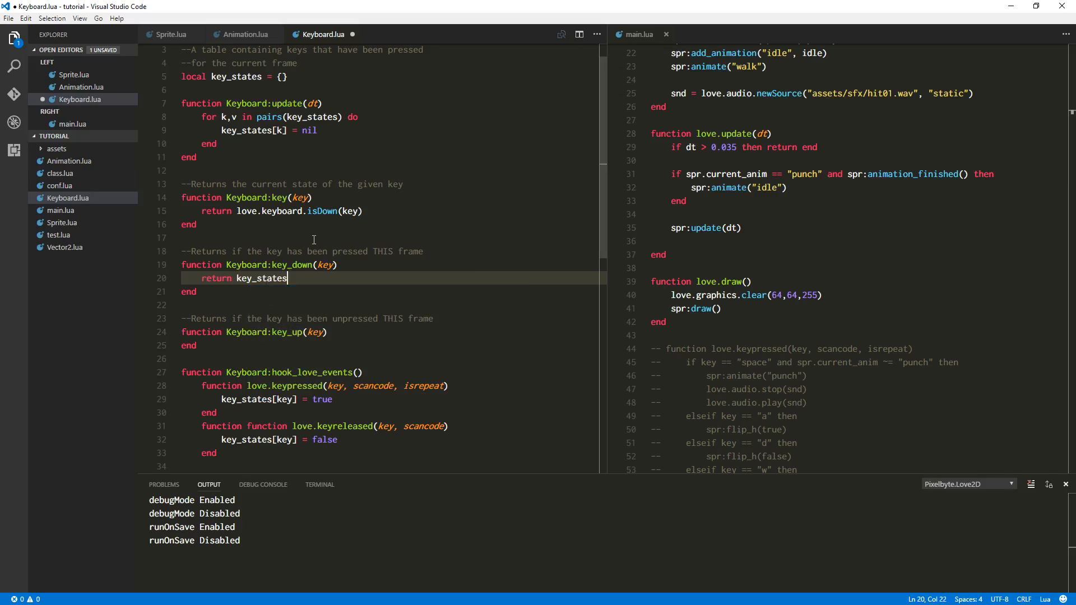
pyautogui.write('[key];')
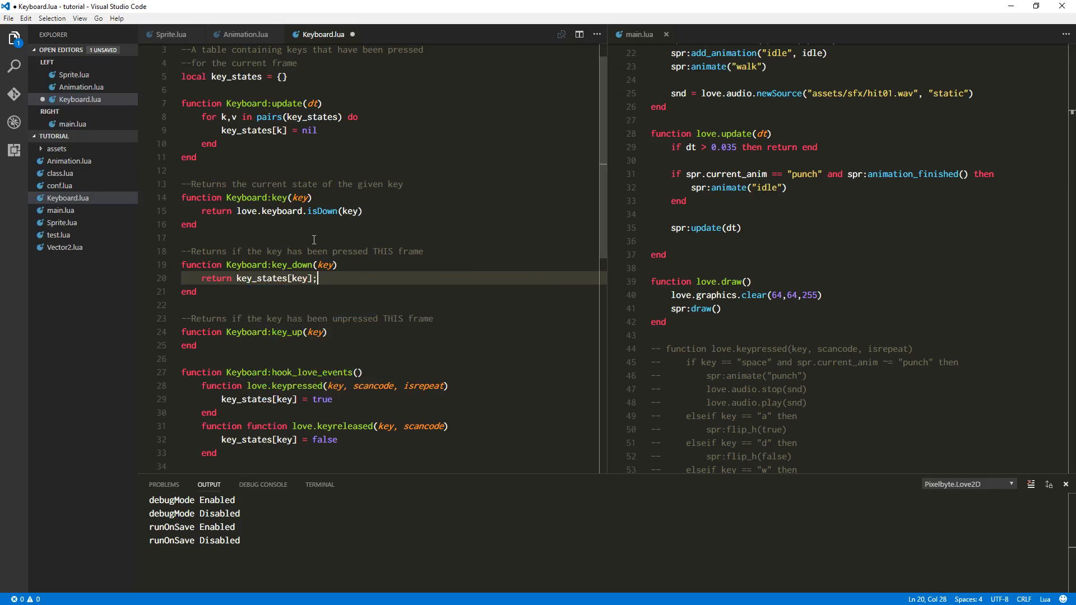
pyautogui.press('Backspace')
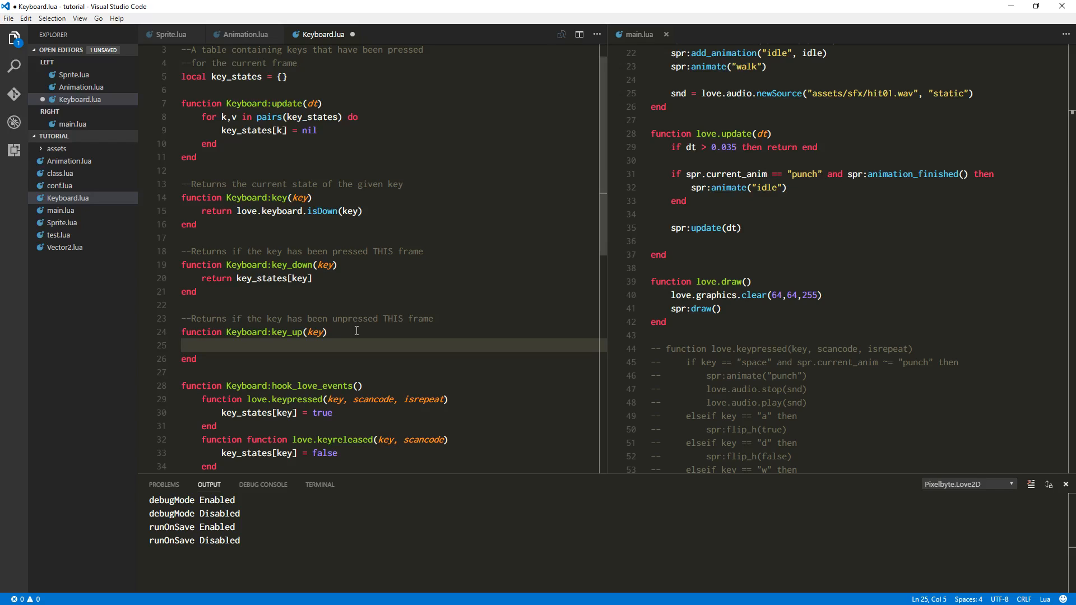
# - Make Keyboard:key_up return key_states[key] == false
pyautogui.write('return')
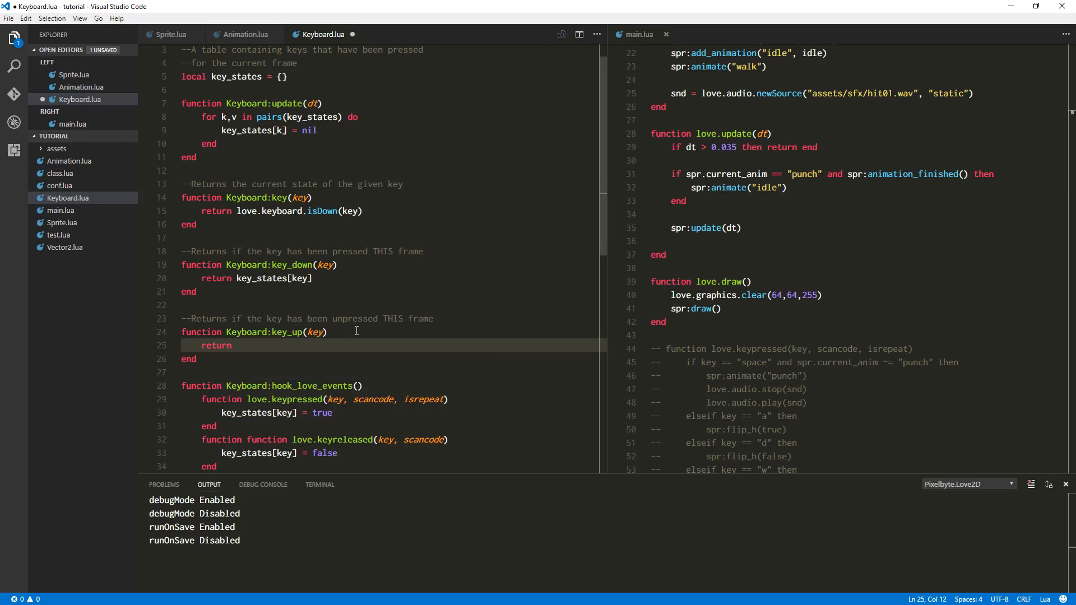
pyautogui.write('key_states[')
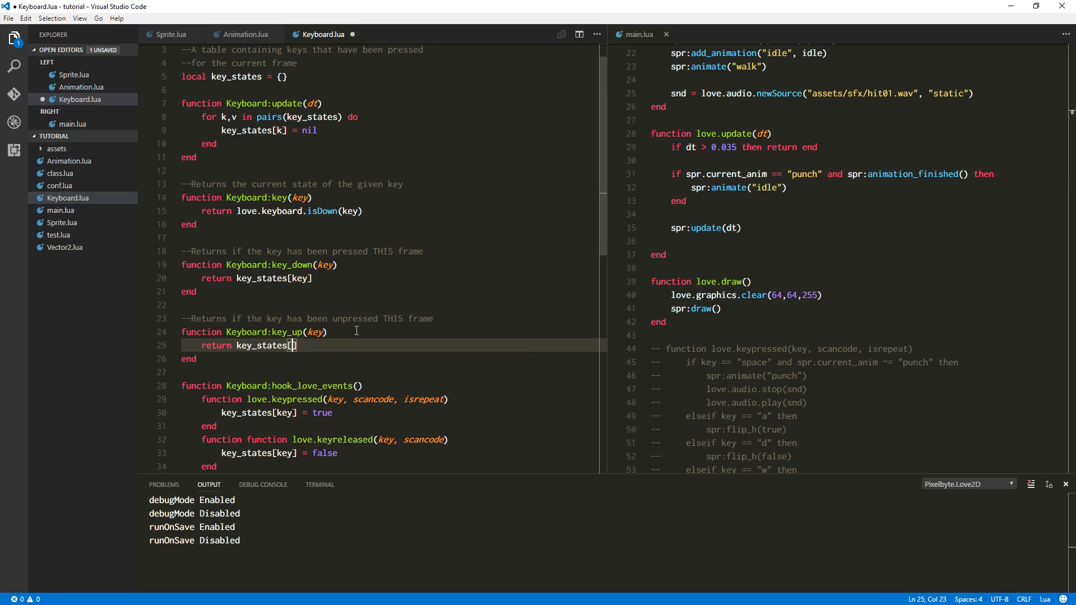
pyautogui.write('==')
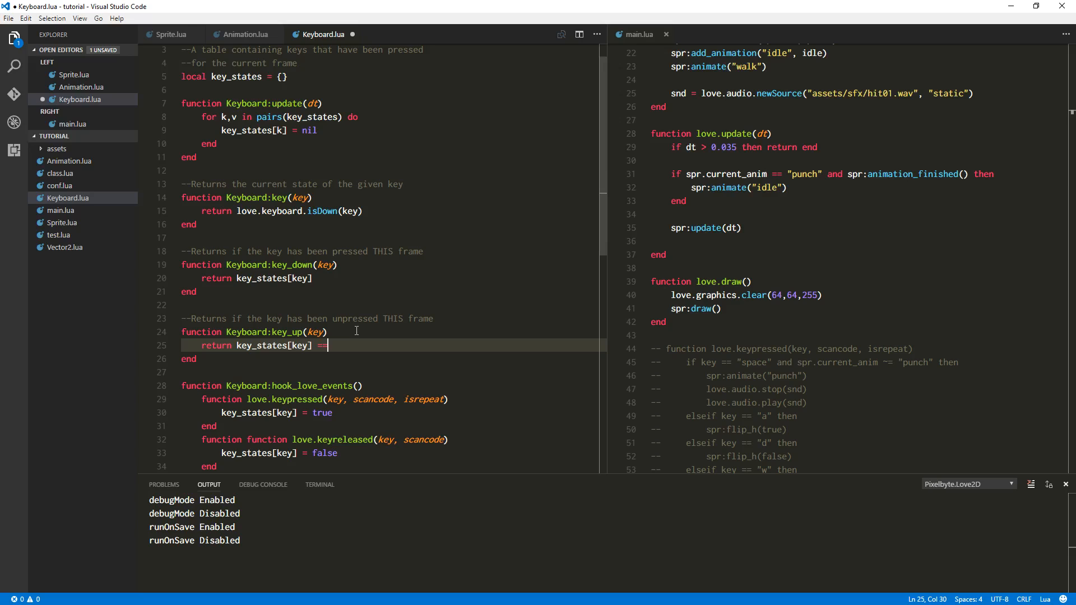
pyautogui.write('fal')
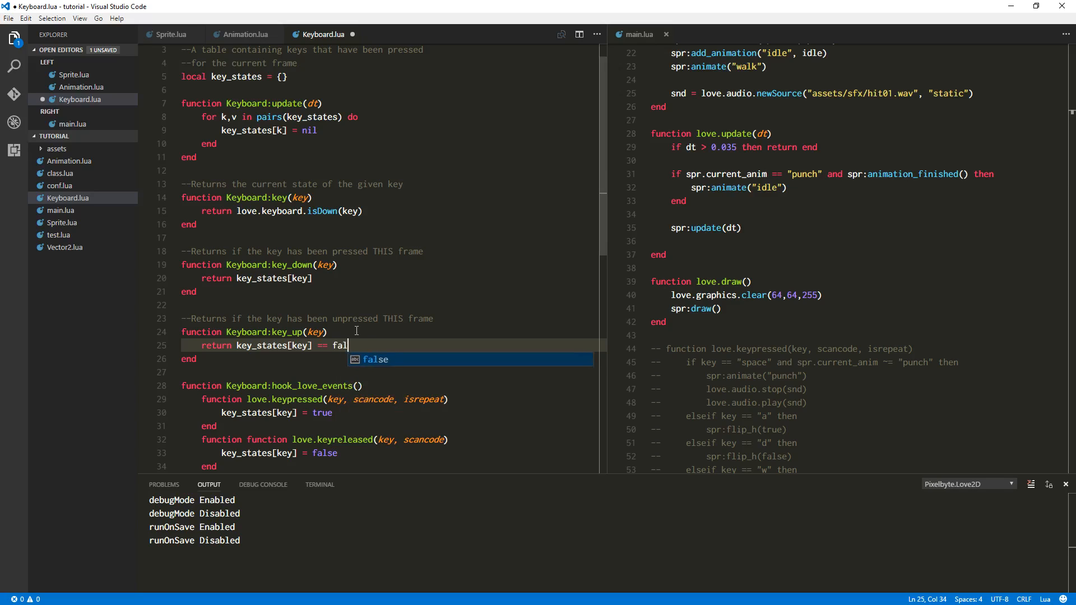
pyautogui.write('se')
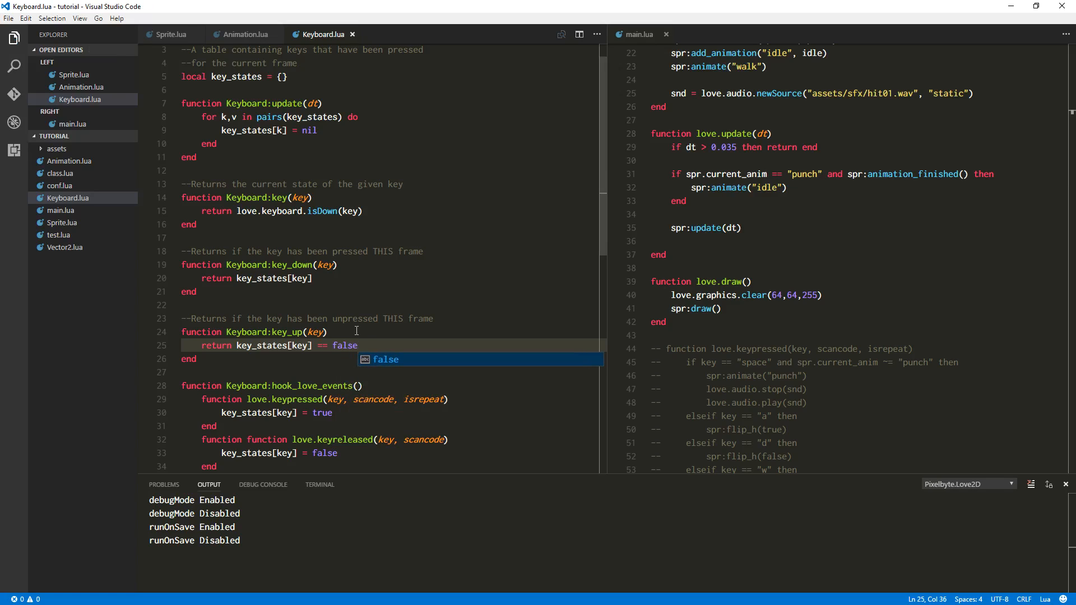
pyautogui.doubleClick(346, 346)
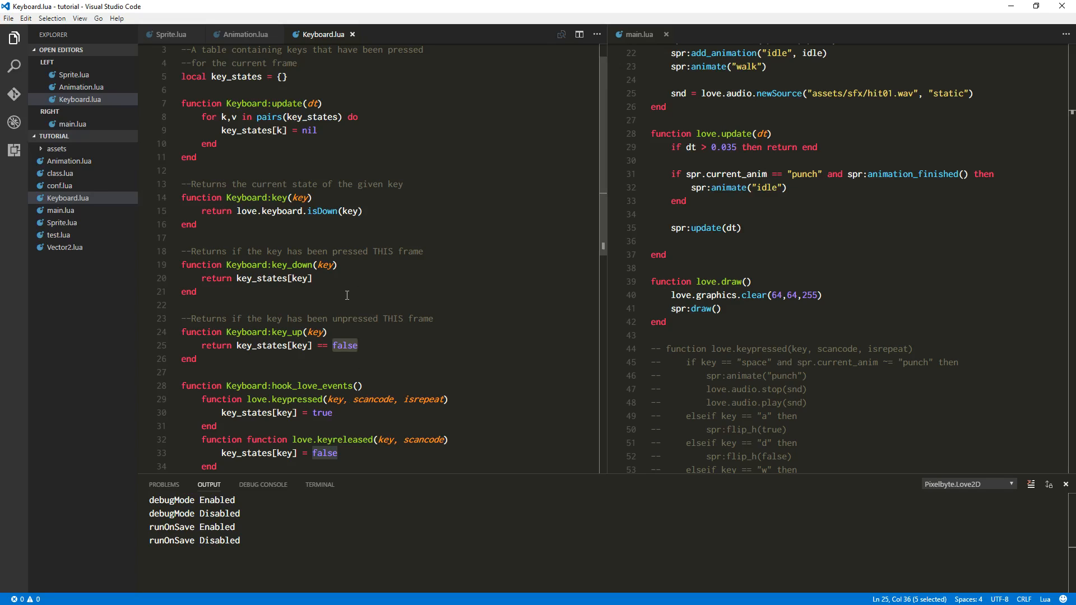
pyautogui.moveTo(330, 340)
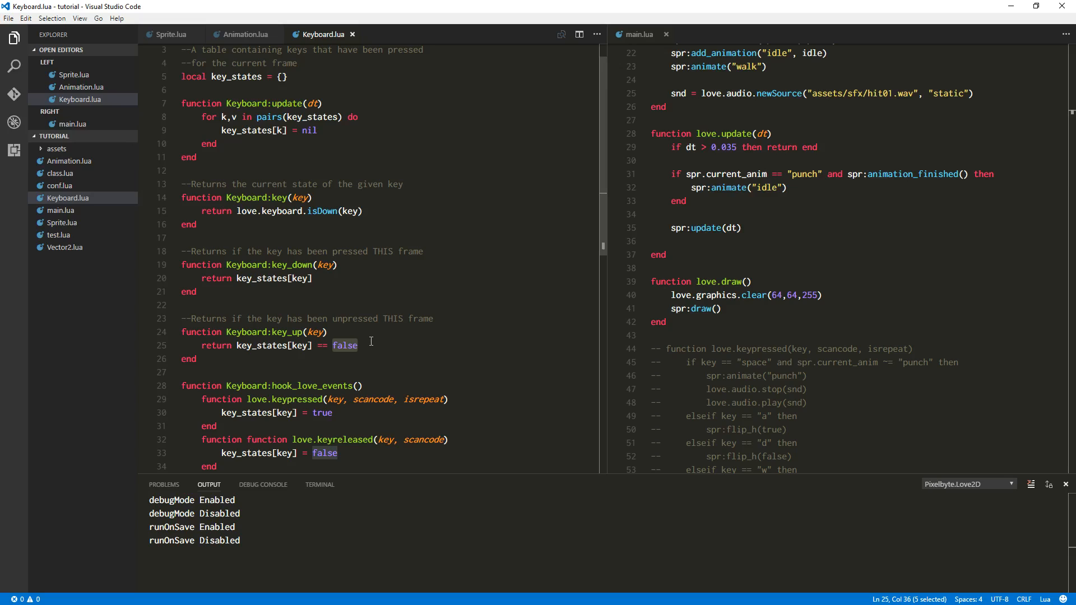
pyautogui.moveTo(376, 338)
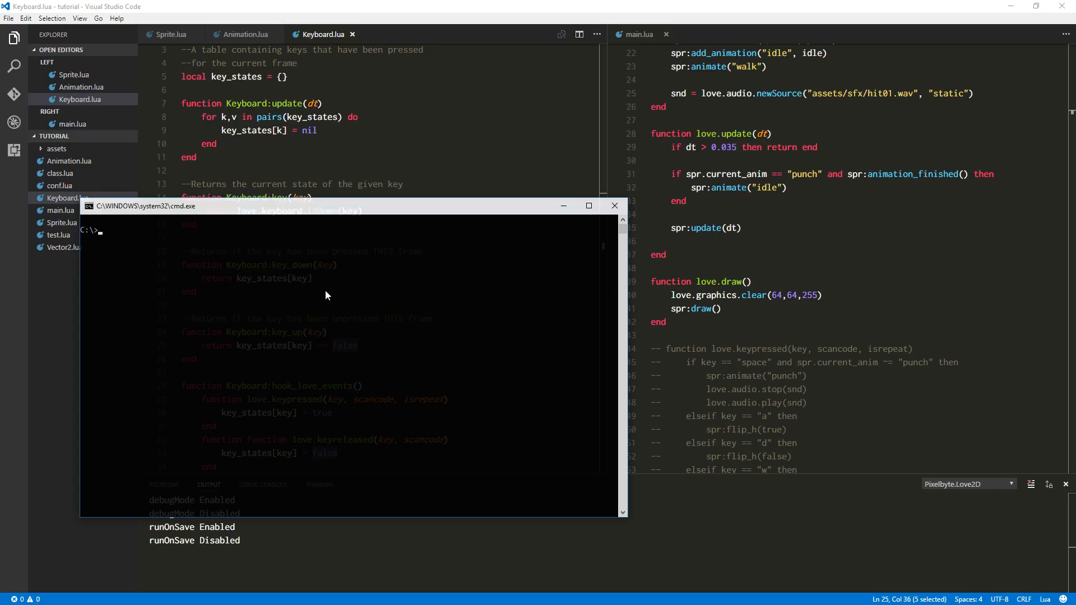
# - Run lua in Command Prompt, evaluate return nil == false, and close the window
pyautogui.write('lua')
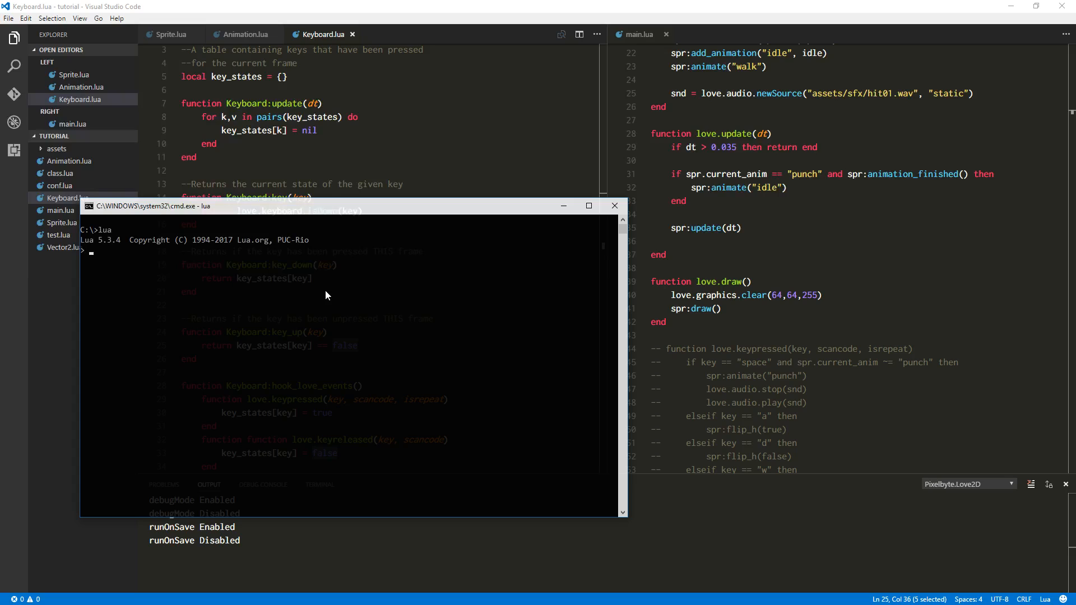
pyautogui.write('return nil')
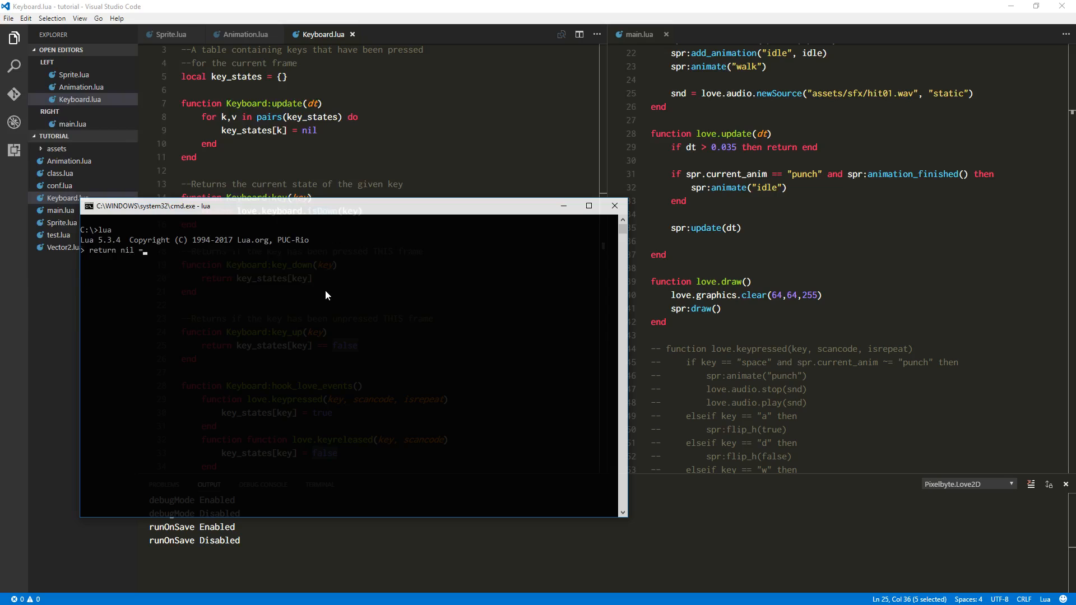
pyautogui.write('= false')
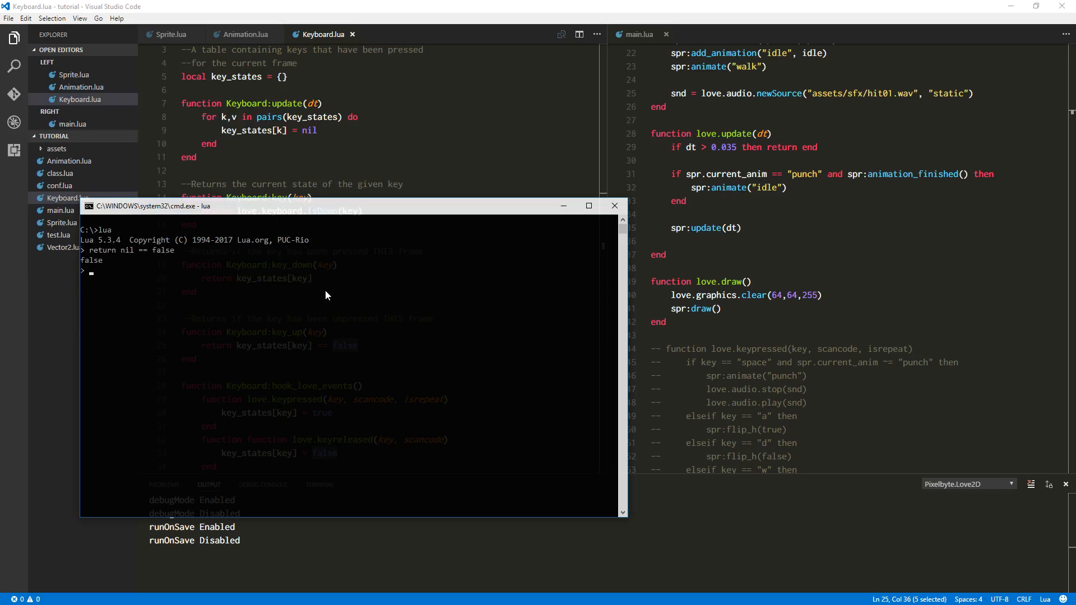
pyautogui.moveTo(424, 211)
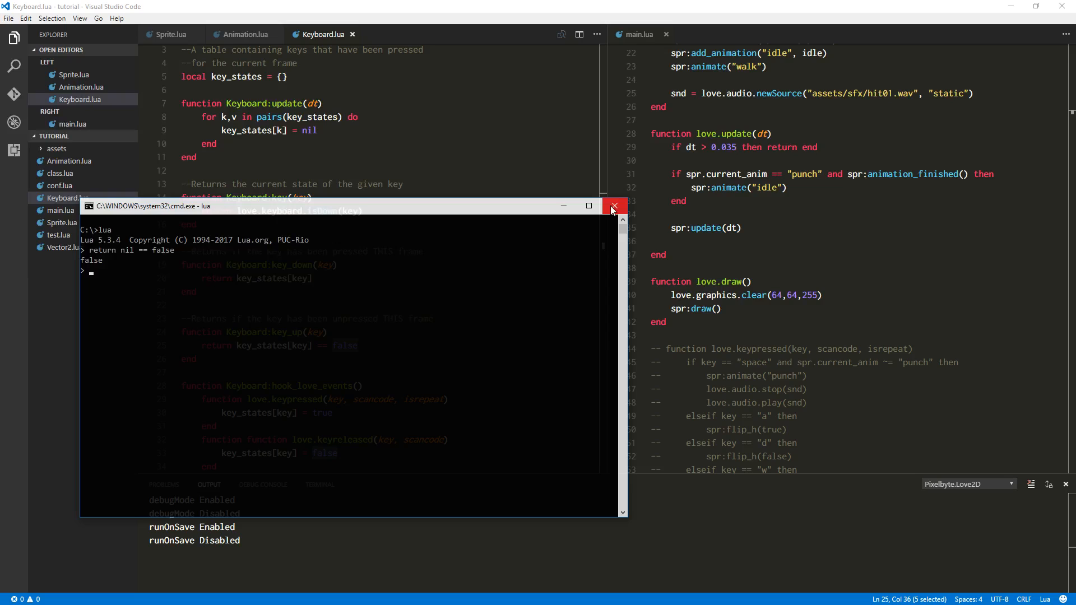
pyautogui.click(612, 207)
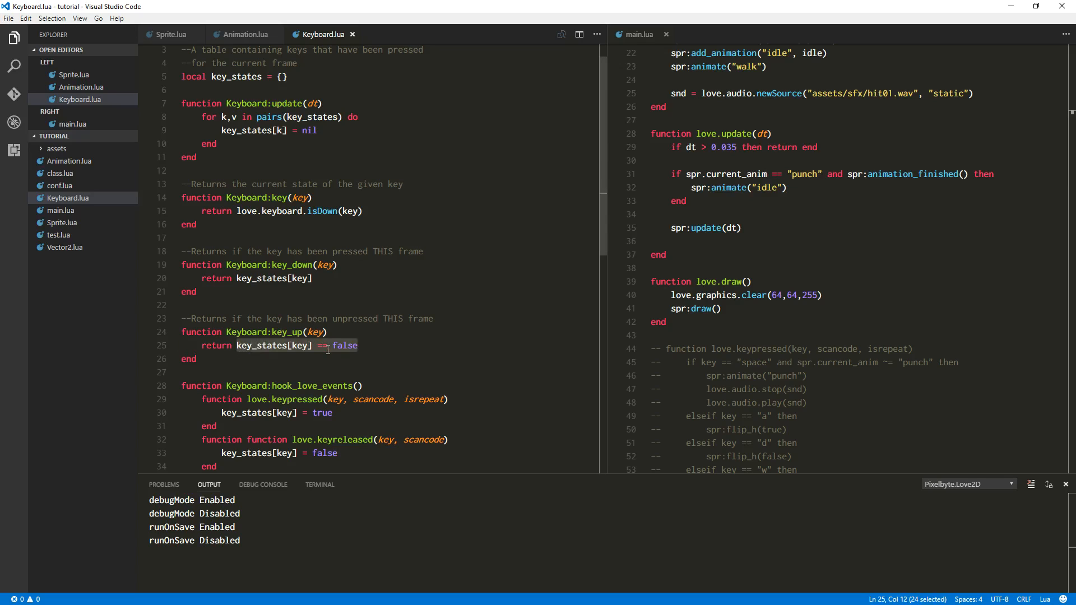
pyautogui.scroll(-3)
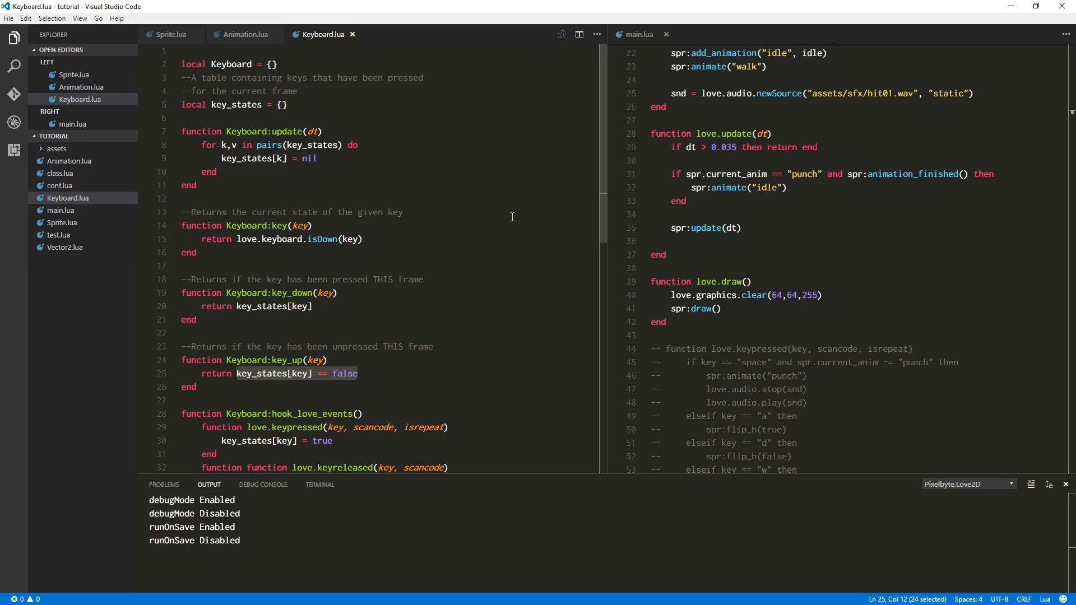
pyautogui.moveTo(428, 242)
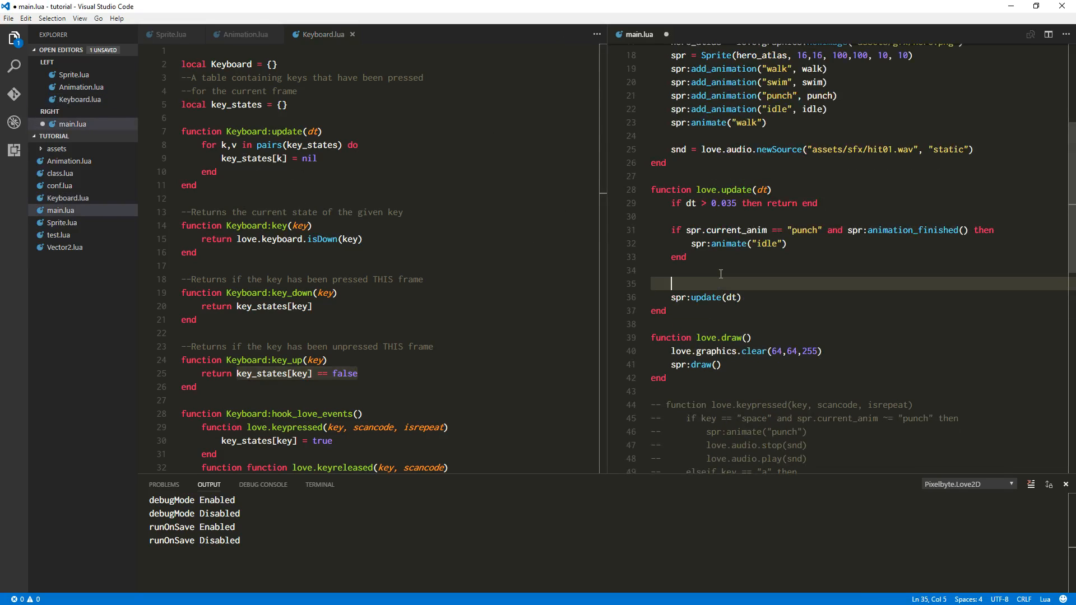
# - Call Key:update(dt) in love.update before spr:update(dt), then go to Keyboard.lua's top
pyautogui.write('Key')
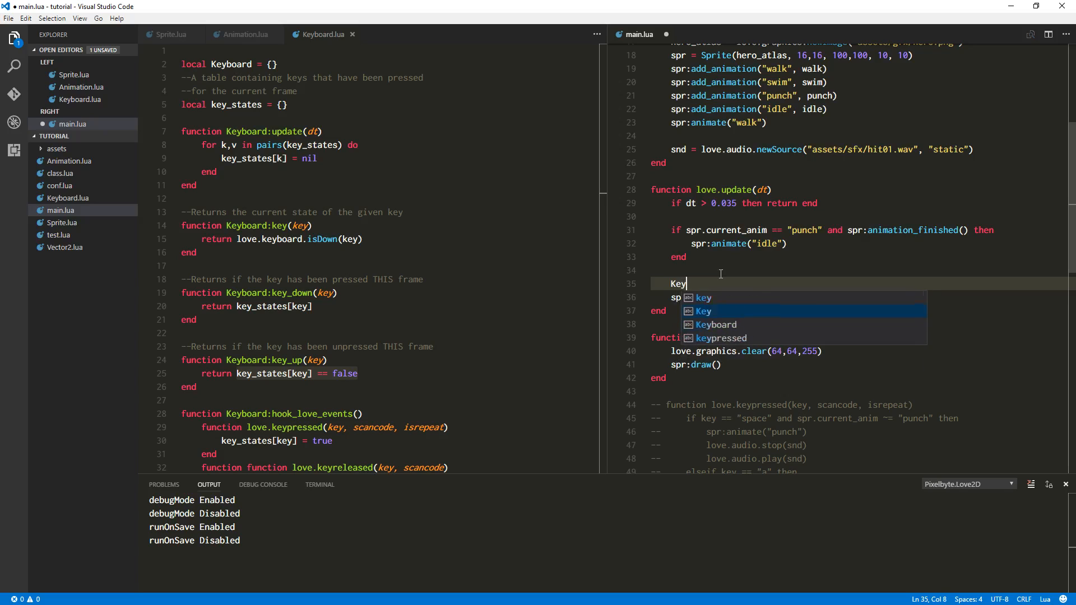
pyautogui.write(':update')
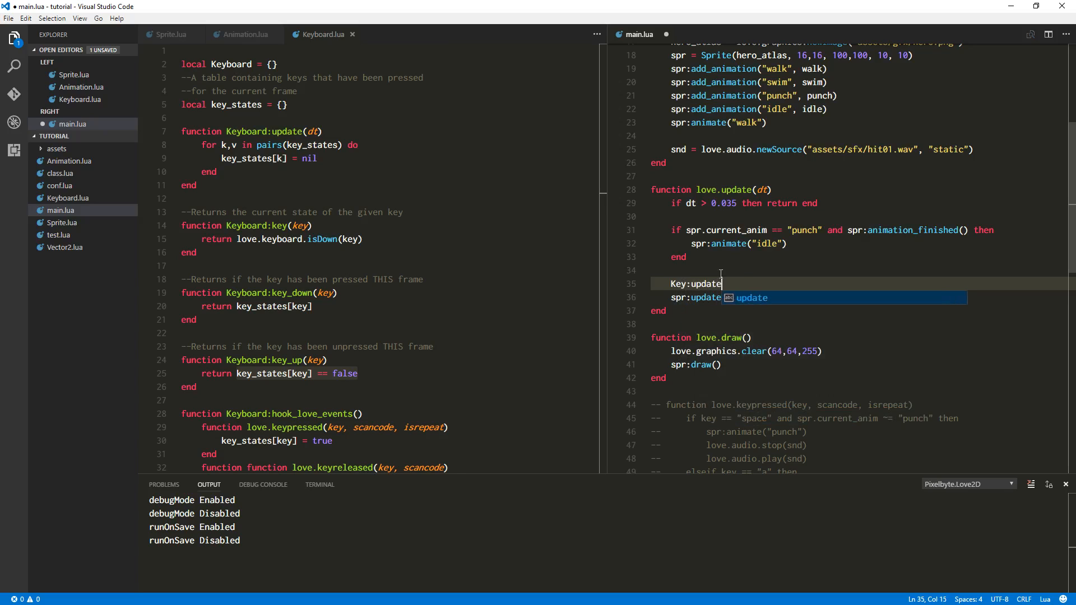
pyautogui.write('(dt)')
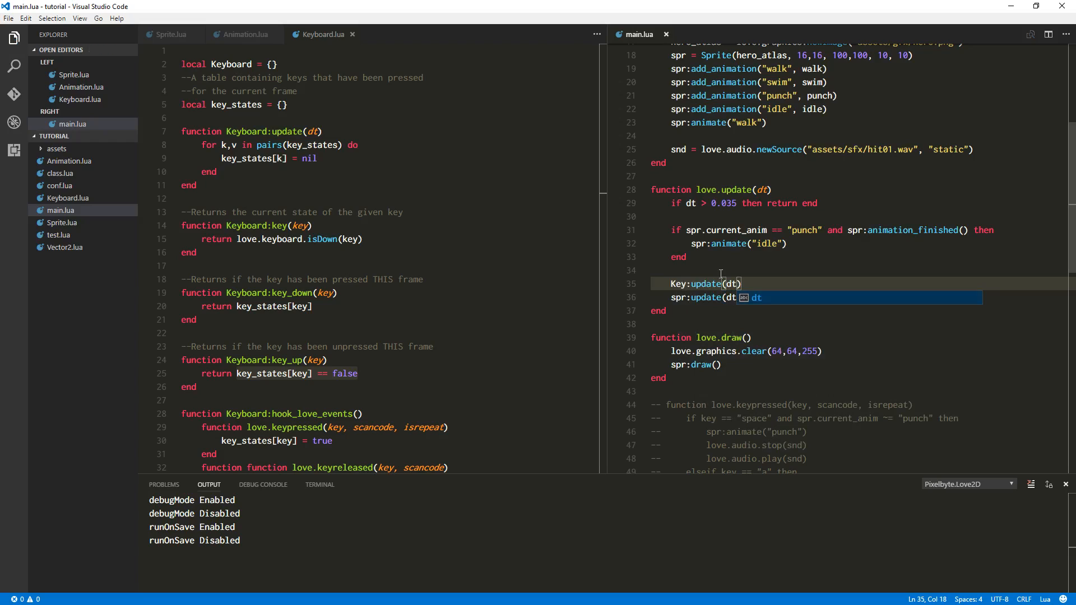
pyautogui.click(216, 171)
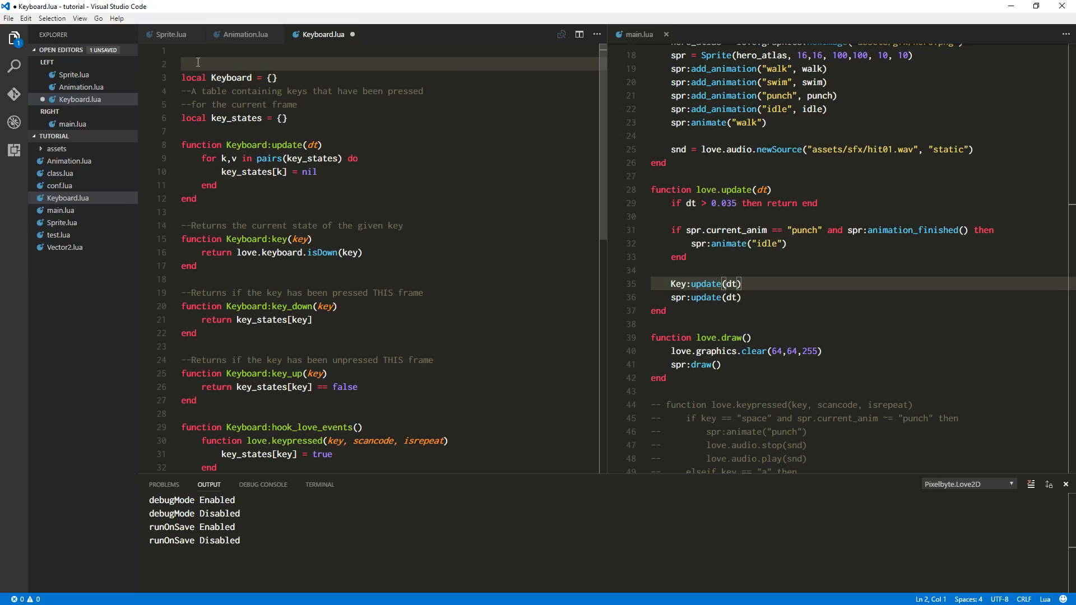
# - Write the header comment '--This module keeps track of keys pressed...' mentioning keyreleased
pyautogui.write('--')
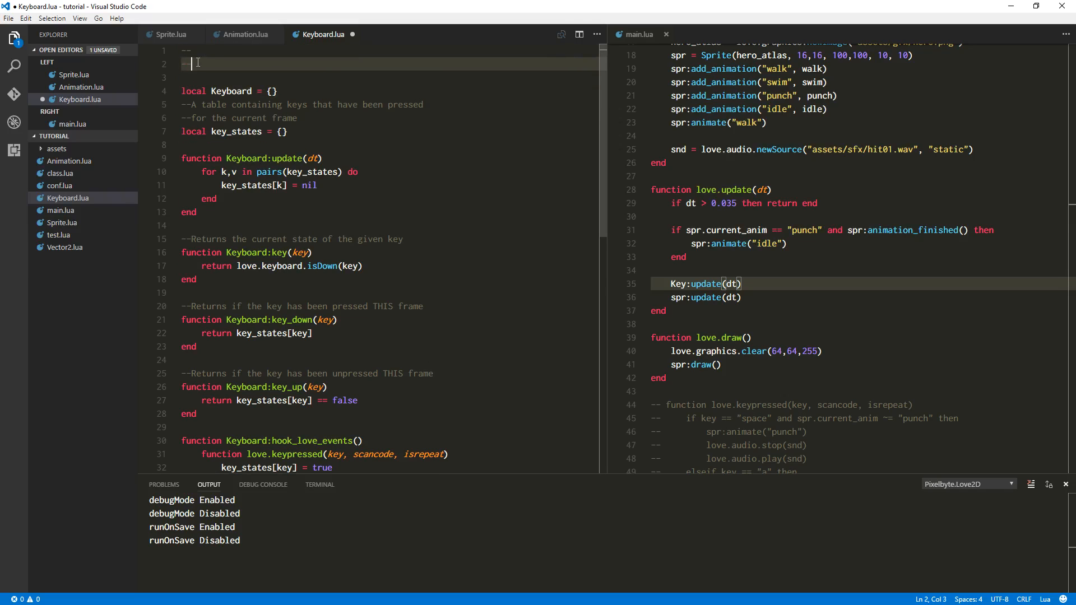
pyautogui.write('This modul')
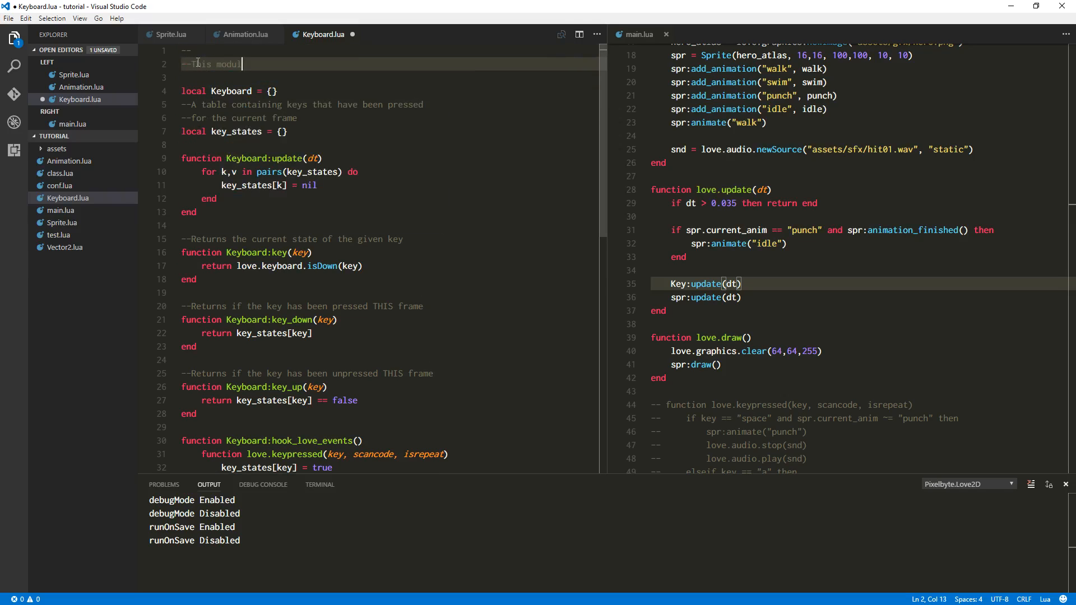
pyautogui.write('keeps')
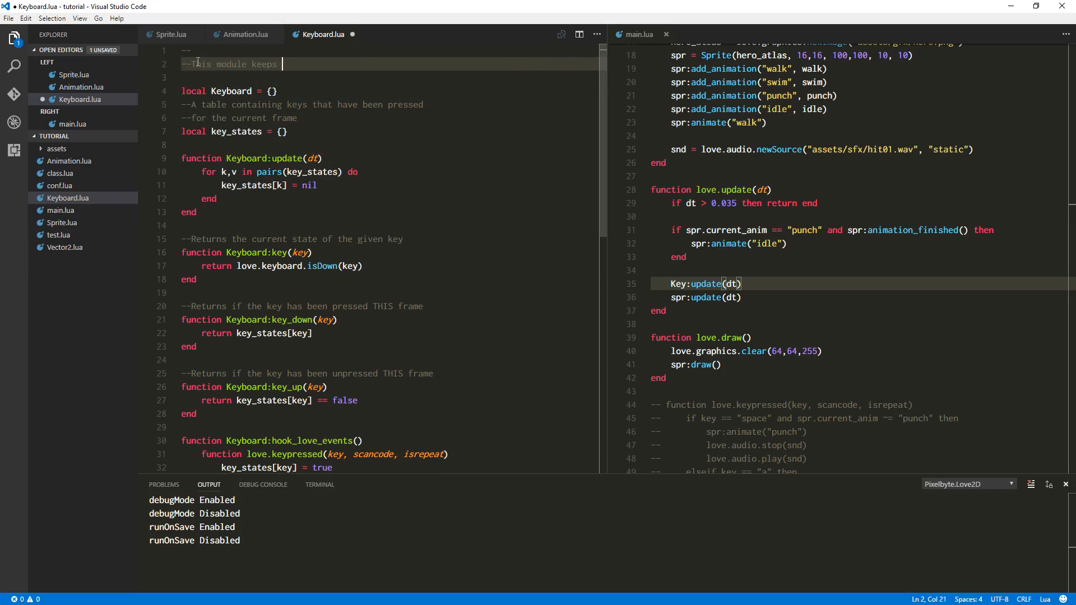
pyautogui.write('track of keys pressed and')
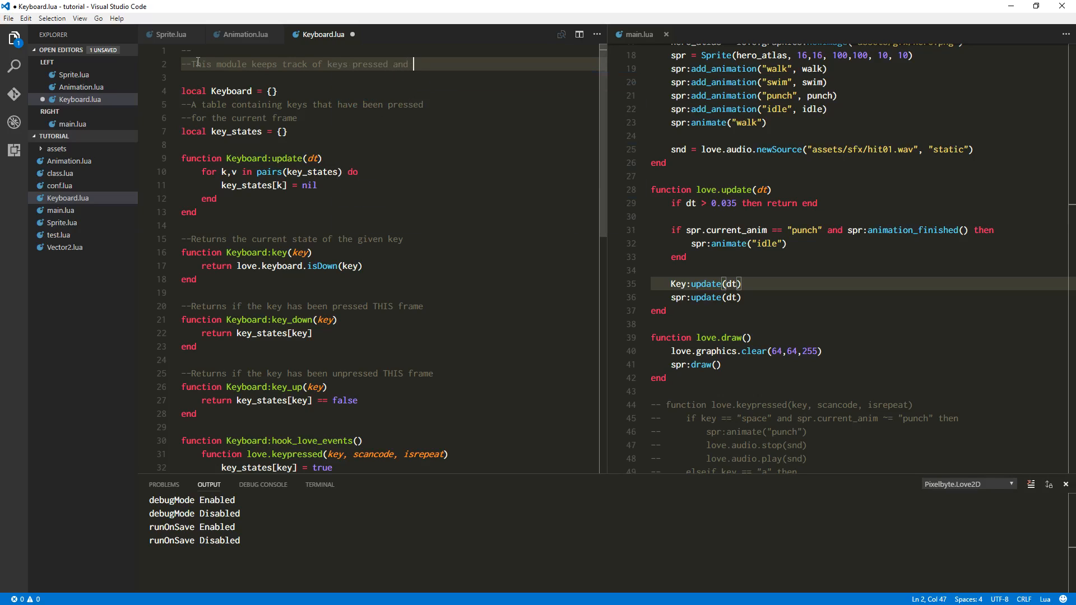
pyautogui.write('keyreleased-')
pyautogui.write('key_states[key] = false')
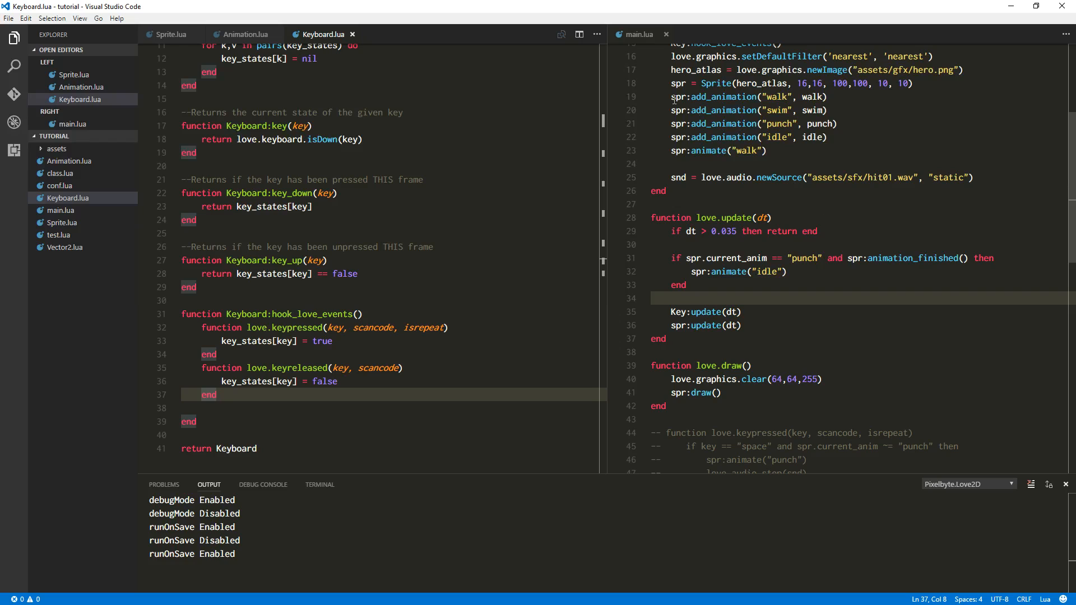
# - Begin love.update's condition if Key:key_down("space"), checking Keyboard.lua's key functions
pyautogui.click(650, 299)
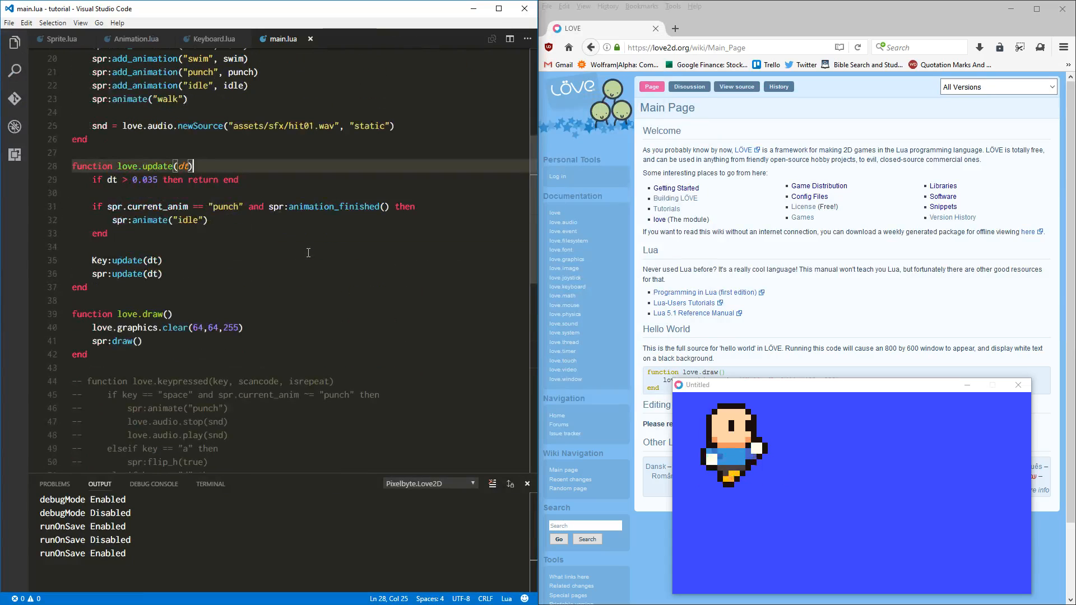
pyautogui.scroll(-3)
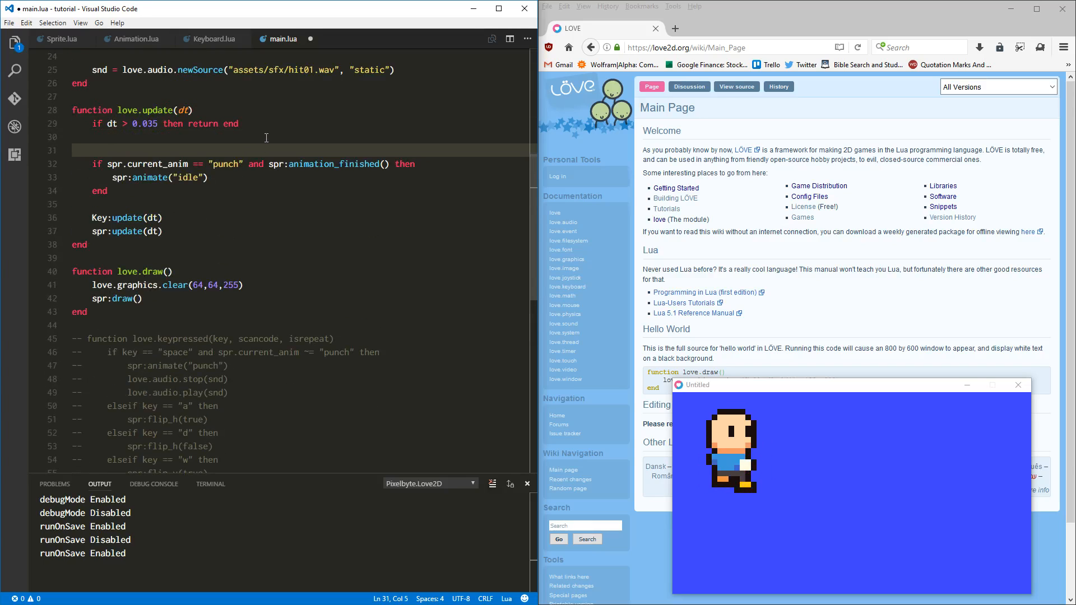
pyautogui.write('if')
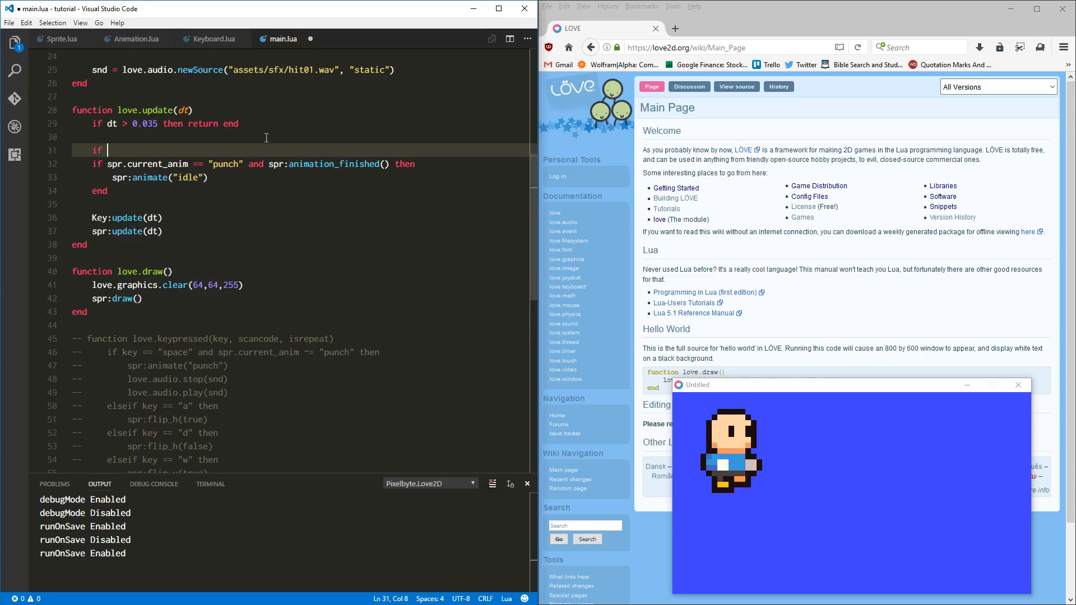
pyautogui.write('Key:')
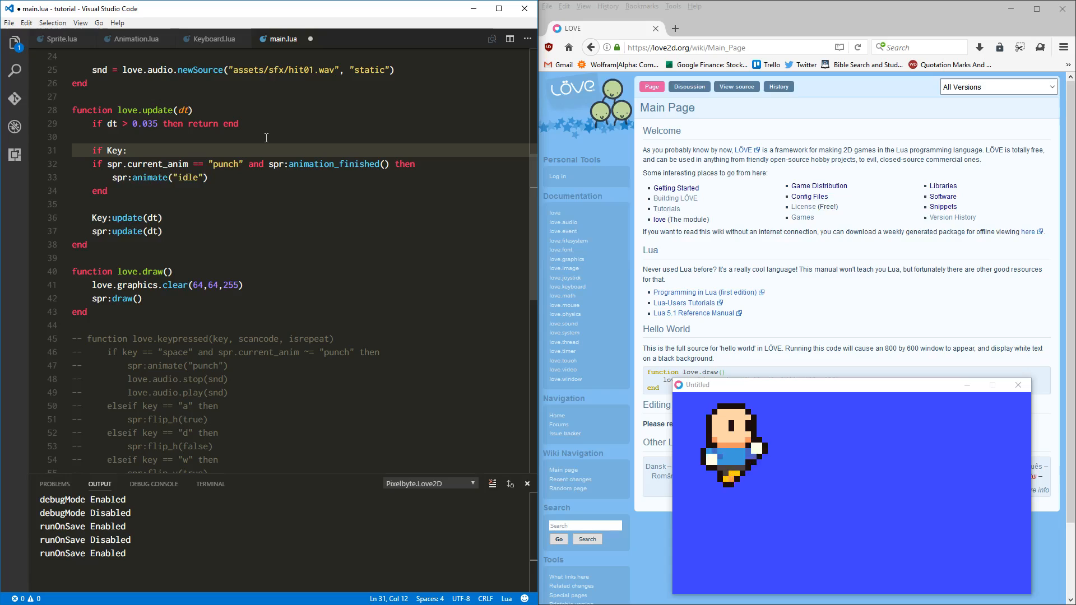
pyautogui.write('key')
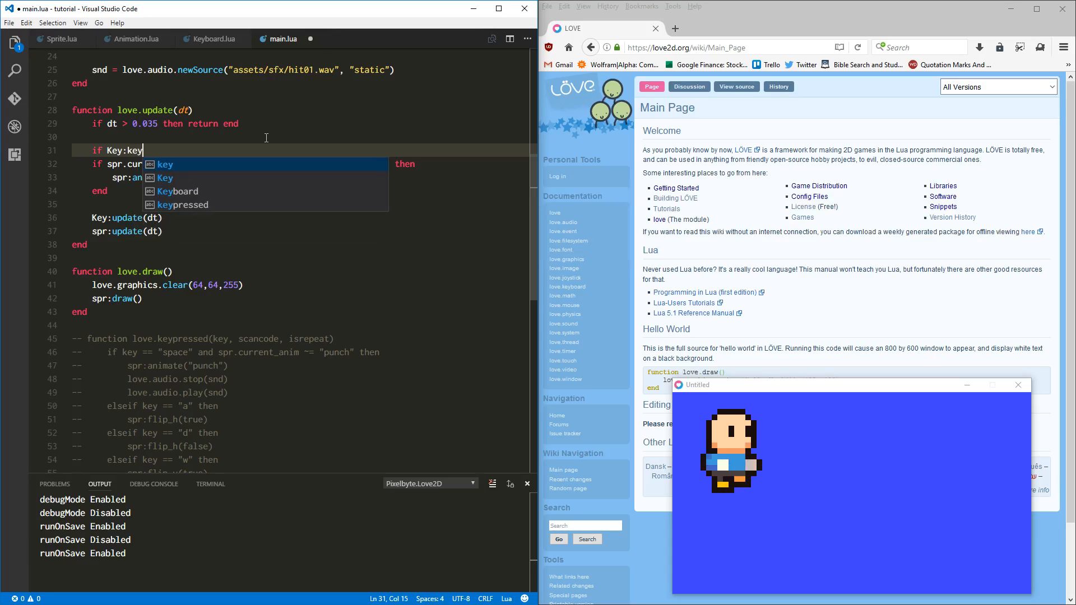
pyautogui.click(213, 39)
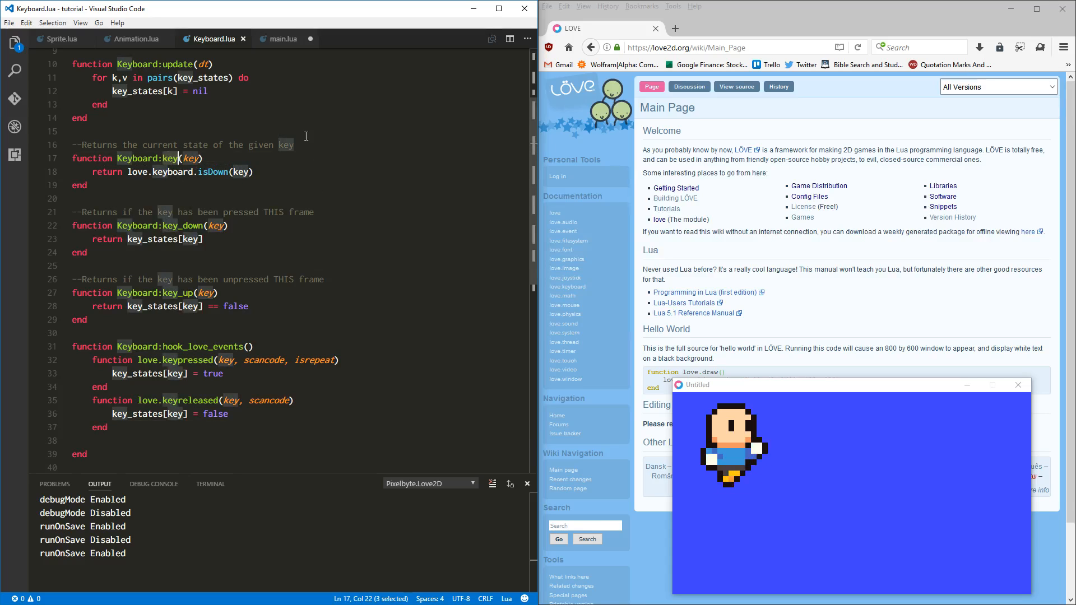
pyautogui.click(282, 39)
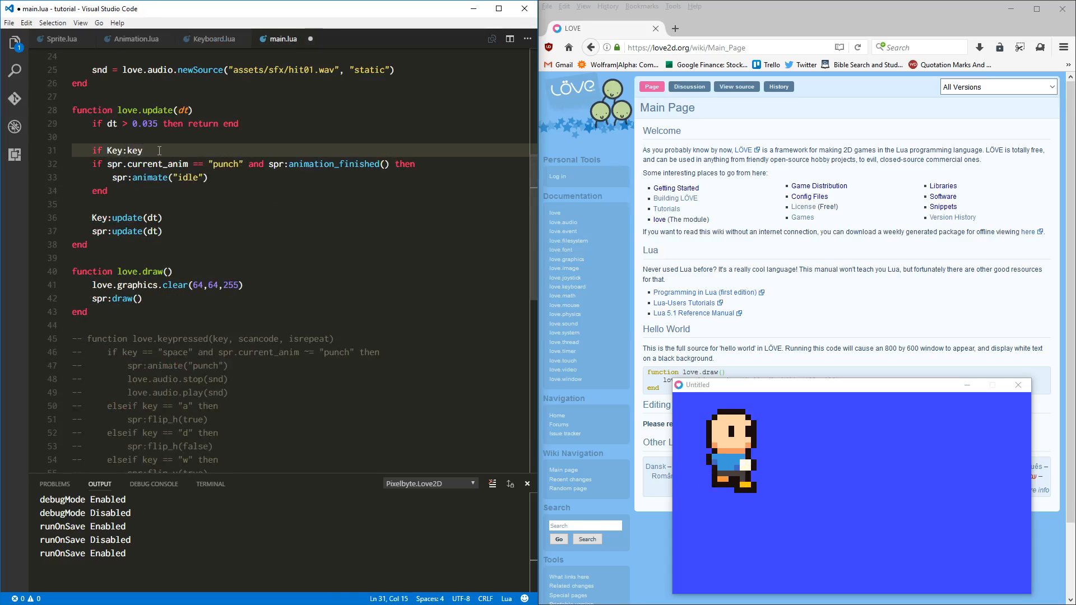
pyautogui.write('()')
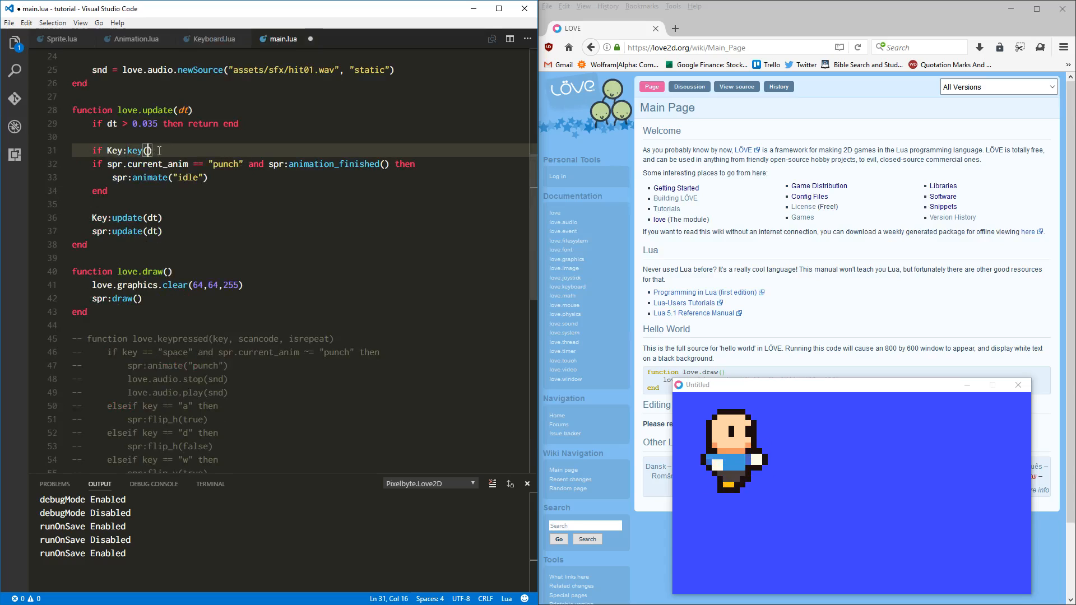
pyautogui.write('"space"')
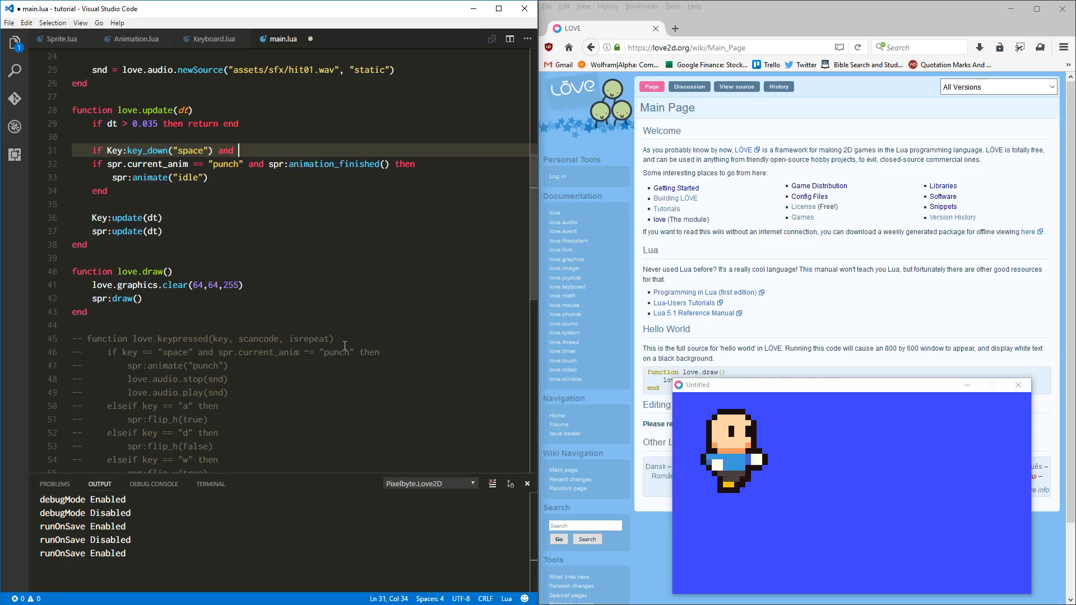
# - Add the spr.current_anim ~= "punch" condition and move the punch animate/stop/play lines into the block
pyautogui.moveTo(221, 352); pyautogui.dragTo(380, 352)
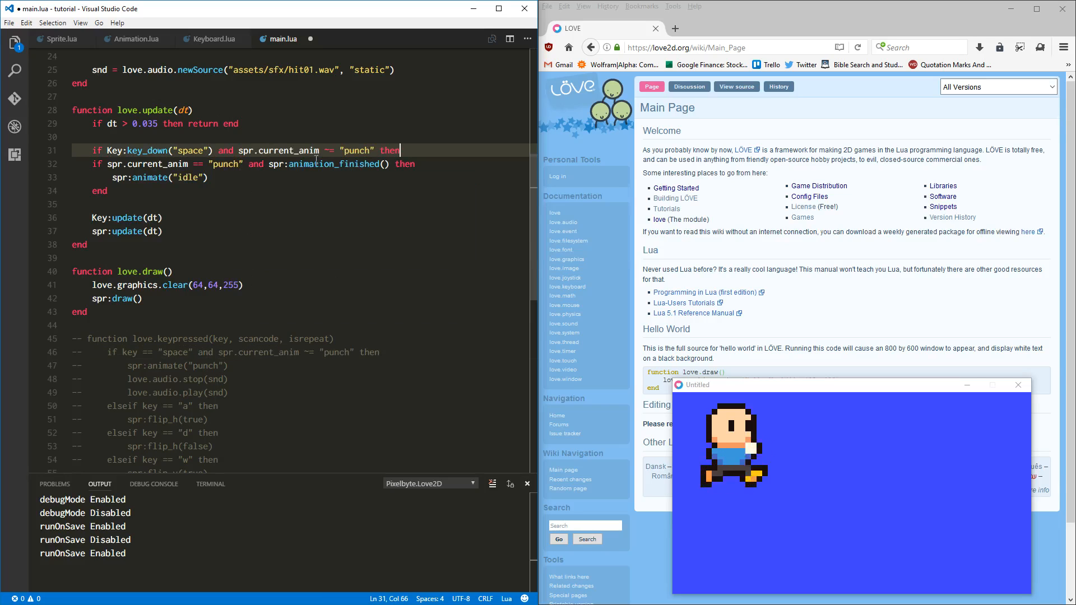
pyautogui.press('enter')
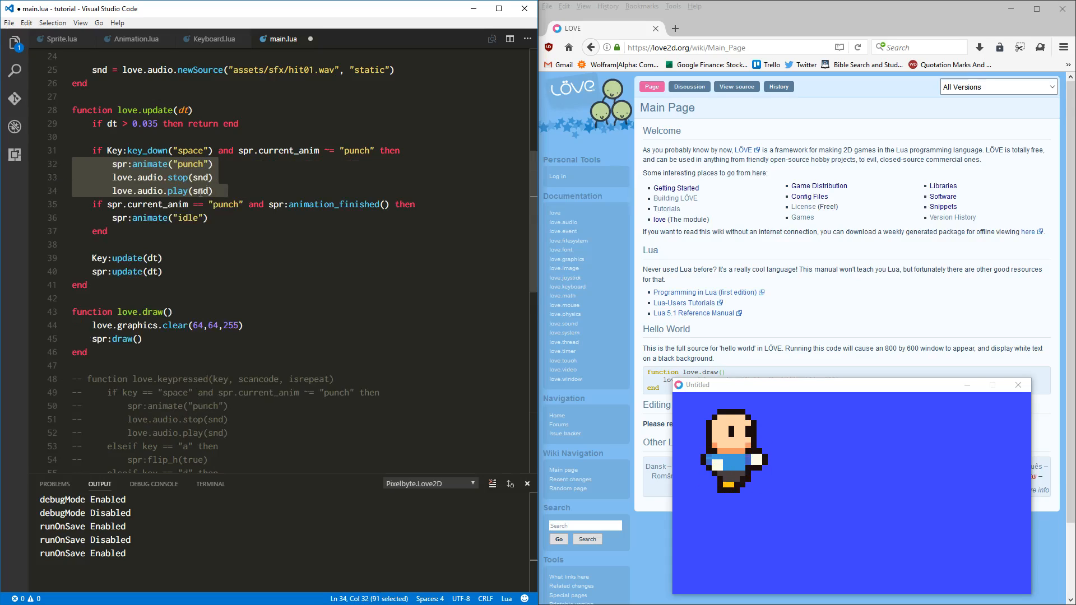
pyautogui.click(216, 190)
pyautogui.write('end')
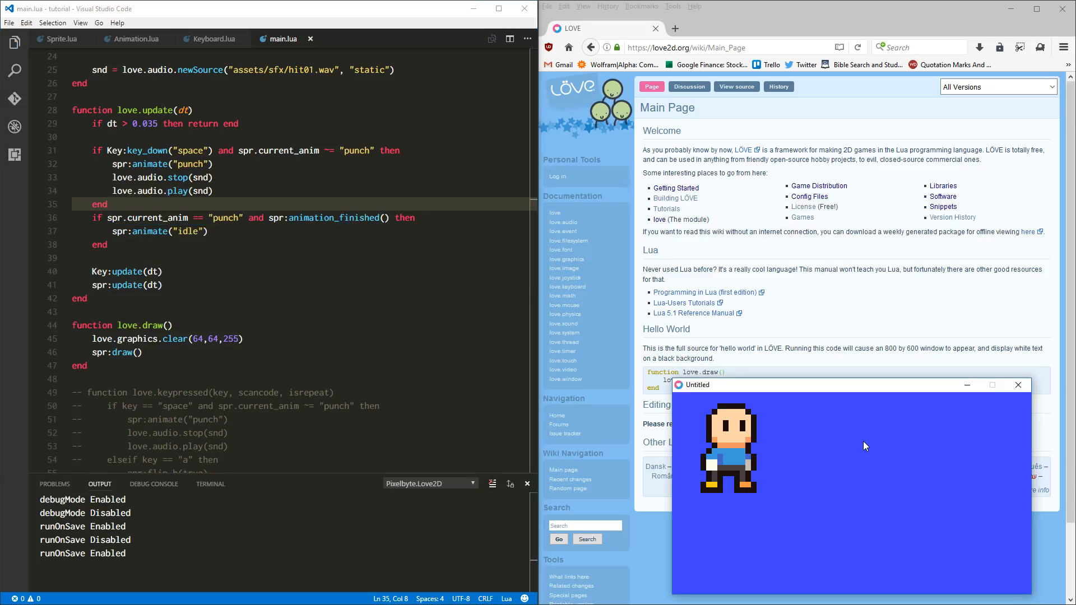
pyautogui.moveTo(864, 446)
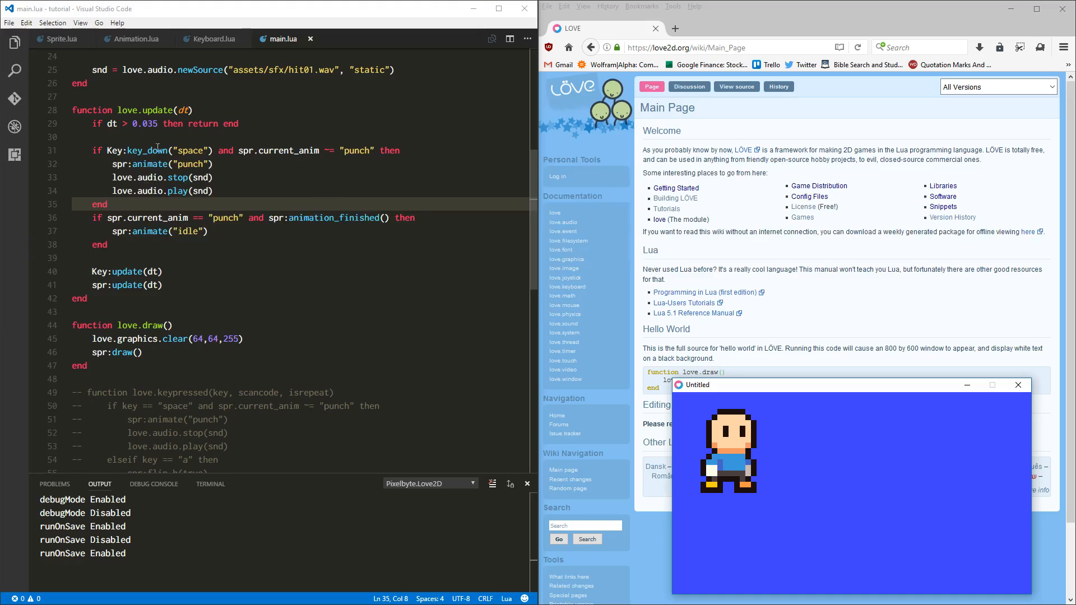
# - Review the saved main.lua while the game runs with the space-key punch
pyautogui.doubleClick(154, 150)
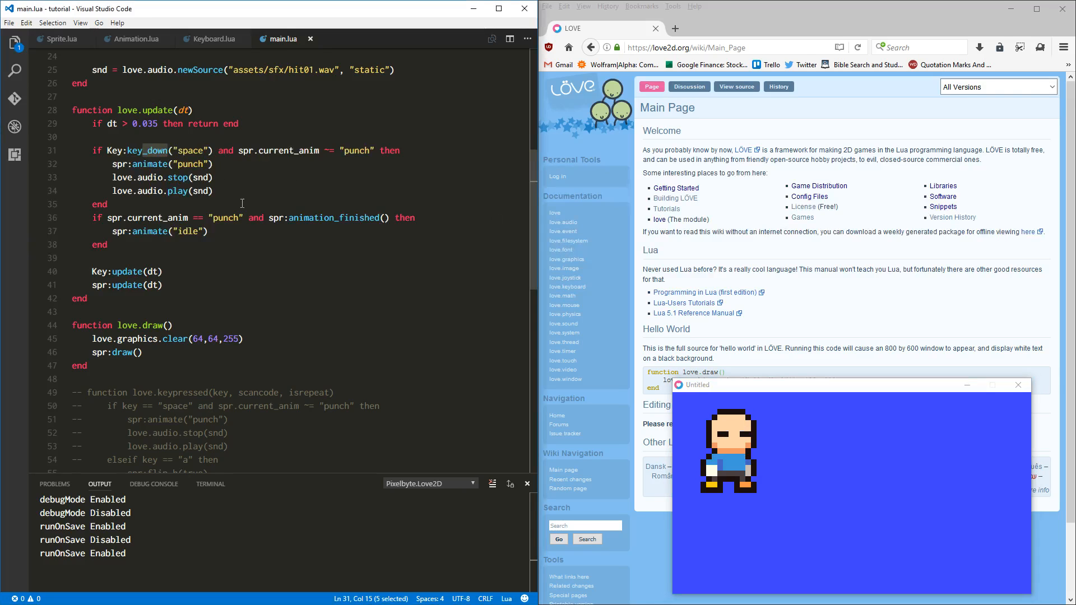
pyautogui.scroll(-3)
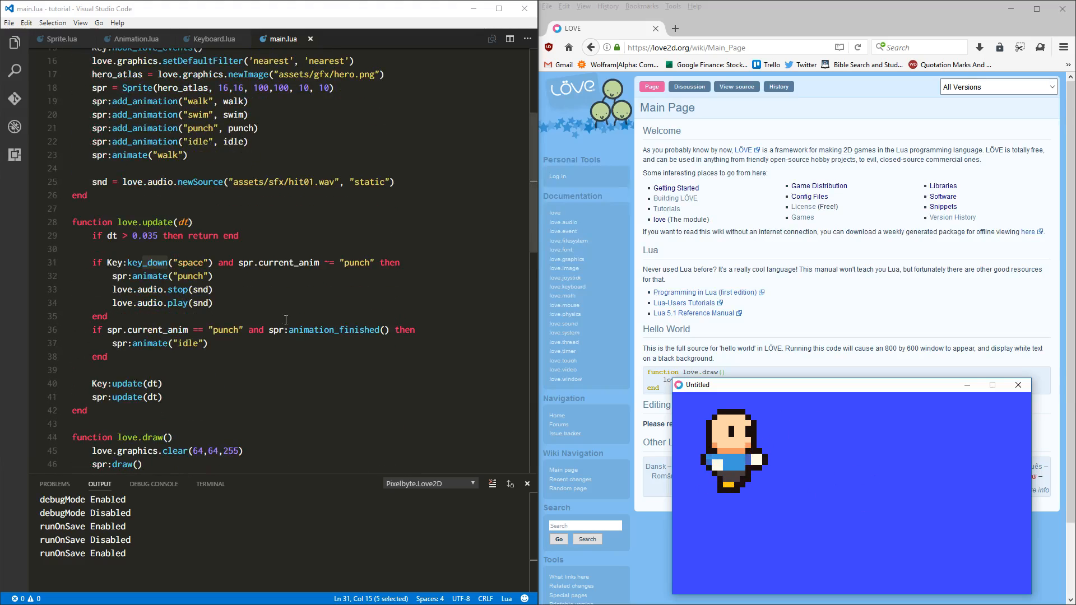
# - Add an elseif Key:key_down("escape") branch calling love.event.quit() after love.audio.play(snd)
pyautogui.click(213, 276)
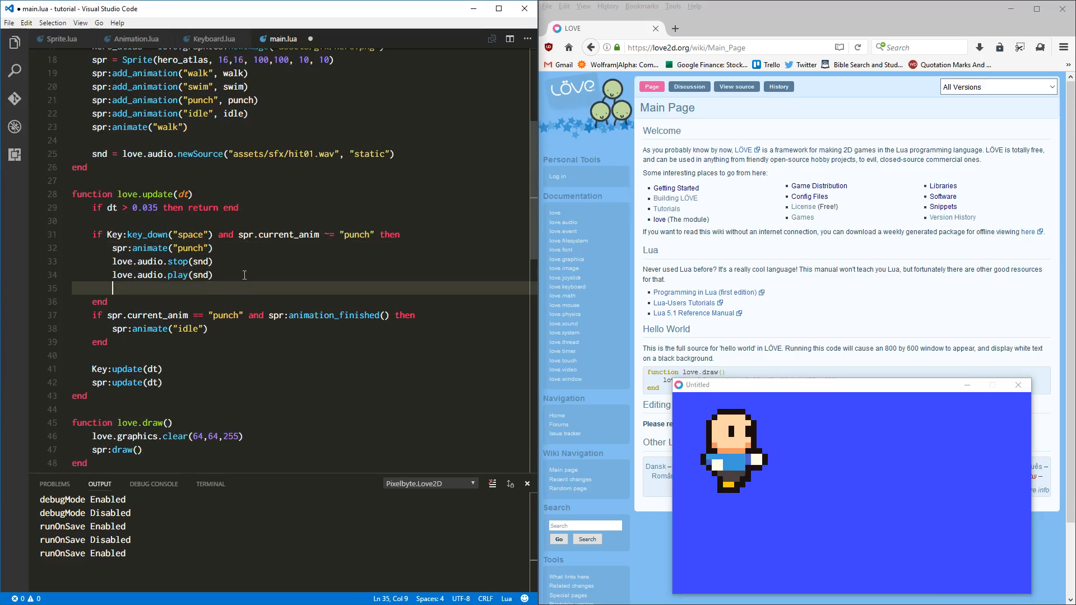
pyautogui.write('elseif Key')
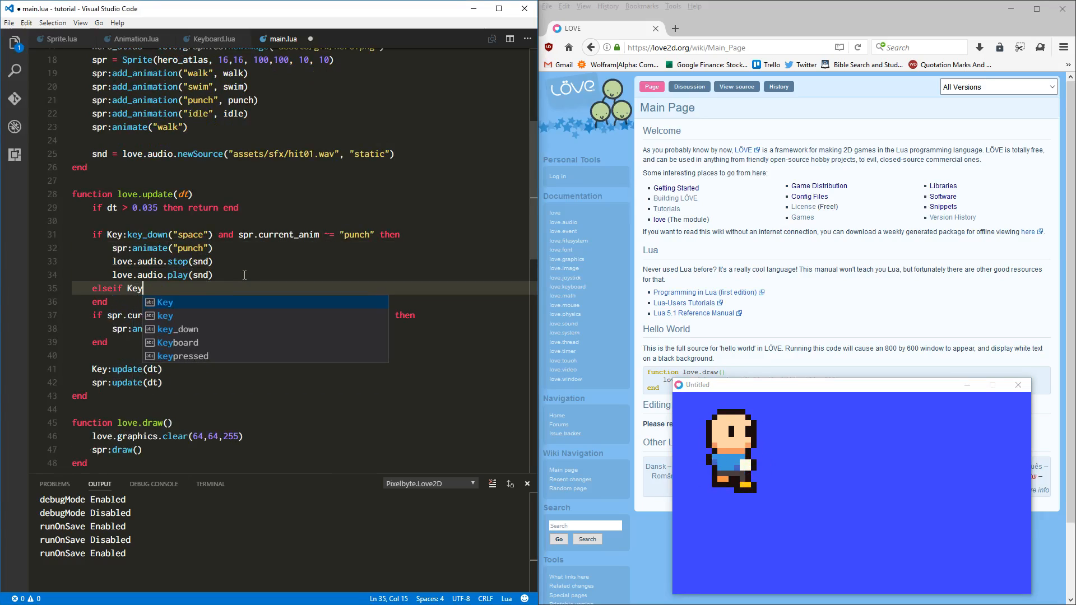
pyautogui.write(':key_down("escape") then')
pyautogui.write('l')
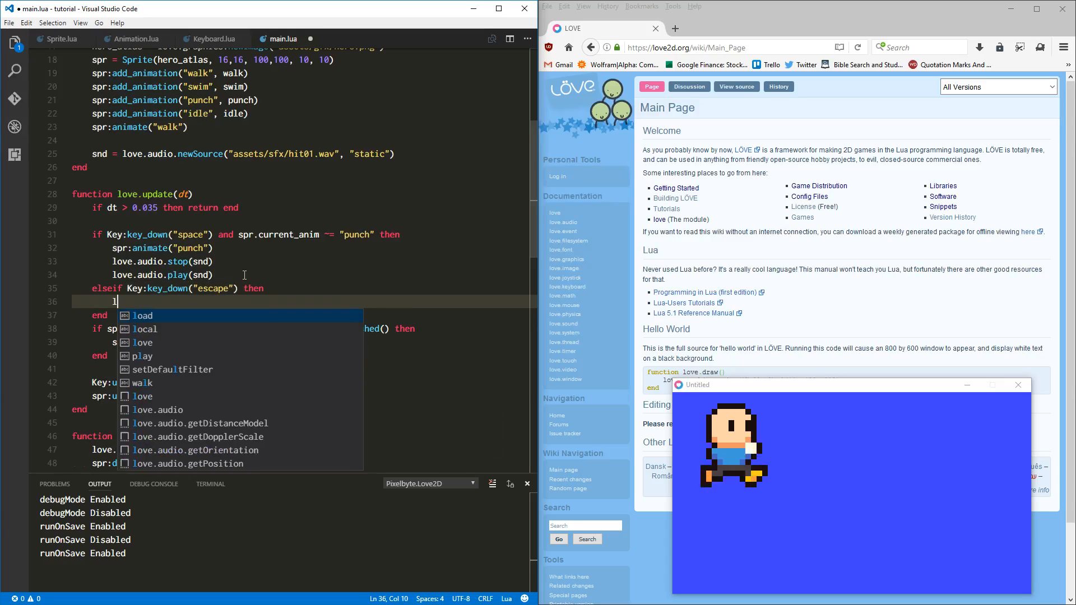
pyautogui.write('ove.event.quit(')
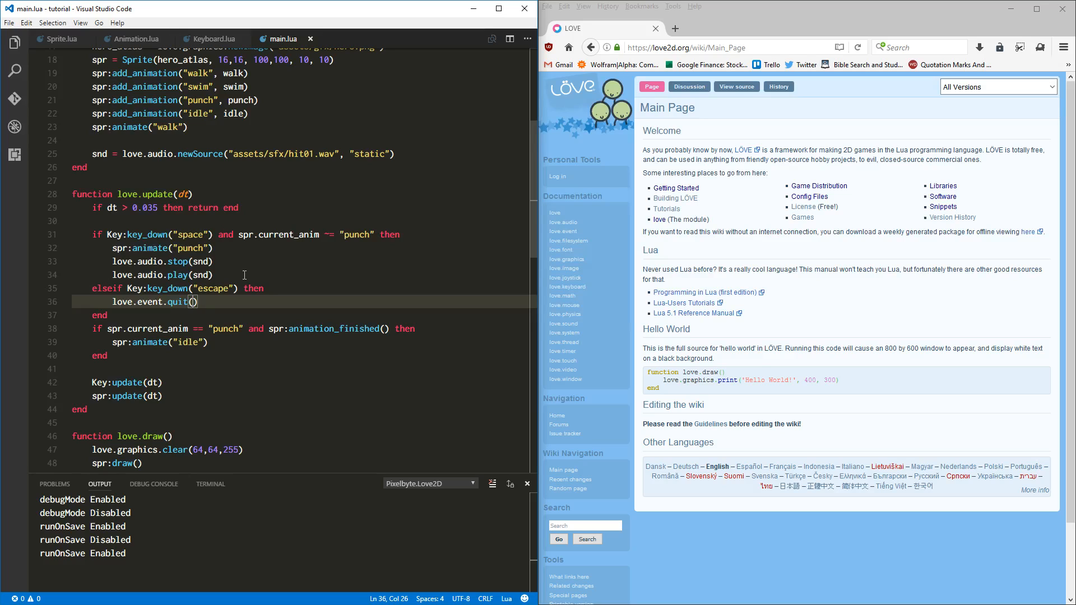
pyautogui.moveTo(449, 315)
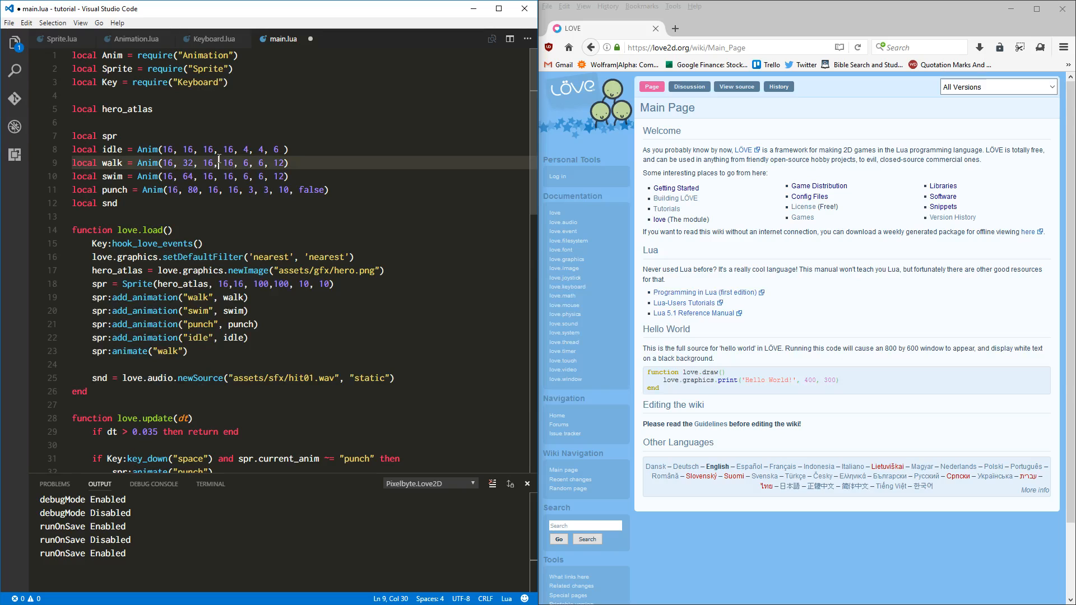
pyautogui.scroll(-3)
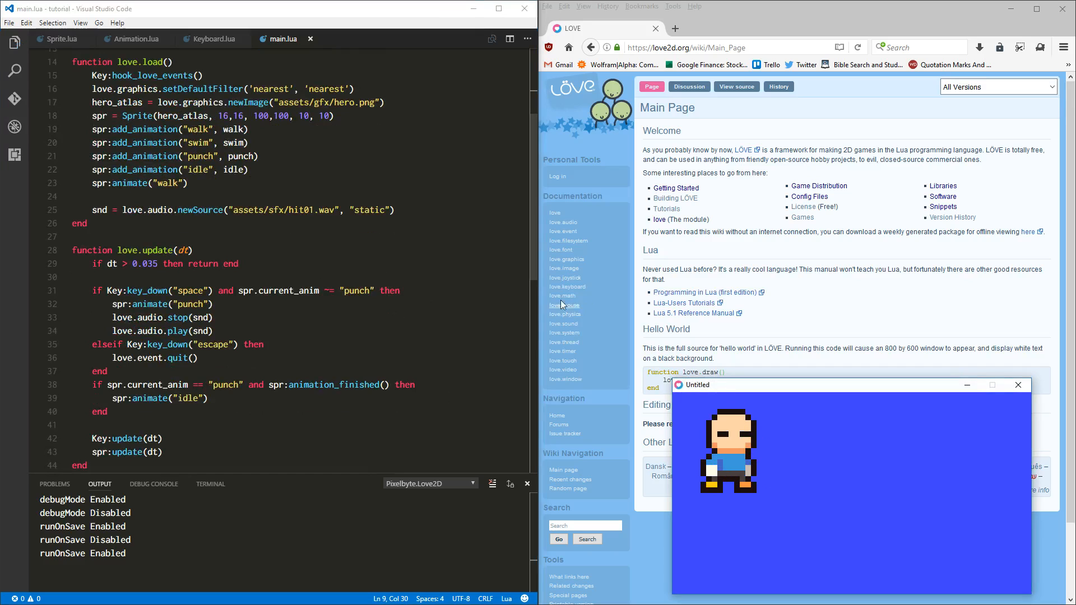
pyautogui.scroll(-3)
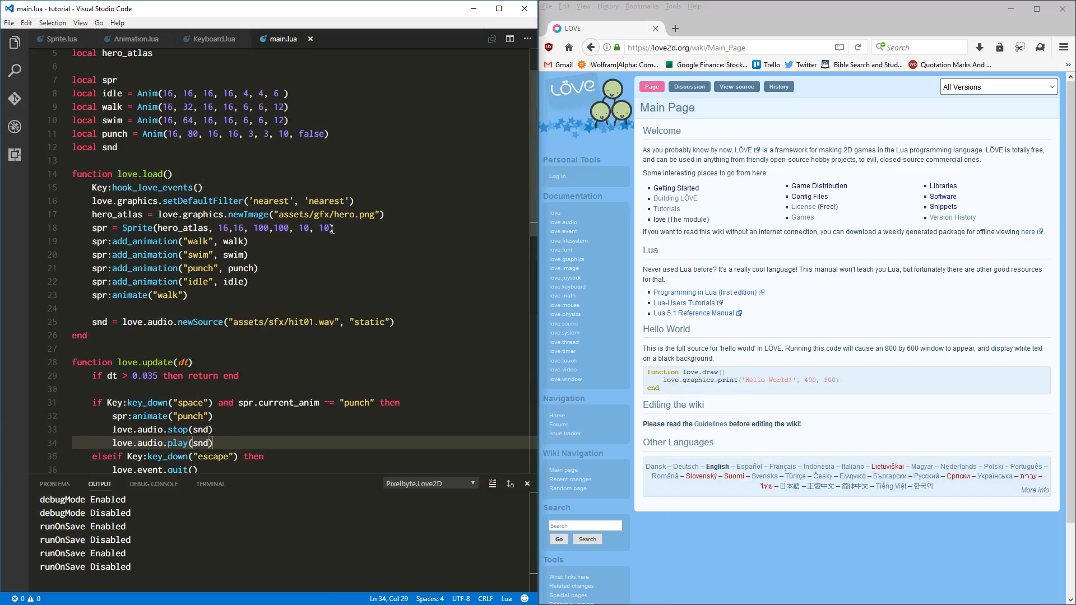
# - Review Keyboard.lua, then close its tab to leave main.lua open
pyautogui.scroll(-3)
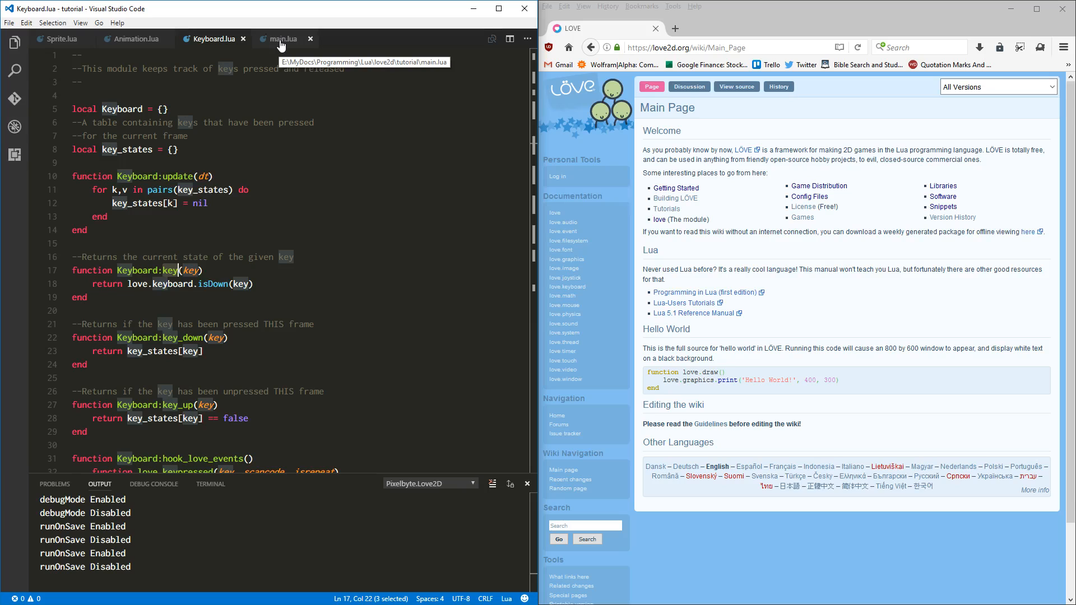
pyautogui.click(282, 38)
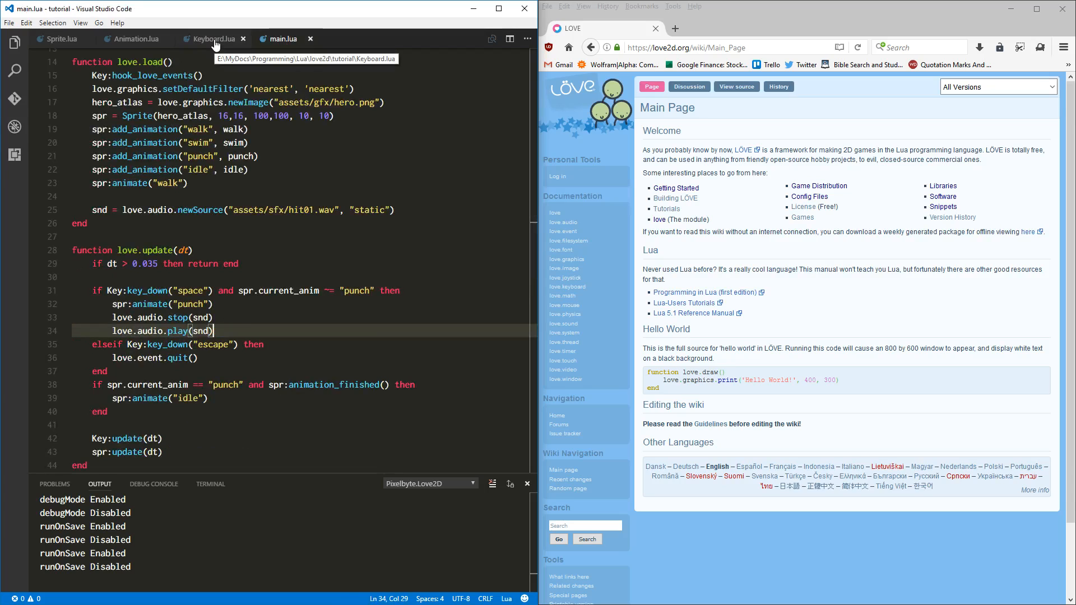
pyautogui.click(213, 38)
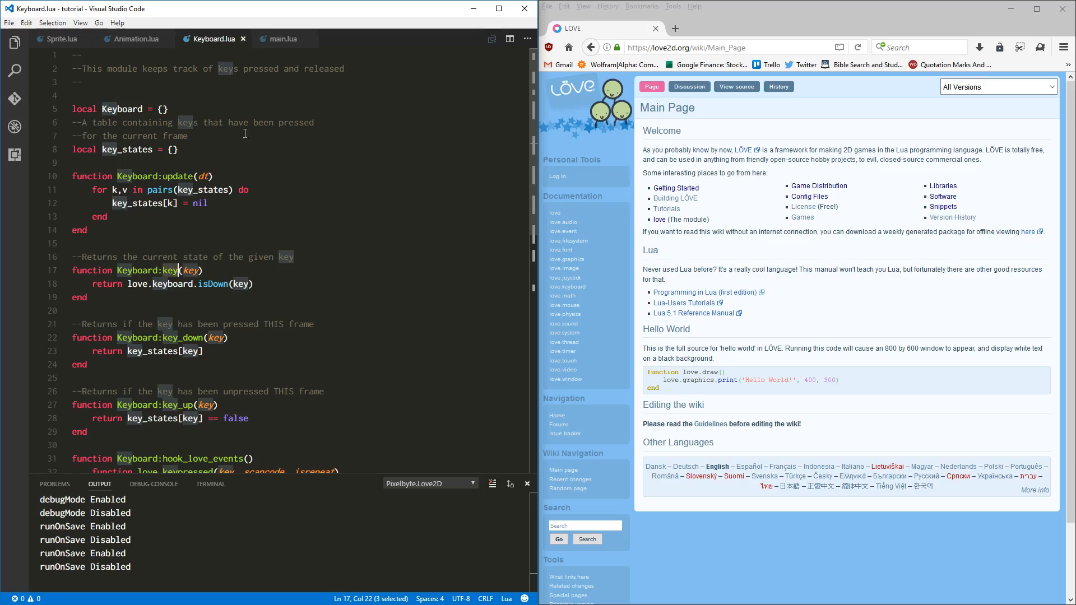
pyautogui.moveTo(200, 210)
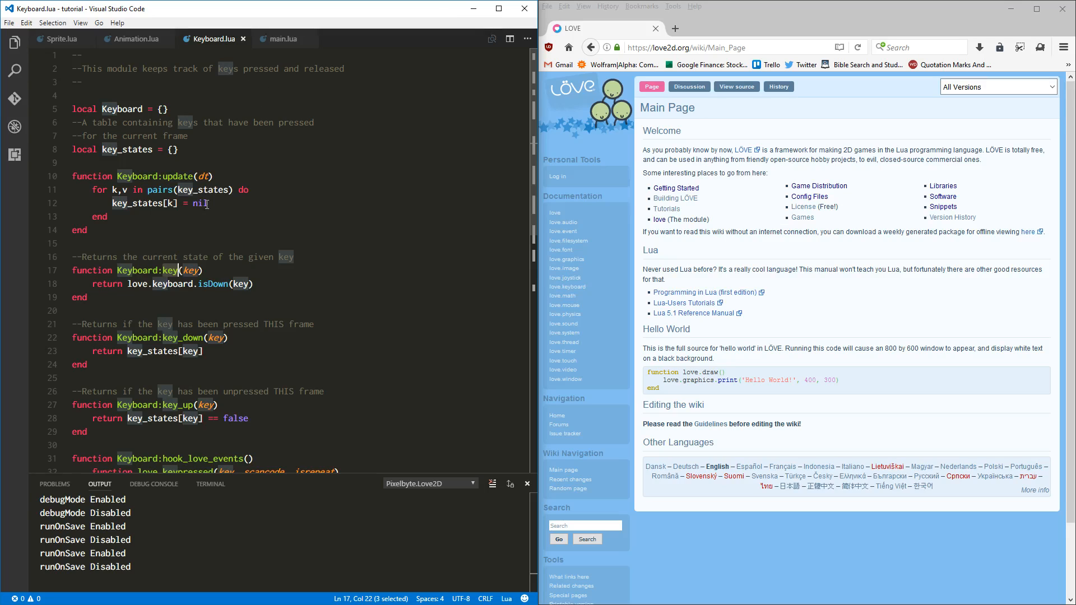
pyautogui.moveTo(233, 209)
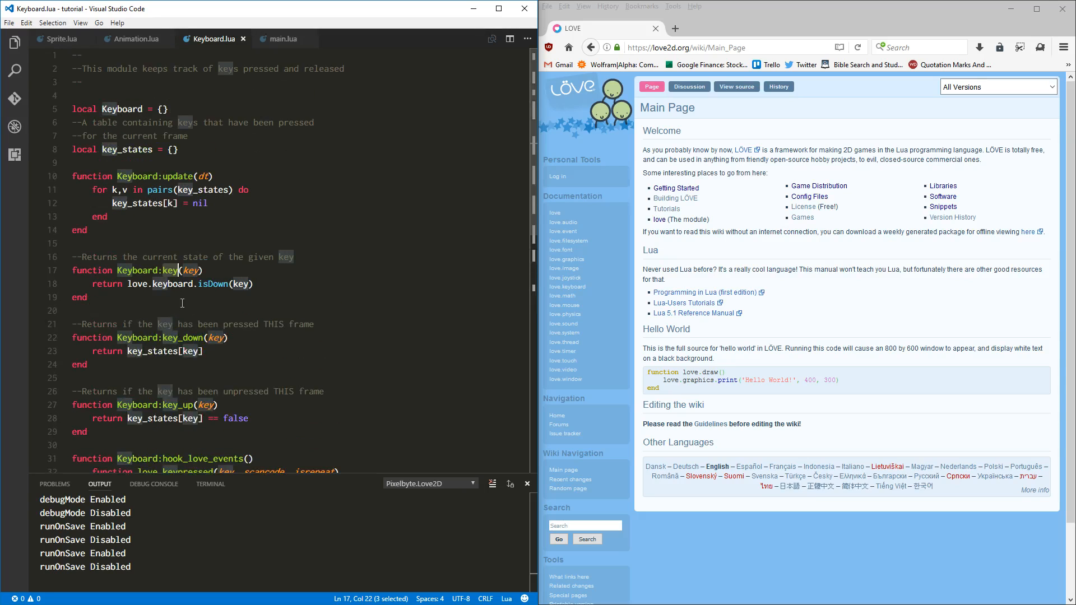
pyautogui.moveTo(197, 208)
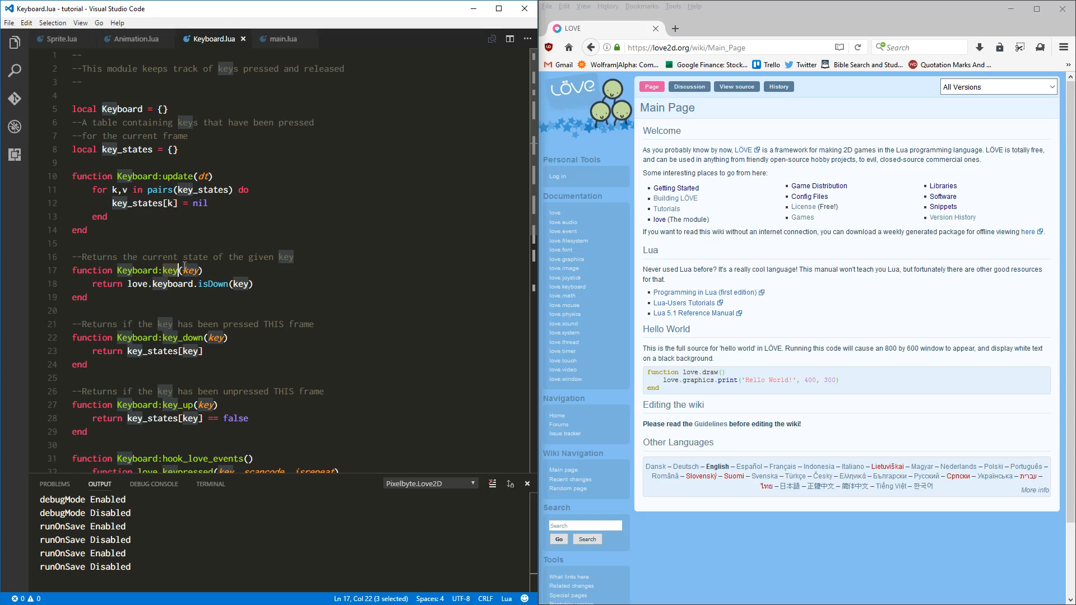
pyautogui.moveTo(283, 149)
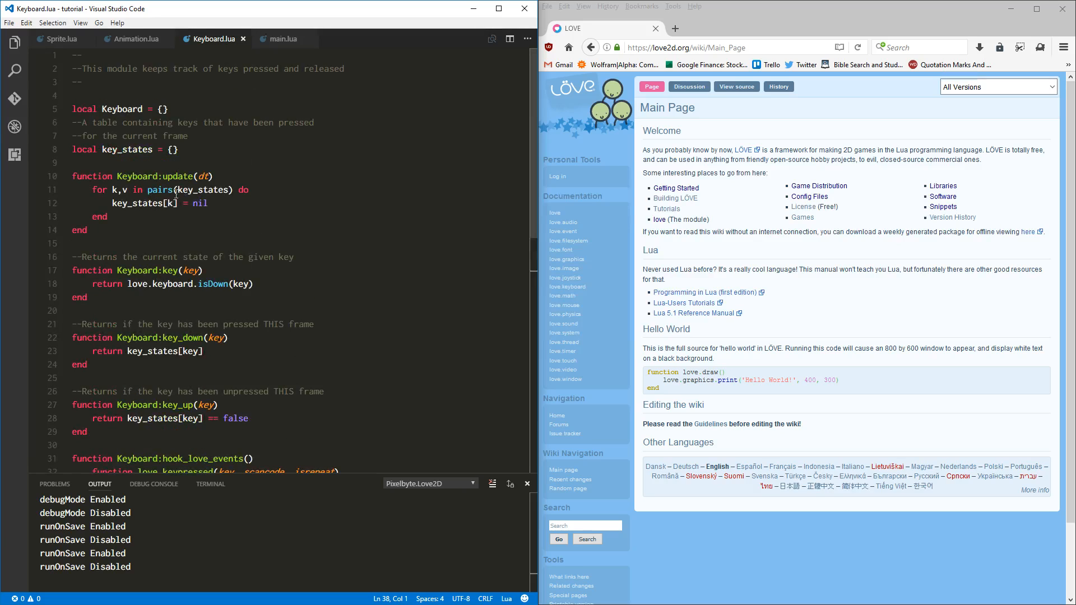
pyautogui.moveTo(243, 39)
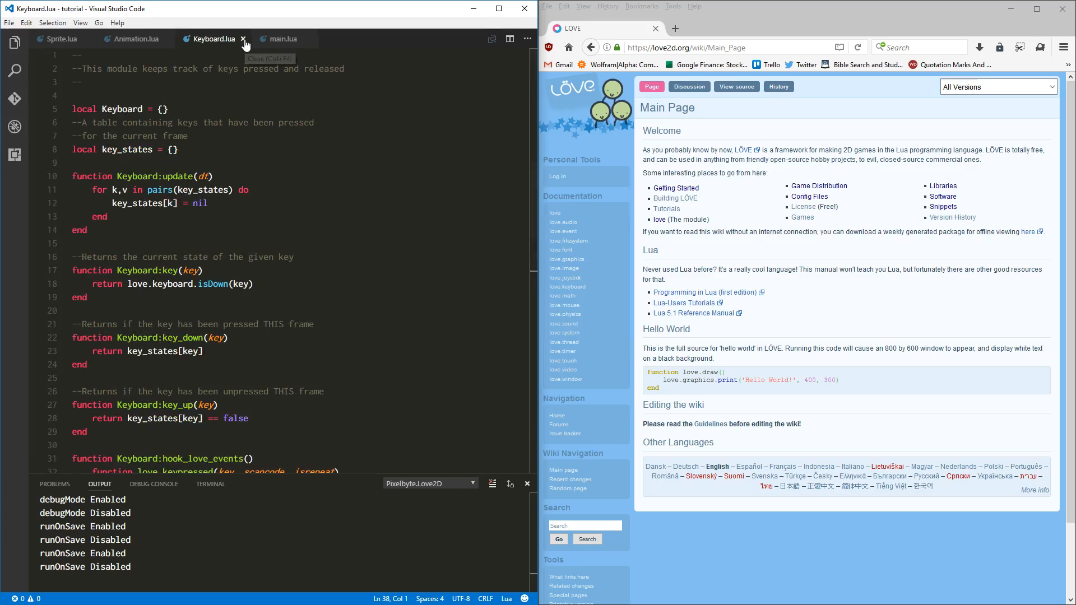
pyautogui.click(243, 38)
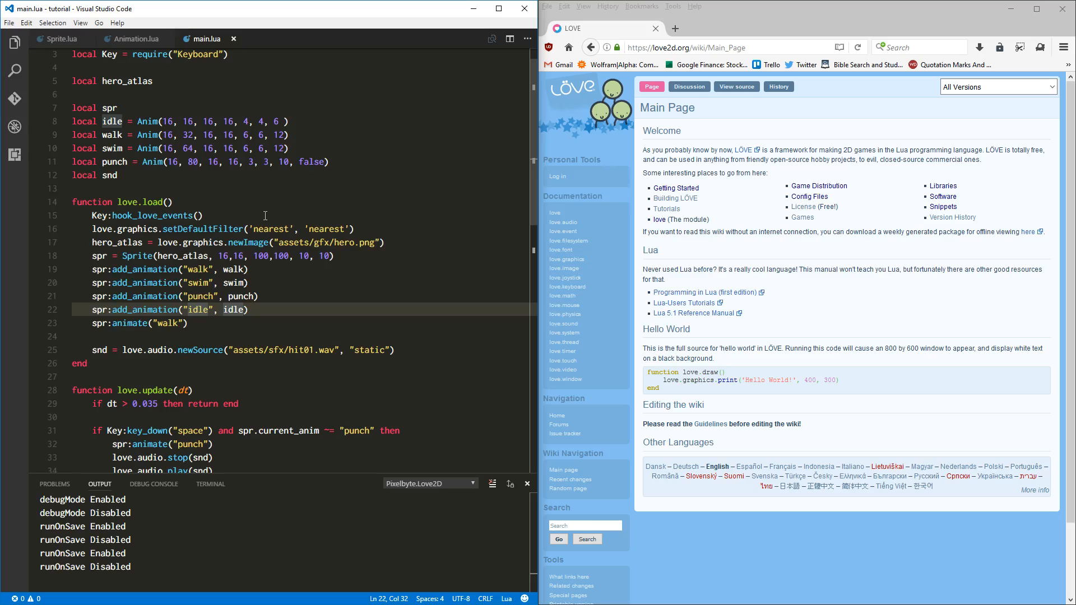
pyautogui.moveTo(204, 295)
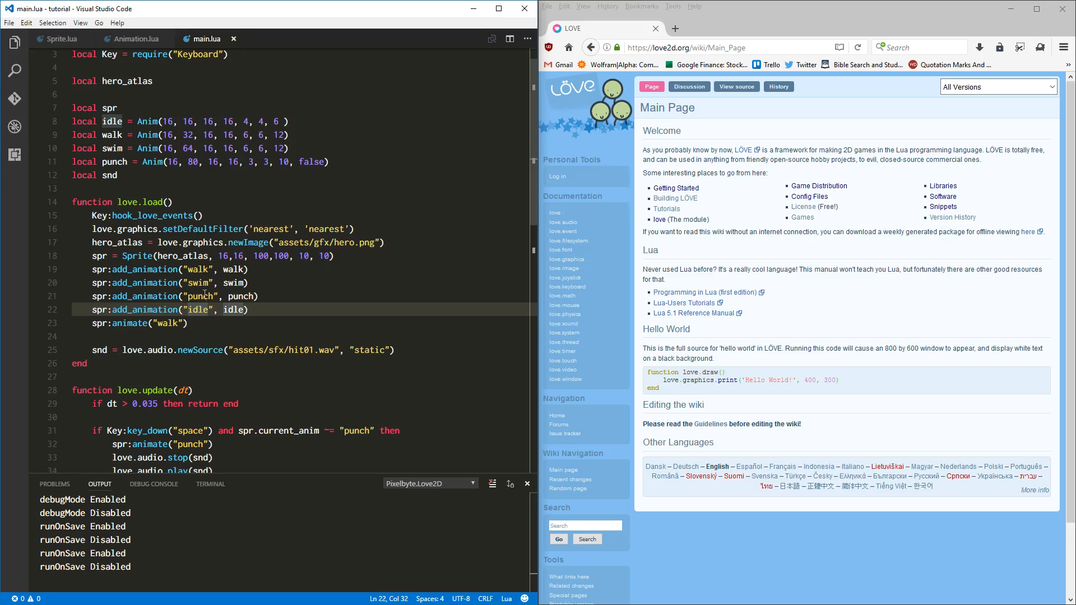
pyautogui.scroll(-3)
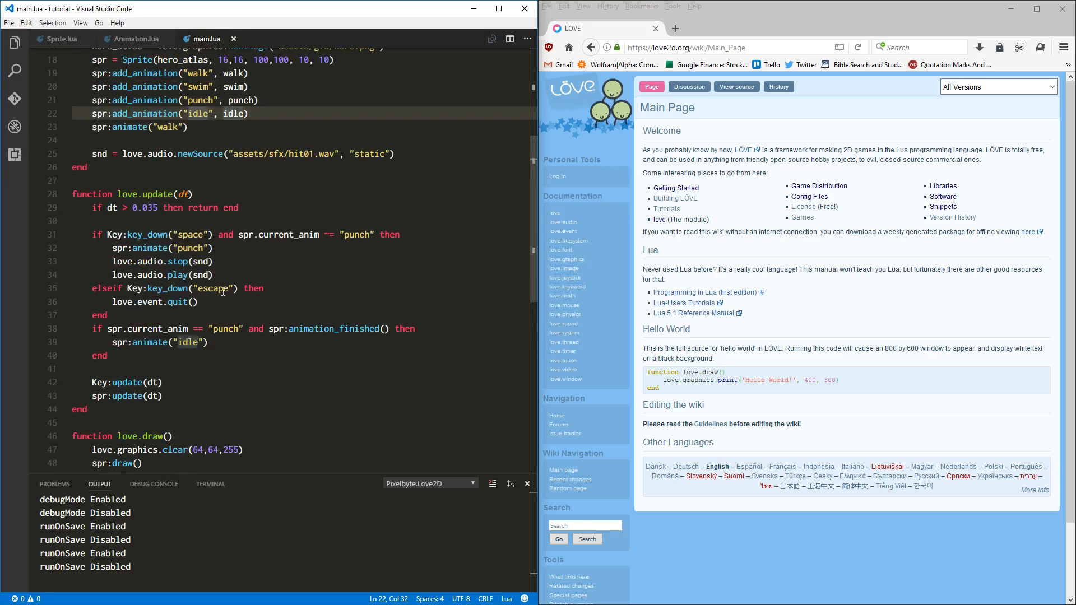